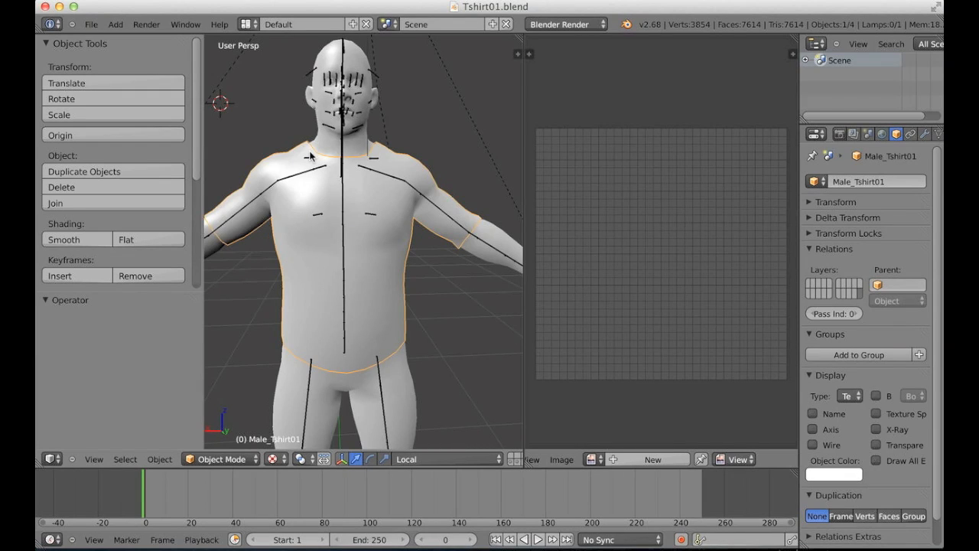
{"action": "mouse_move", "coordinate": [269, 183]}
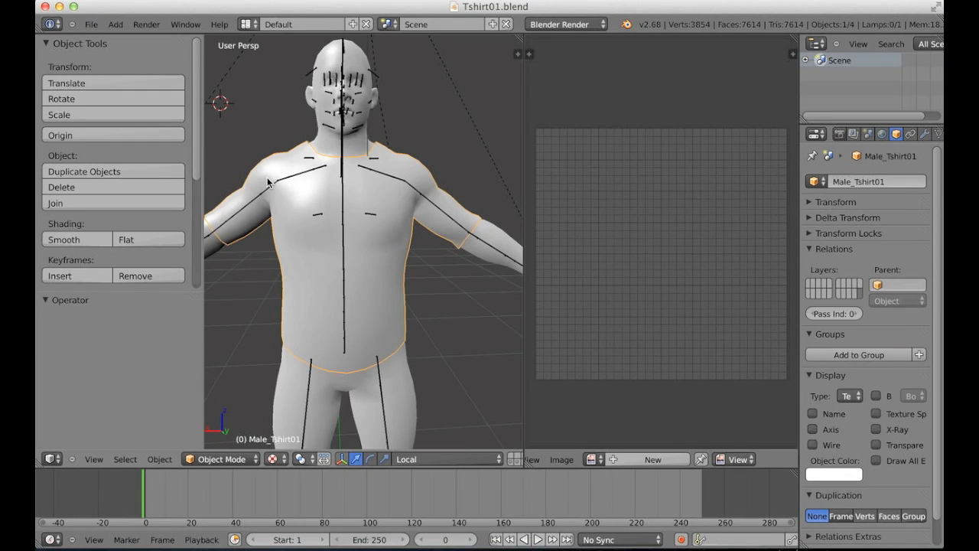
{"action": "mouse_move", "coordinate": [373, 257]}
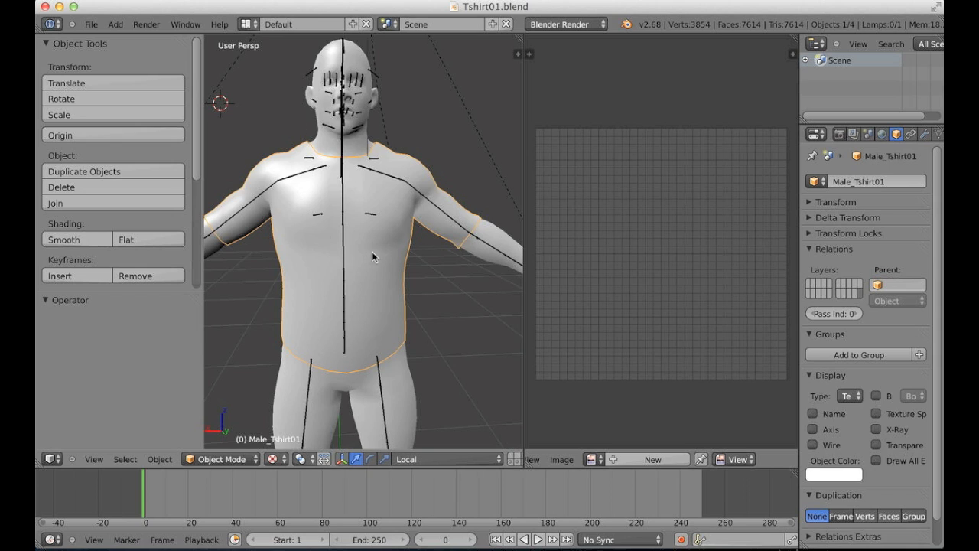
{"action": "mouse_move", "coordinate": [330, 227]}
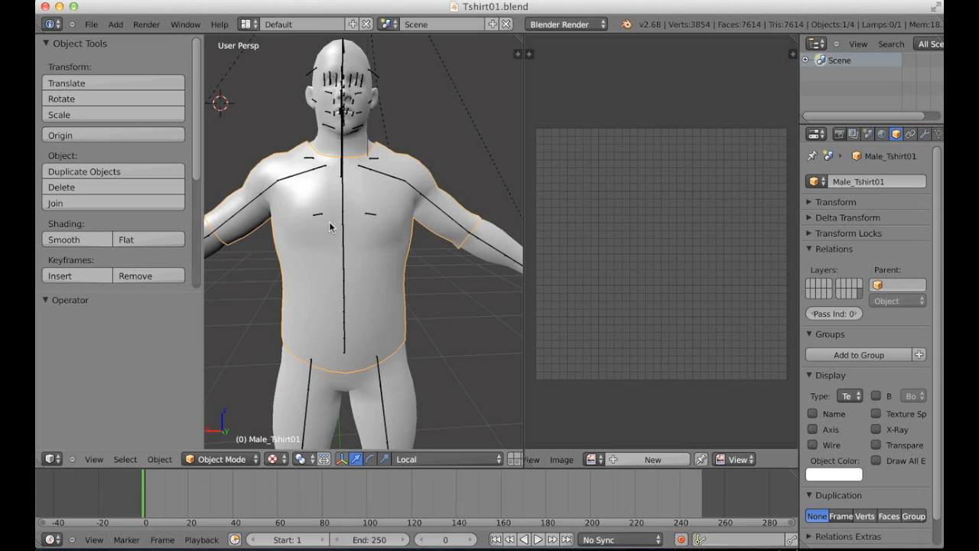
{"action": "mouse_move", "coordinate": [303, 153]}
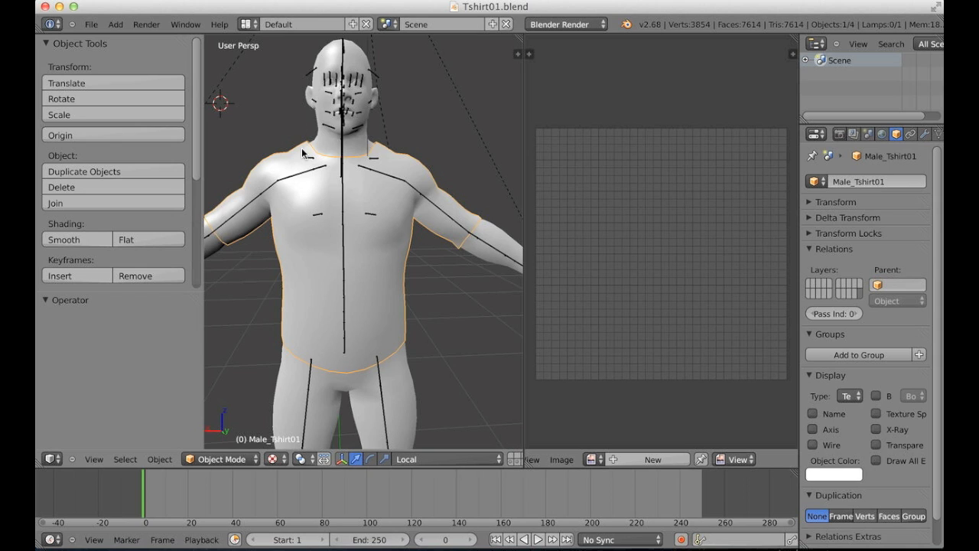
{"action": "mouse_move", "coordinate": [104, 317]}
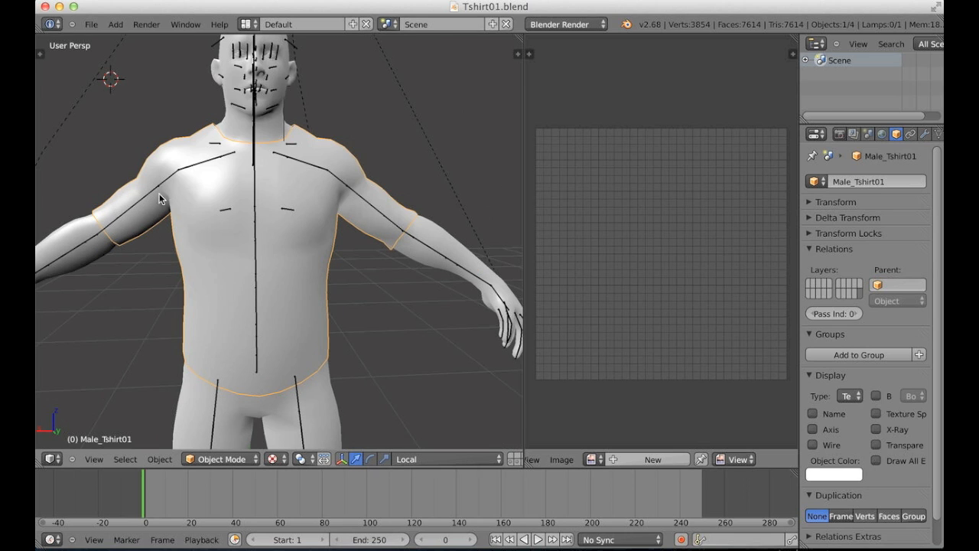
{"action": "mouse_move", "coordinate": [520, 207]}
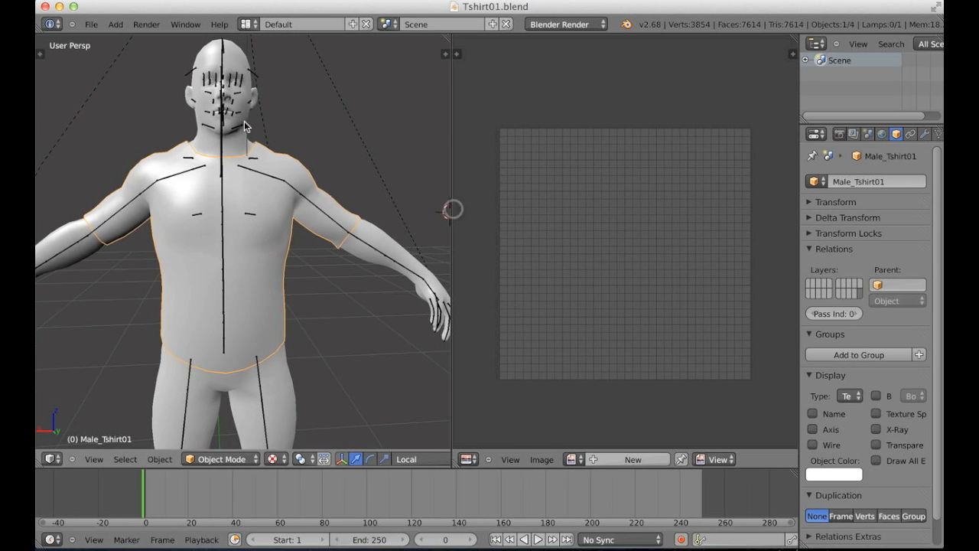
Enter Edit Mode on Male_Tshirt01 so its UV islands show in the UV/Image Editor
{"action": "key", "text": "Tab"}
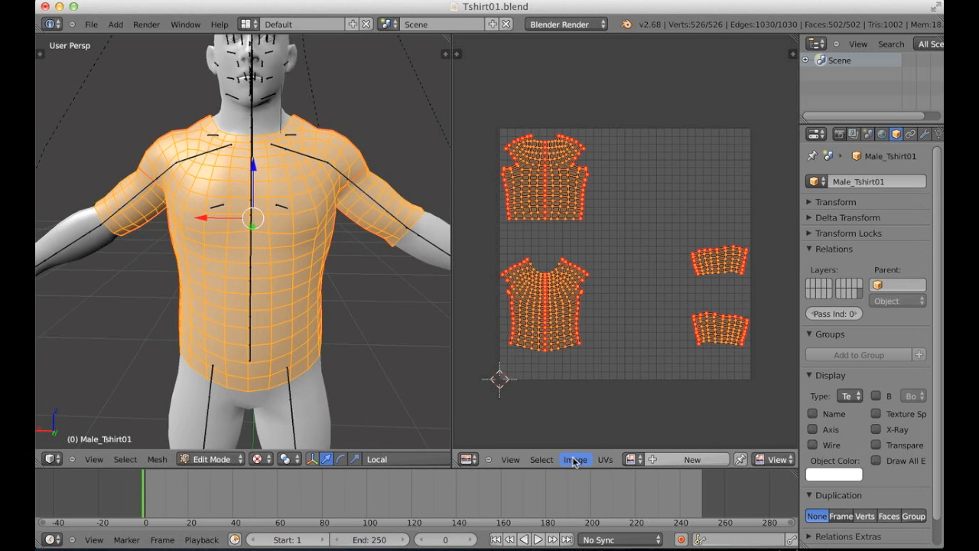
Create a new blank 2048×2048 image with alpha behind the T-shirt UVs
{"action": "left_click", "coordinate": [691, 459]}
{"action": "type", "text": "2048"}
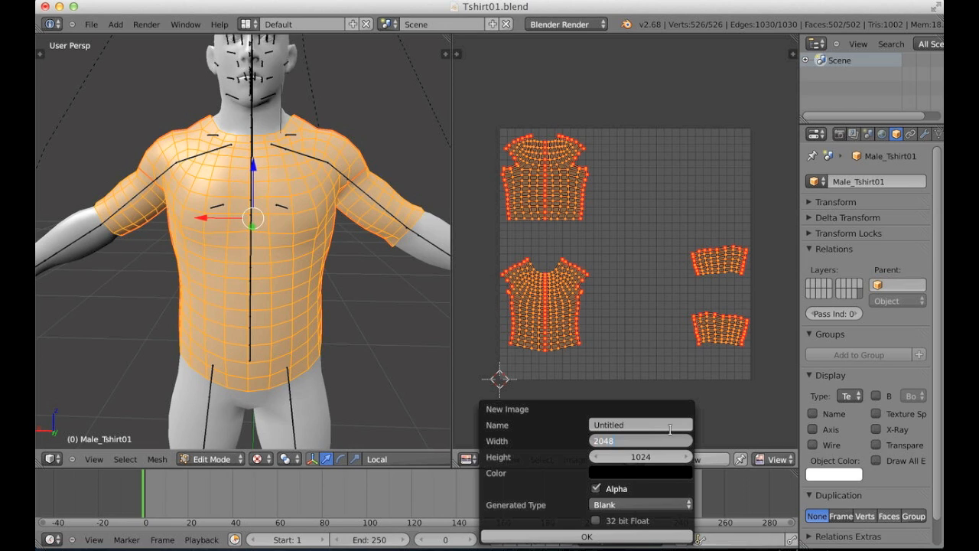
{"action": "left_click", "coordinate": [640, 456]}
{"action": "type", "text": "2048"}
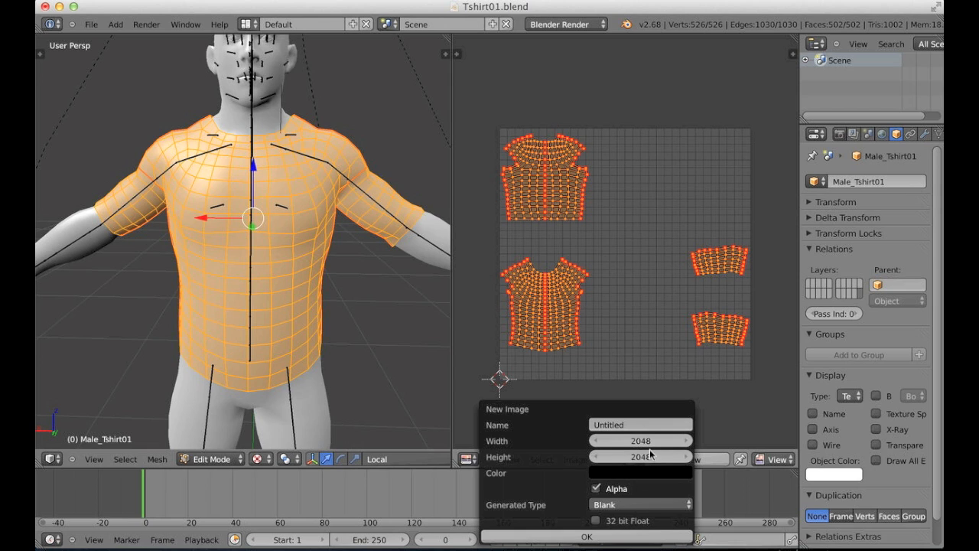
{"action": "mouse_move", "coordinate": [609, 502]}
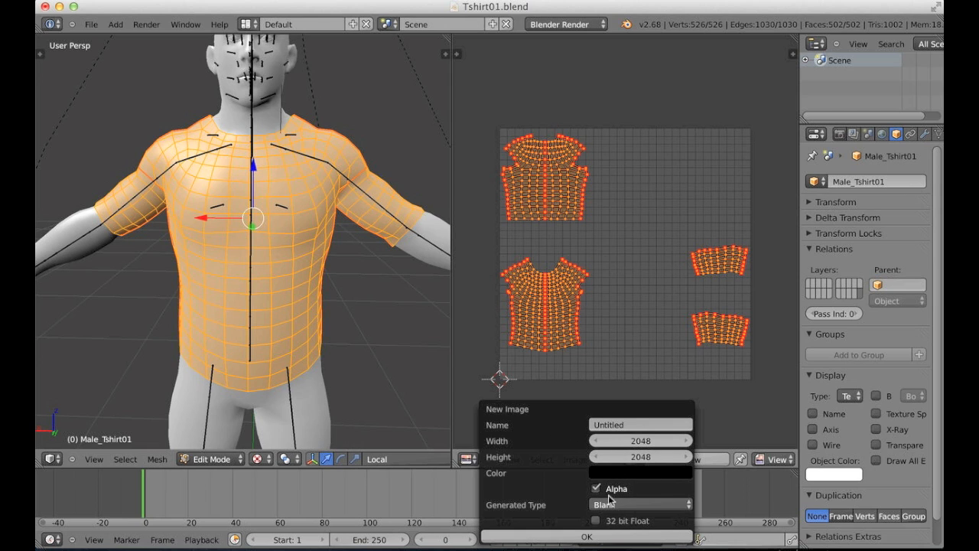
{"action": "mouse_move", "coordinate": [627, 484]}
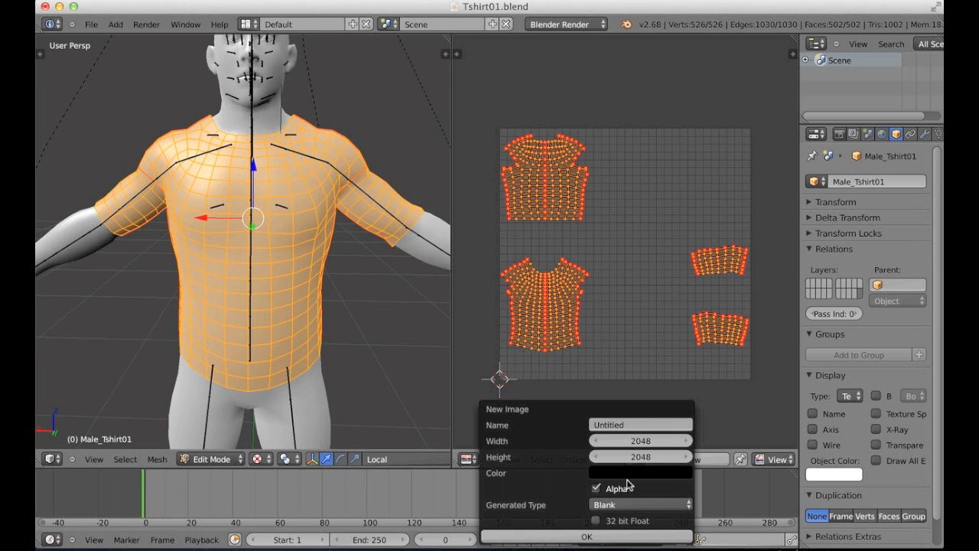
{"action": "left_click", "coordinate": [639, 473]}
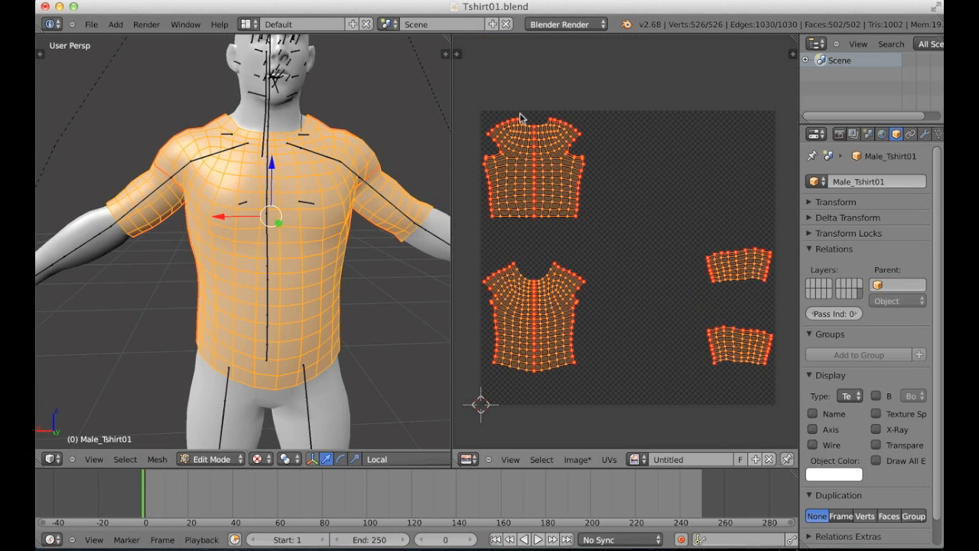
{"action": "mouse_move", "coordinate": [482, 168]}
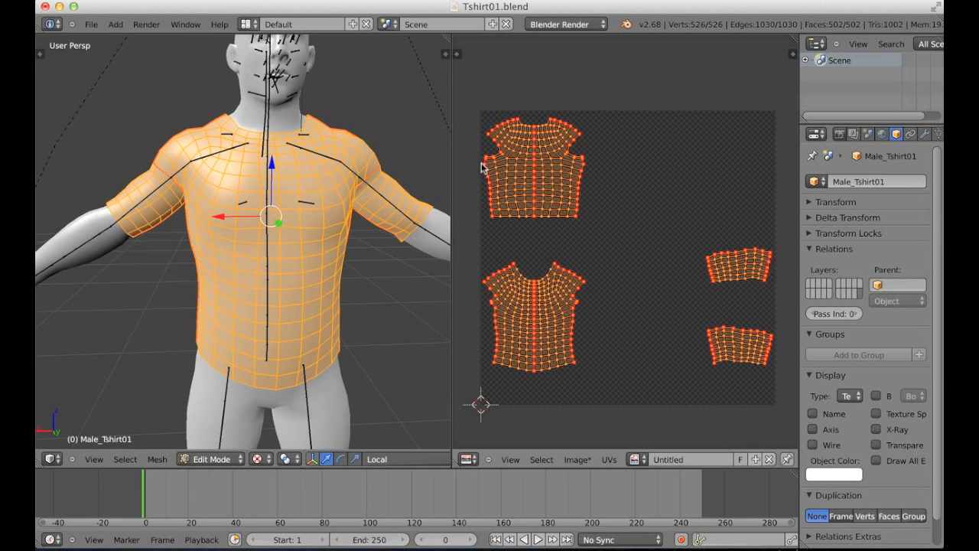
{"action": "mouse_move", "coordinate": [538, 147]}
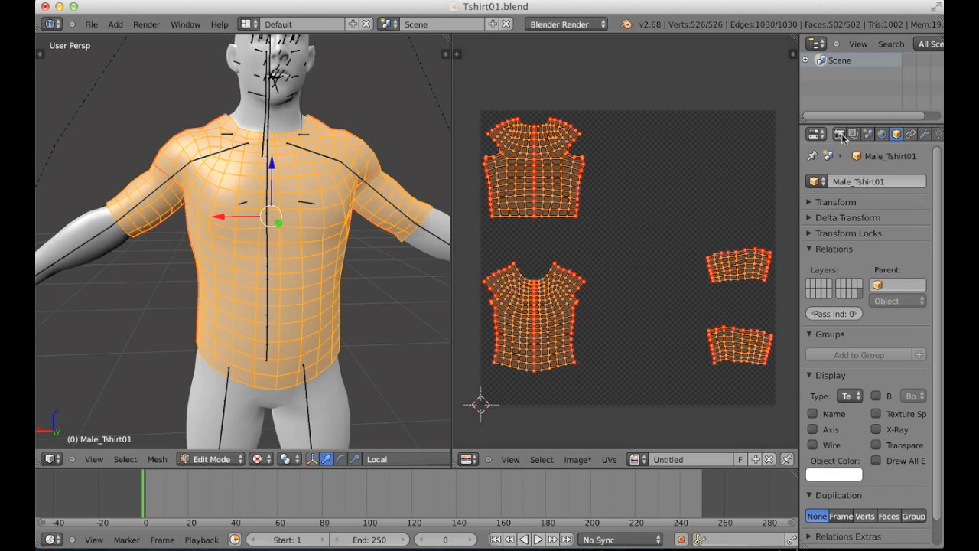
In Render properties, change Bake Mode from Ambient Occlusion to Alpha
{"action": "left_click", "coordinate": [839, 134]}
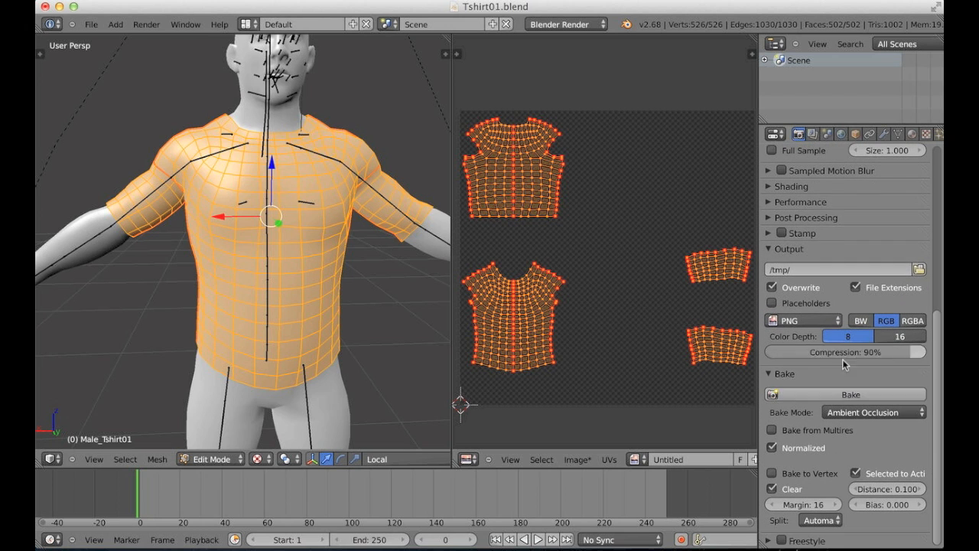
{"action": "left_click", "coordinate": [874, 411]}
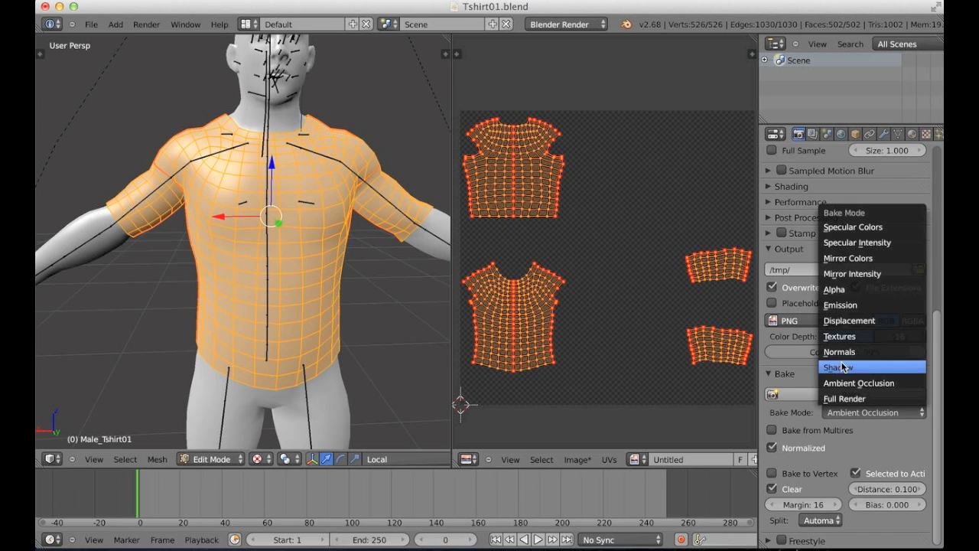
{"action": "mouse_move", "coordinate": [843, 289]}
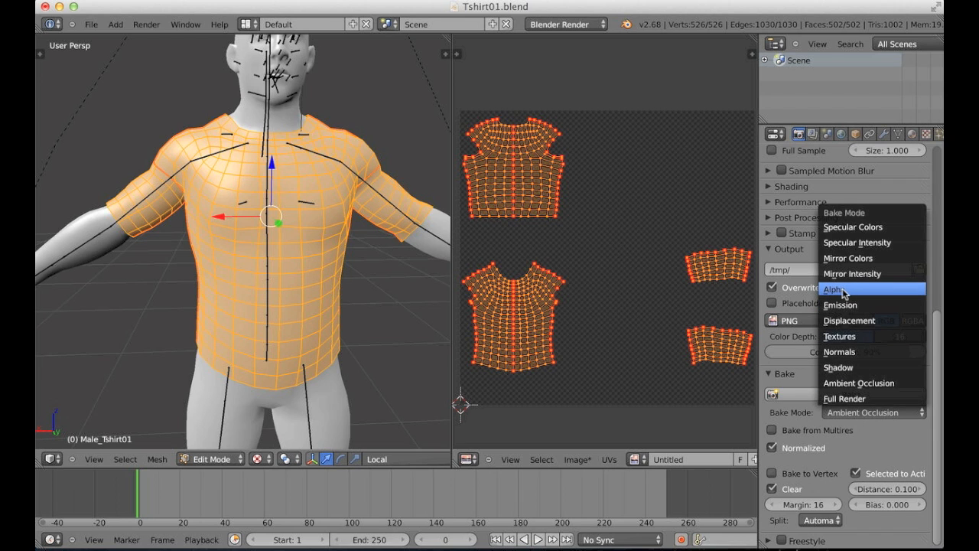
{"action": "left_click", "coordinate": [832, 288]}
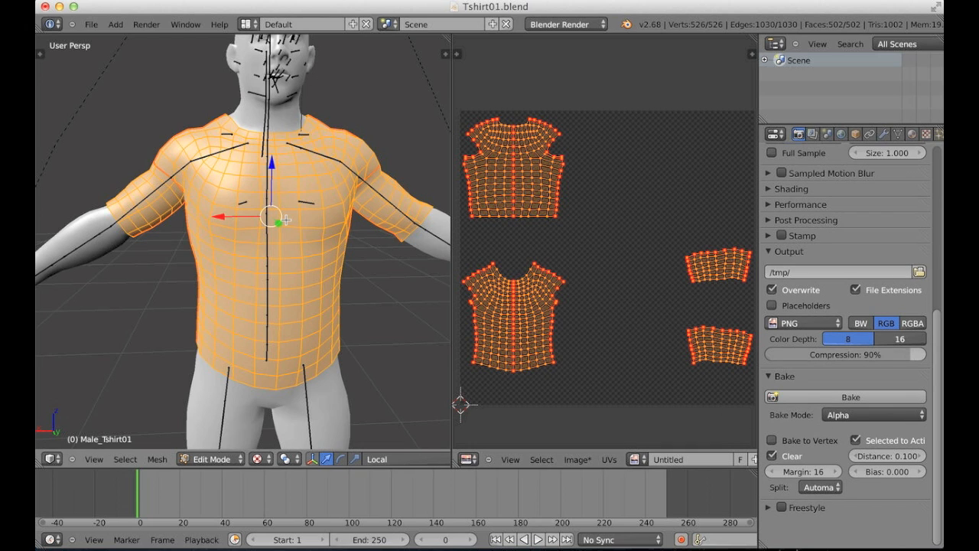
{"action": "mouse_move", "coordinate": [338, 150]}
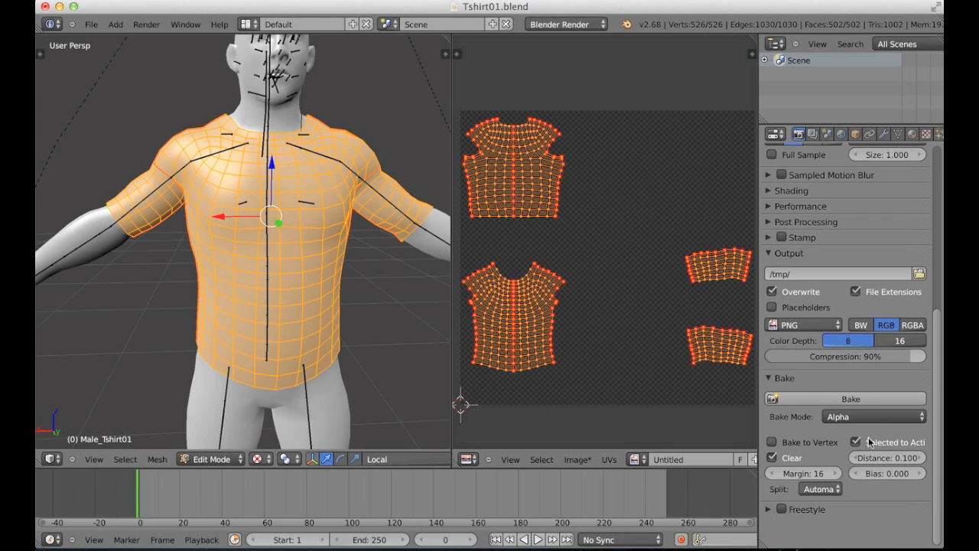
{"action": "mouse_move", "coordinate": [910, 444]}
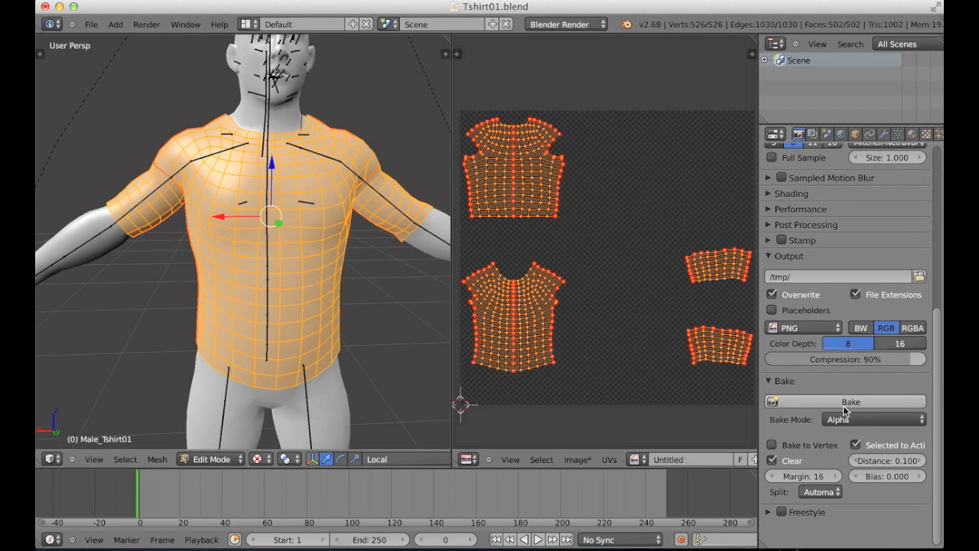
{"action": "mouse_move", "coordinate": [845, 401]}
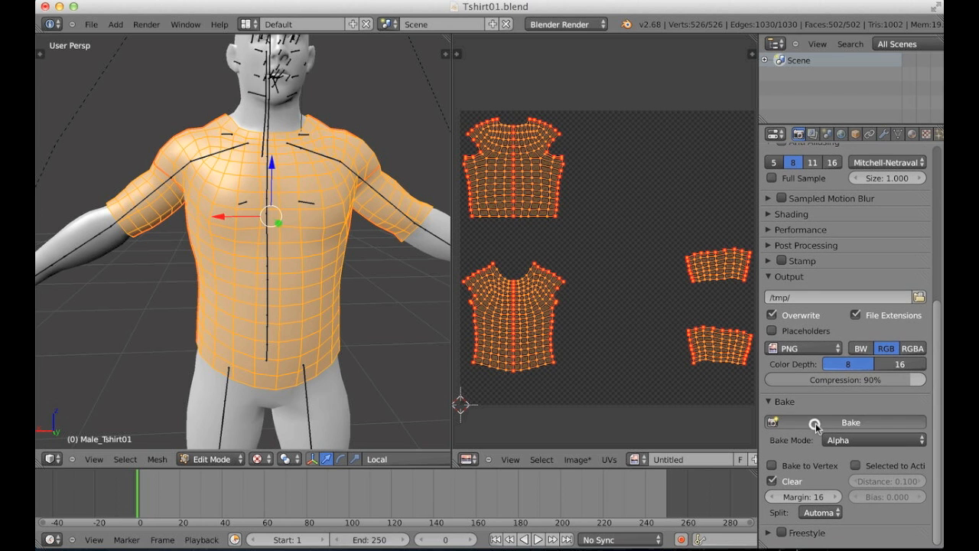
Bake the alpha into the new image as white shirt silhouettes and set Margin to 2
{"action": "left_click", "coordinate": [845, 422]}
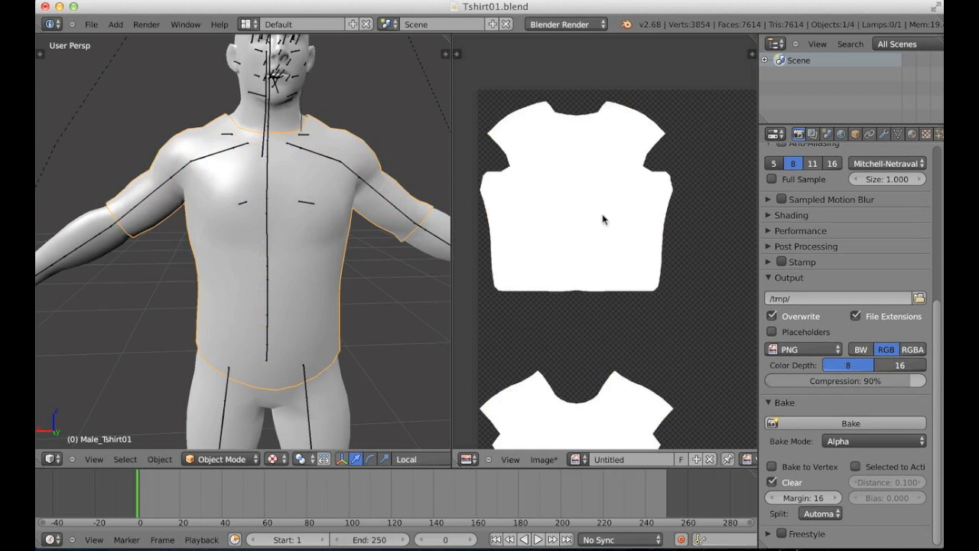
{"action": "mouse_move", "coordinate": [524, 169]}
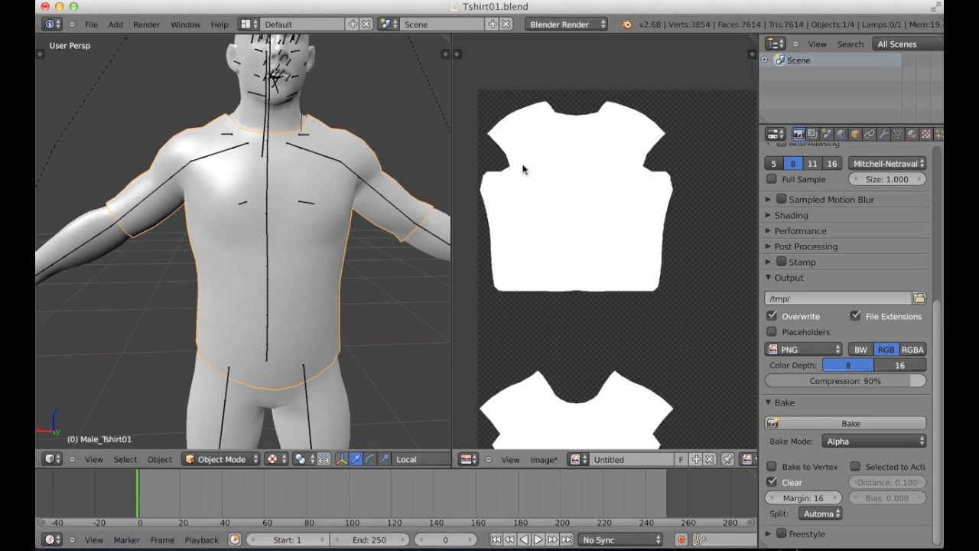
{"action": "mouse_move", "coordinate": [535, 216]}
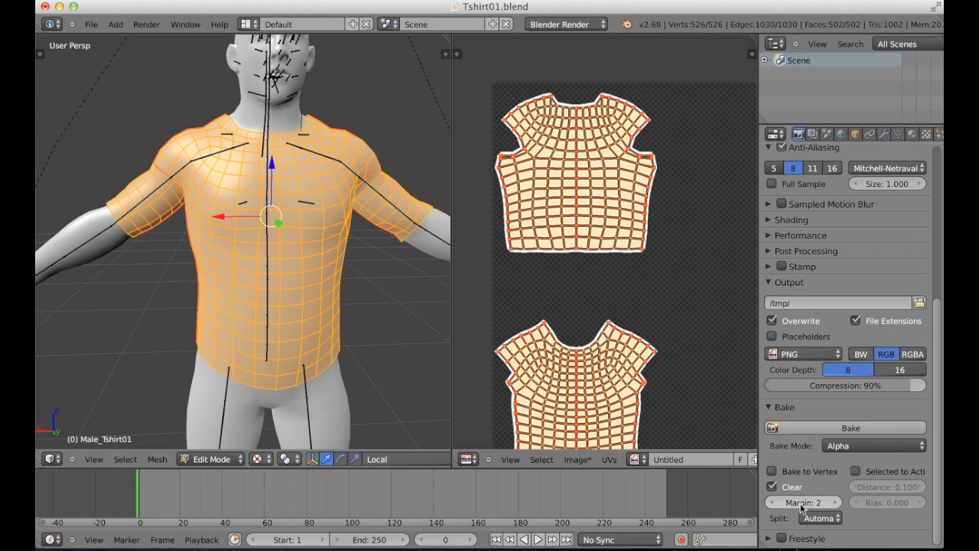
{"action": "left_click", "coordinate": [851, 428]}
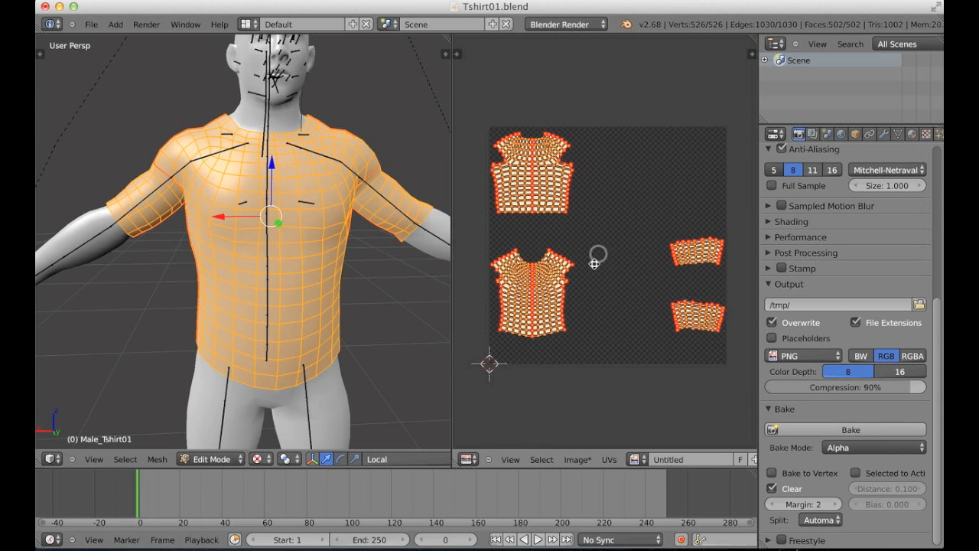
Save the baked image as MaleTshirt_Diffuse.png in ContentPack at 100% compression
{"action": "left_click", "coordinate": [575, 459]}
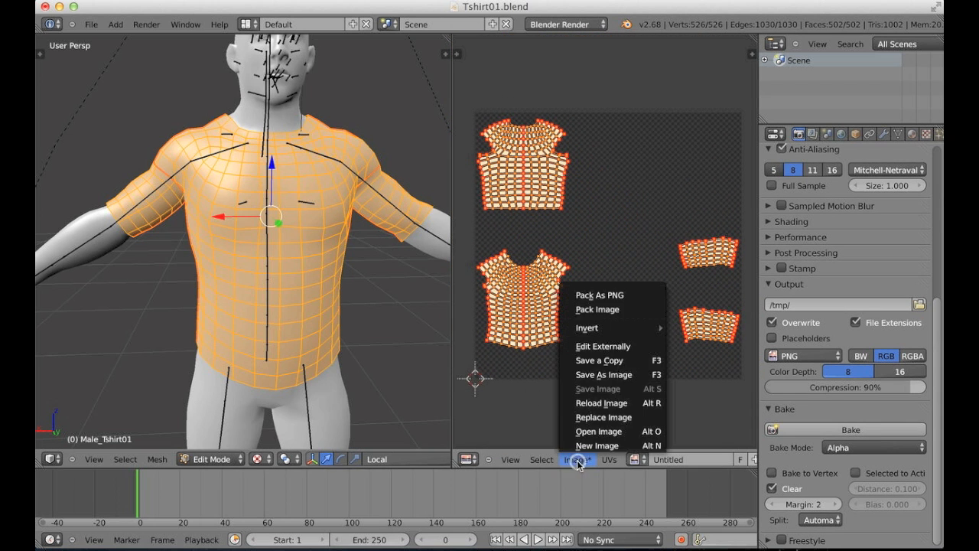
{"action": "mouse_move", "coordinate": [612, 373]}
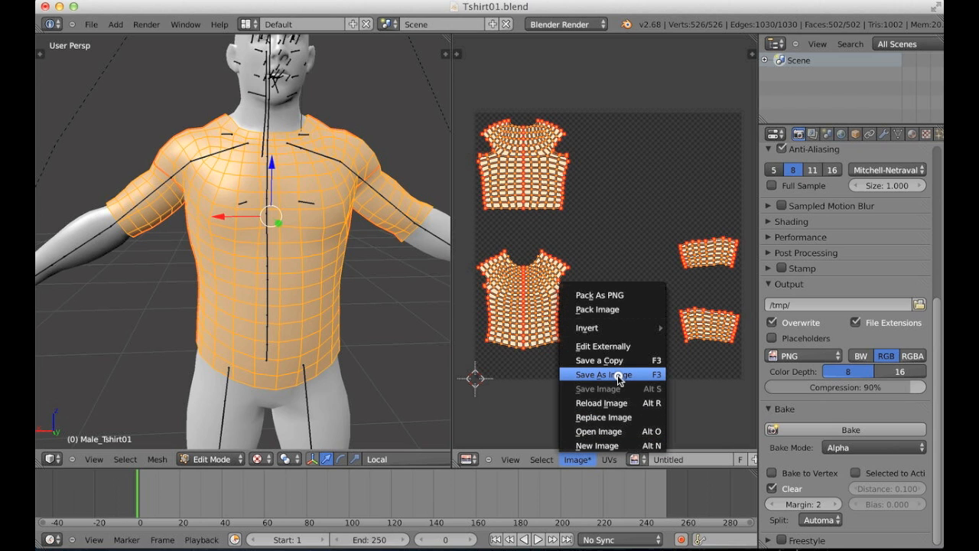
{"action": "left_click", "coordinate": [603, 373]}
{"action": "type", "text": "MaleTshirt_Diffuse.png"}
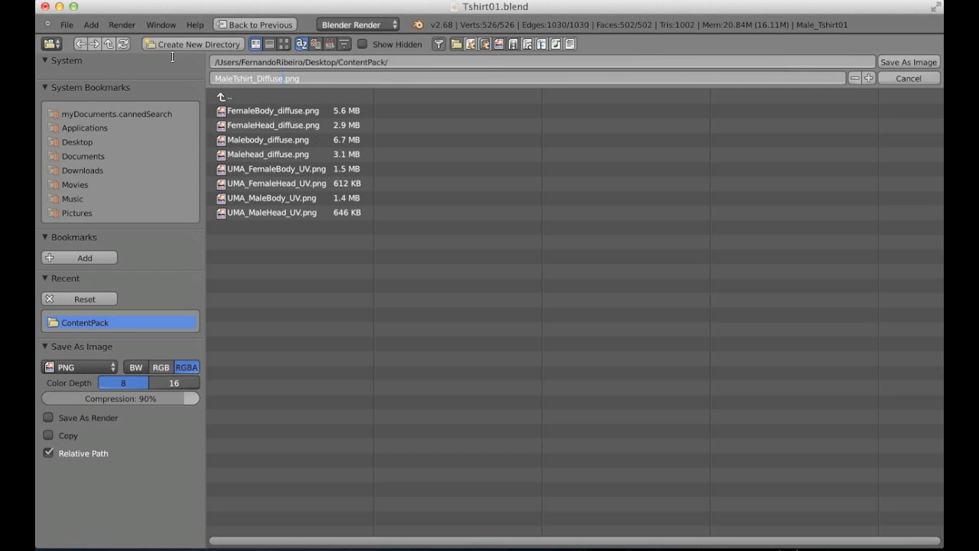
{"action": "mouse_move", "coordinate": [178, 397]}
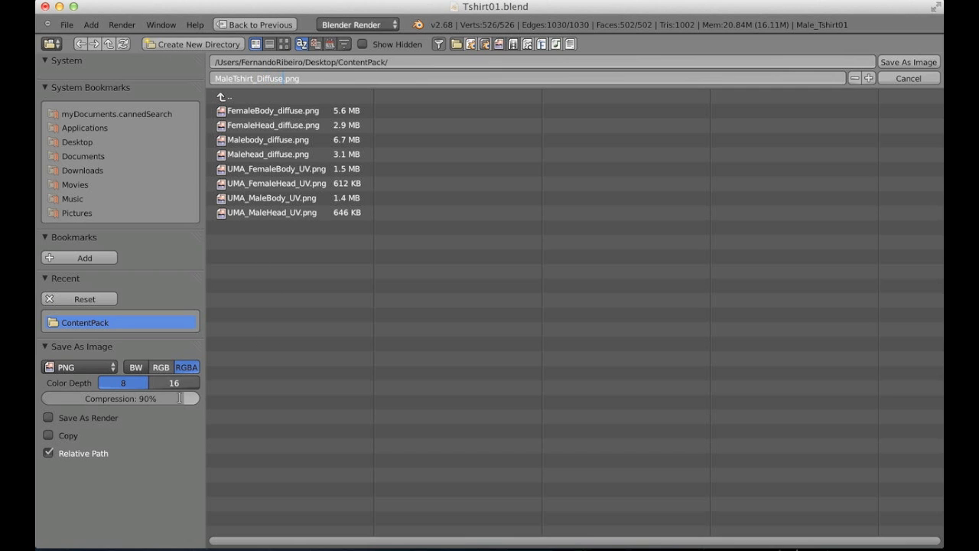
{"action": "left_click_drag", "start_coordinate": [176, 397], "coordinate": [205, 398]}
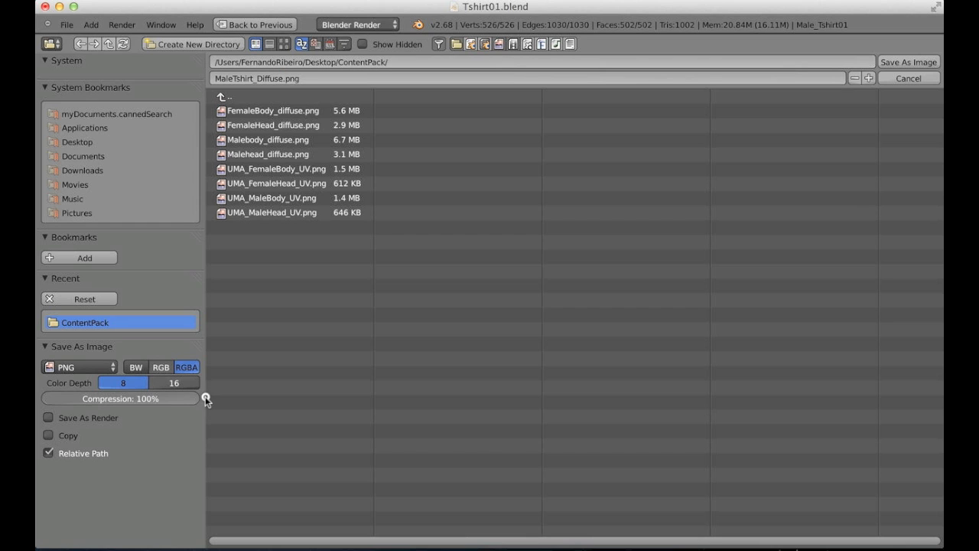
{"action": "mouse_move", "coordinate": [263, 99]}
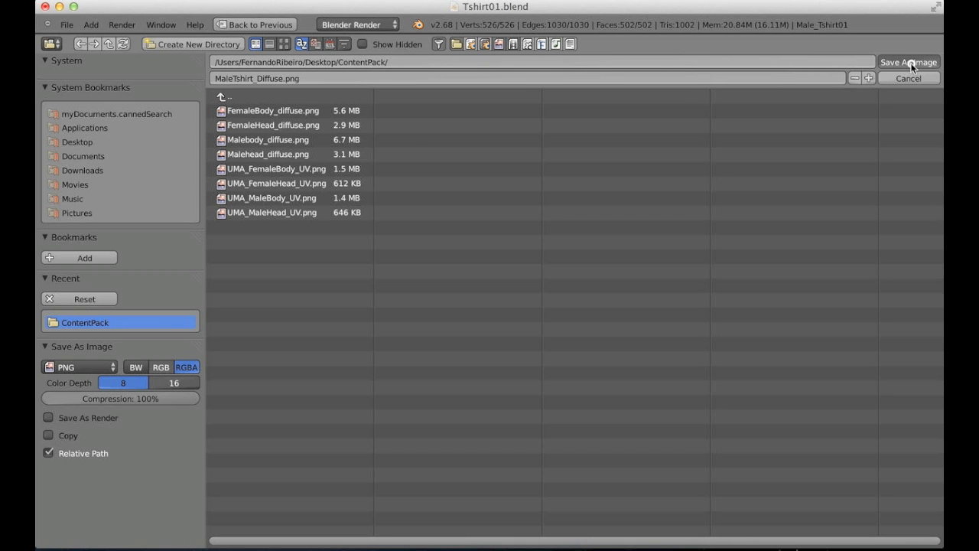
{"action": "left_click", "coordinate": [909, 78]}
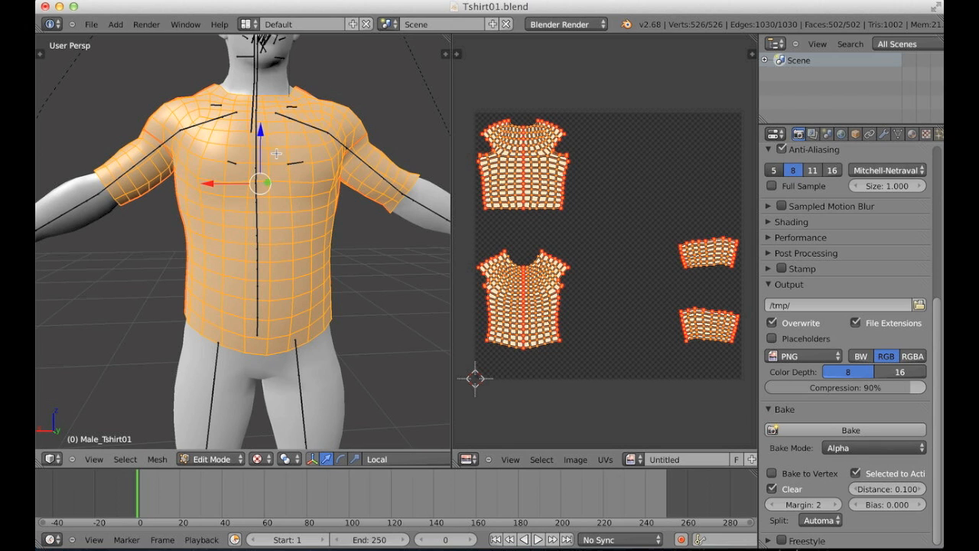
{"action": "mouse_move", "coordinate": [260, 209]}
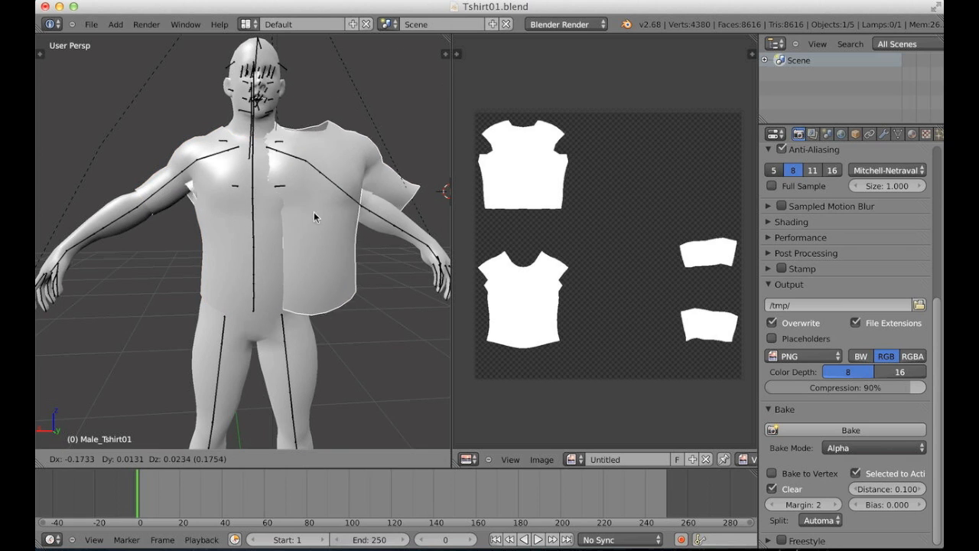
Keep the duplicate Male_Tshirt01.001 in place and inspect it in Edit Mode with Face select
{"action": "key", "text": "Tab"}
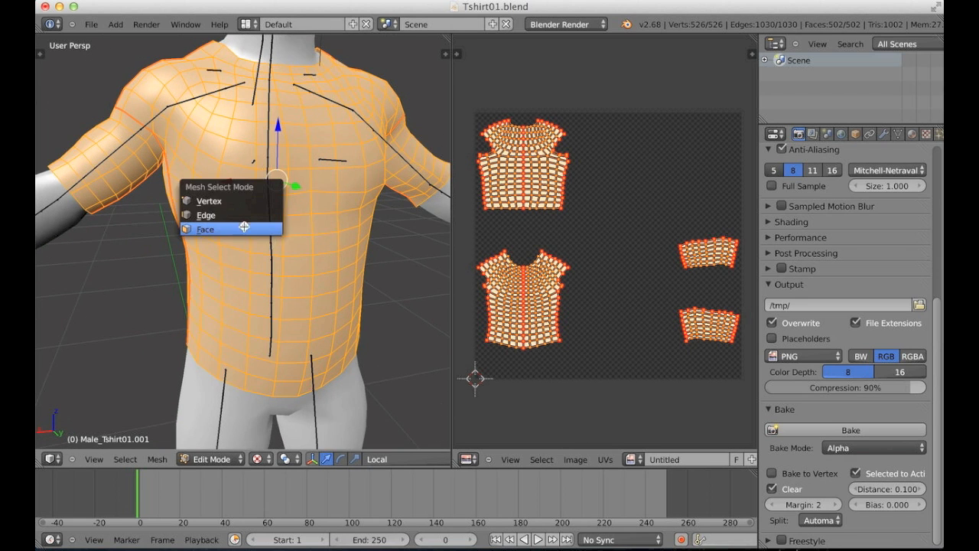
{"action": "left_click", "coordinate": [205, 229]}
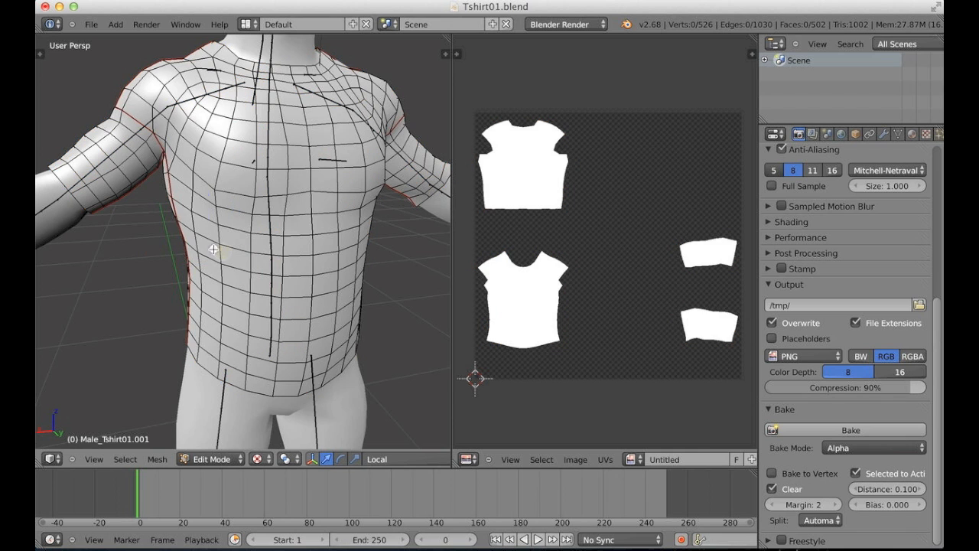
{"action": "left_click", "coordinate": [217, 254]}
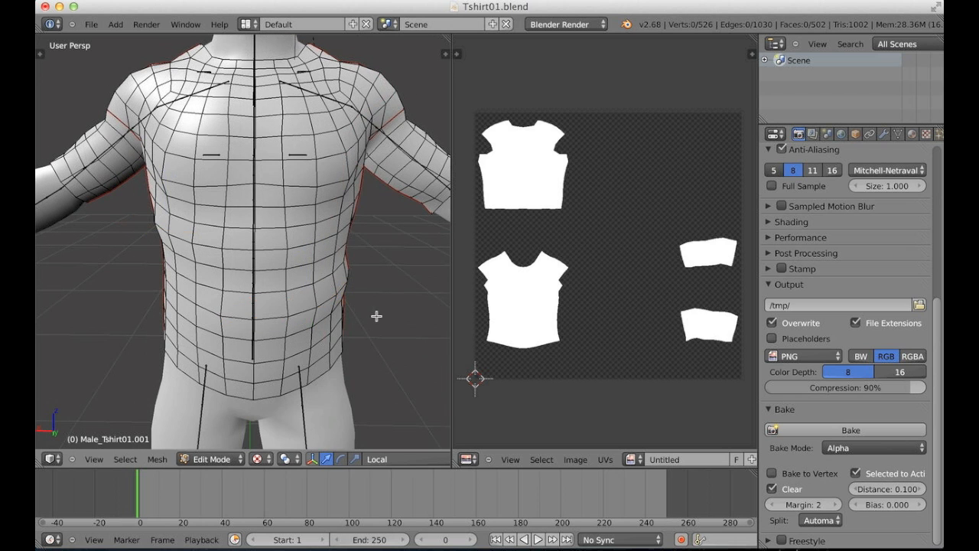
{"action": "left_click_drag", "start_coordinate": [376, 315], "coordinate": [279, 329]}
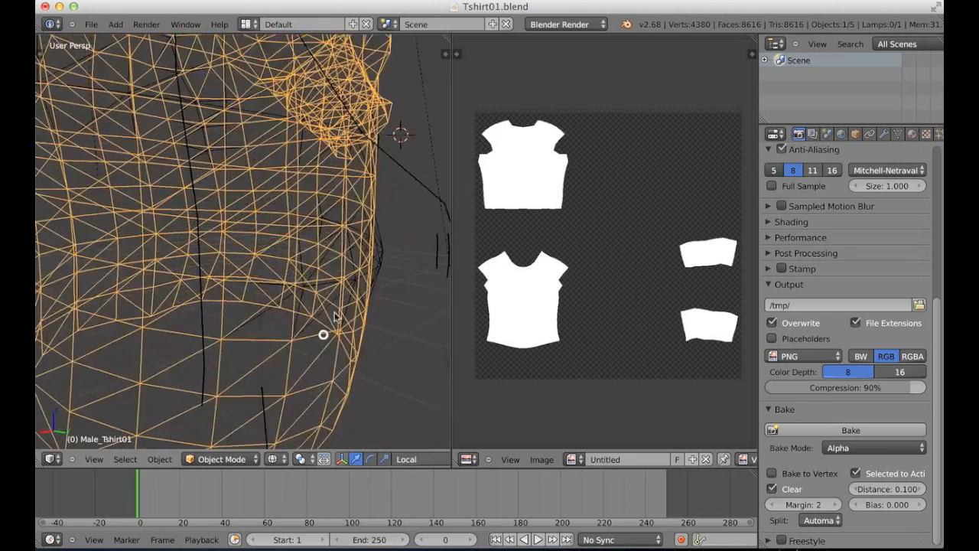
Change Bake Mode from Alpha to Normals with tangent space and Selected to Active
{"action": "left_click_drag", "start_coordinate": [324, 333], "coordinate": [361, 268]}
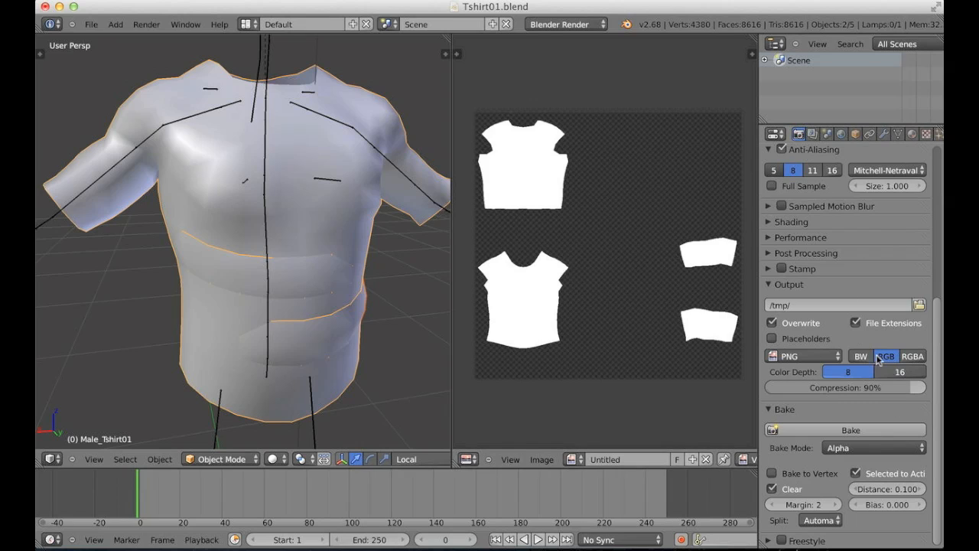
{"action": "left_click", "coordinate": [874, 447]}
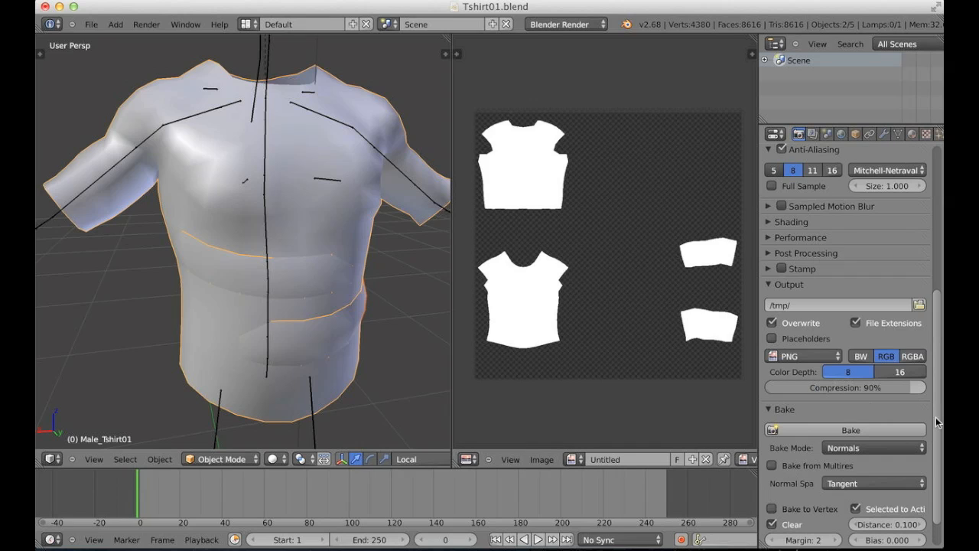
{"action": "scroll", "scroll_direction": "down", "scroll_amount": 3}
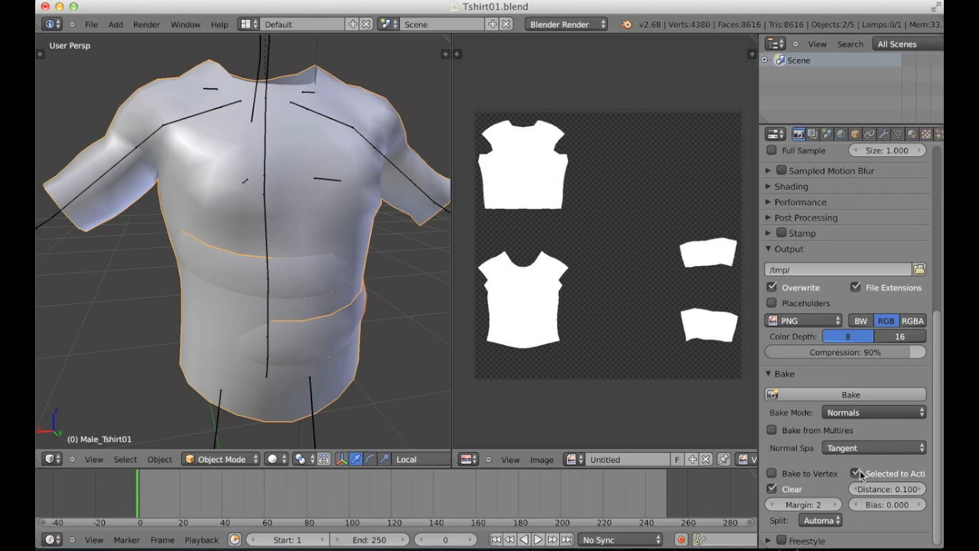
{"action": "mouse_move", "coordinate": [860, 473]}
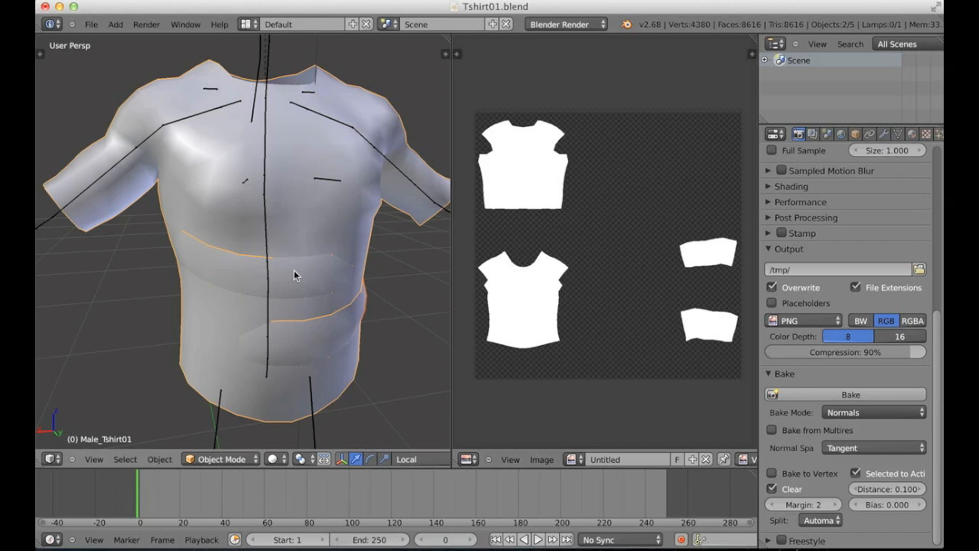
{"action": "mouse_move", "coordinate": [312, 282]}
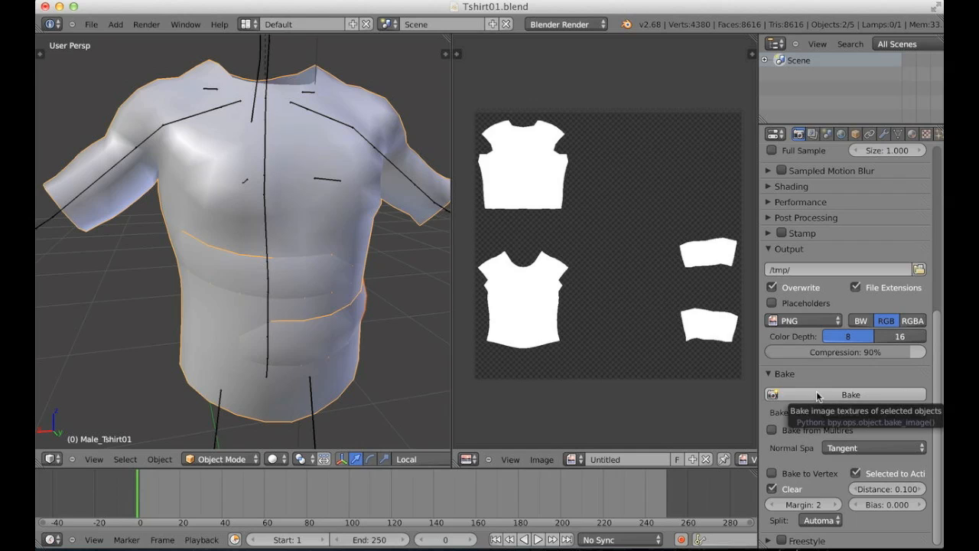
{"action": "left_click", "coordinate": [851, 395]}
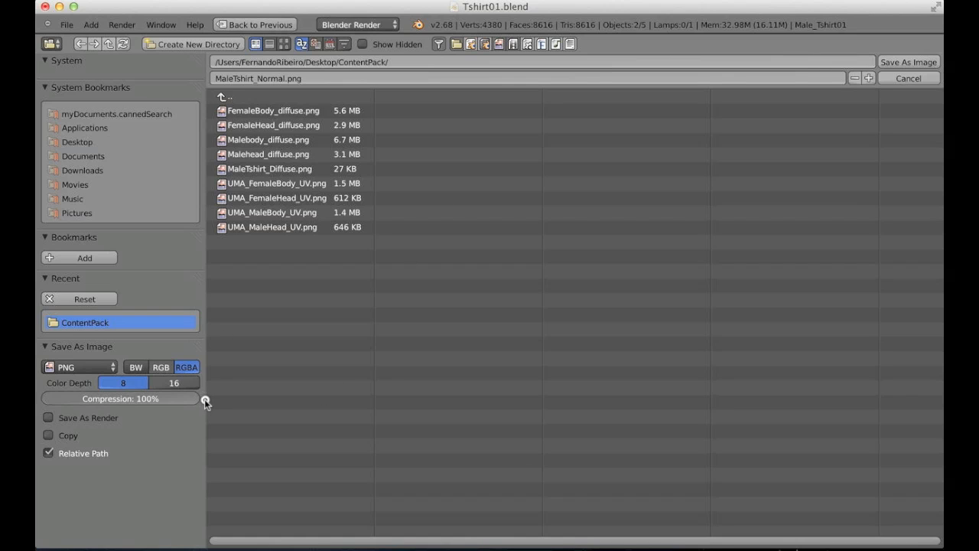
Save the baked normal map as RGB PNG MaleTshirt_Normal.png in ContentPack
{"action": "left_click", "coordinate": [135, 367]}
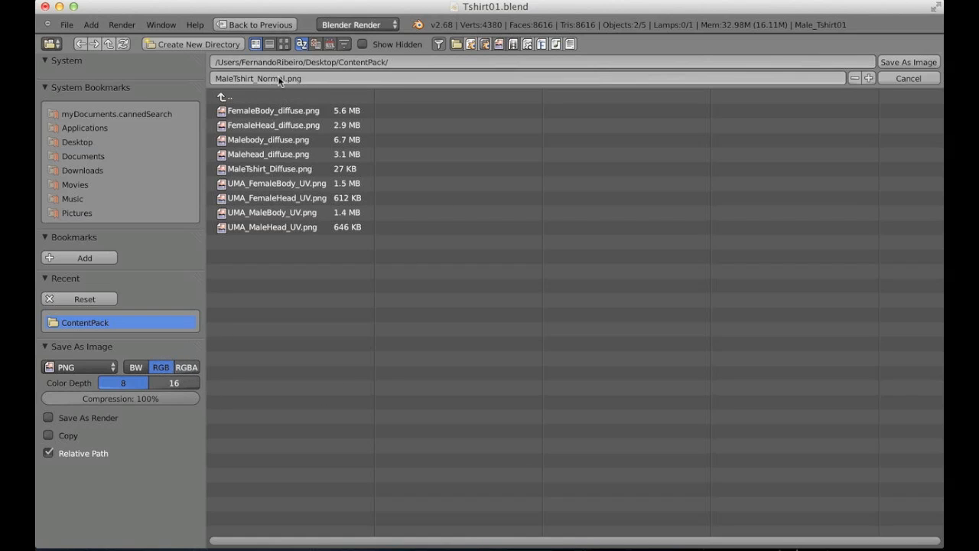
{"action": "mouse_move", "coordinate": [803, 80]}
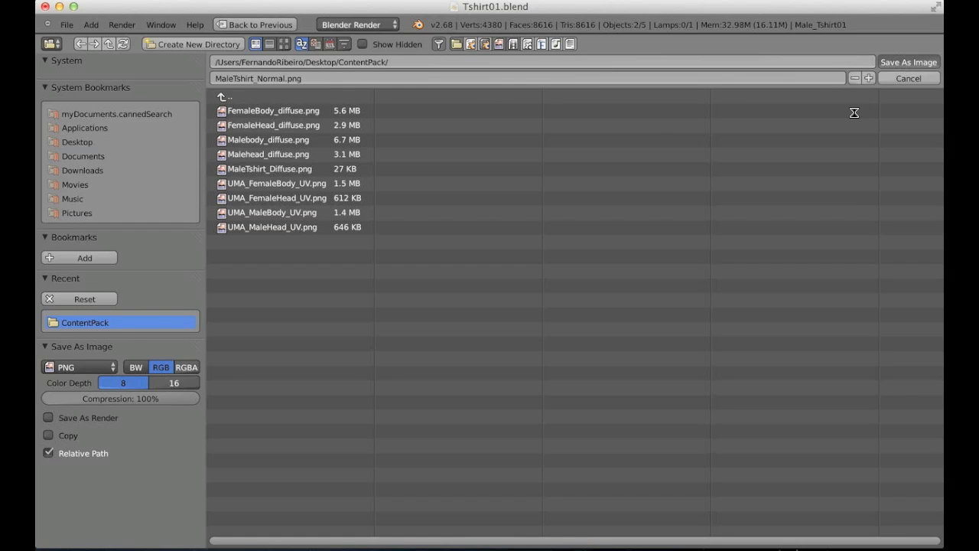
{"action": "left_click", "coordinate": [909, 78]}
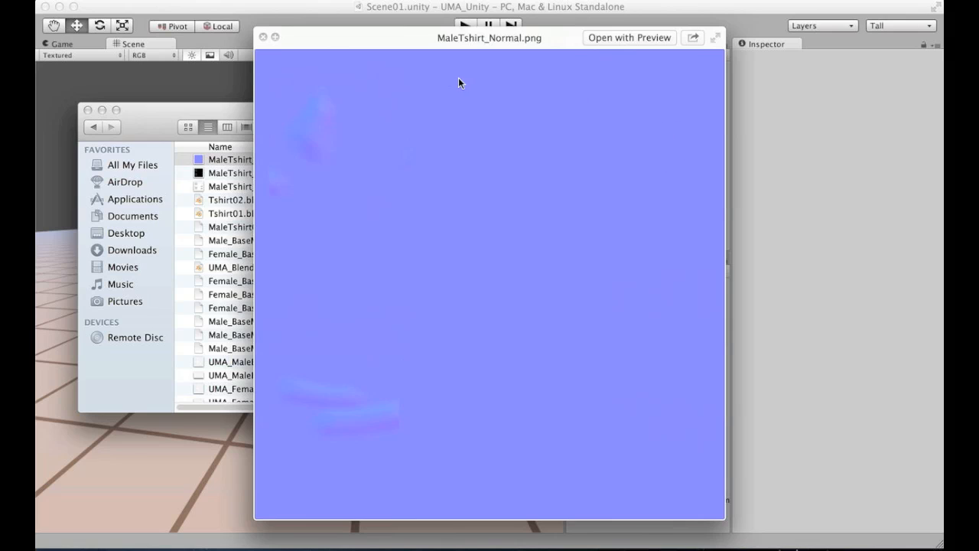
{"action": "mouse_move", "coordinate": [307, 193]}
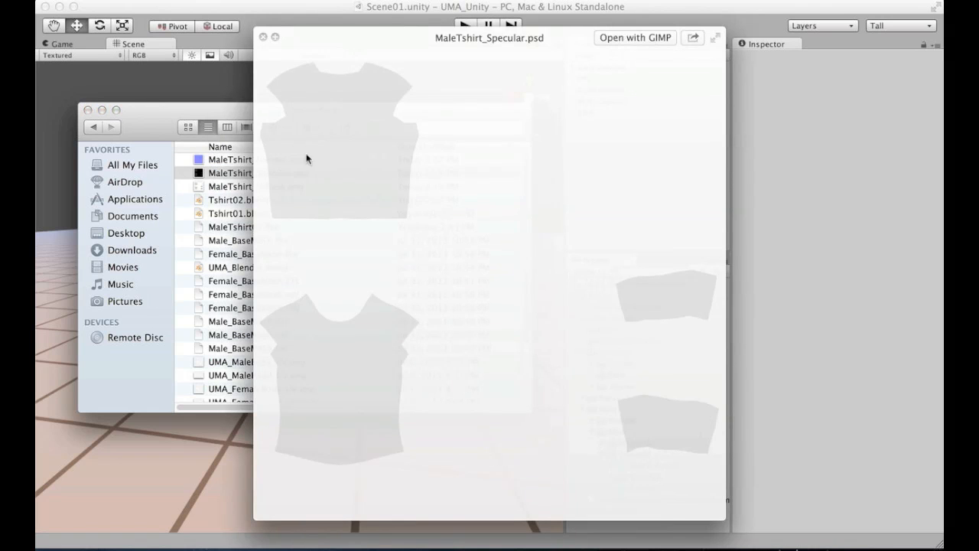
{"action": "mouse_move", "coordinate": [349, 141]}
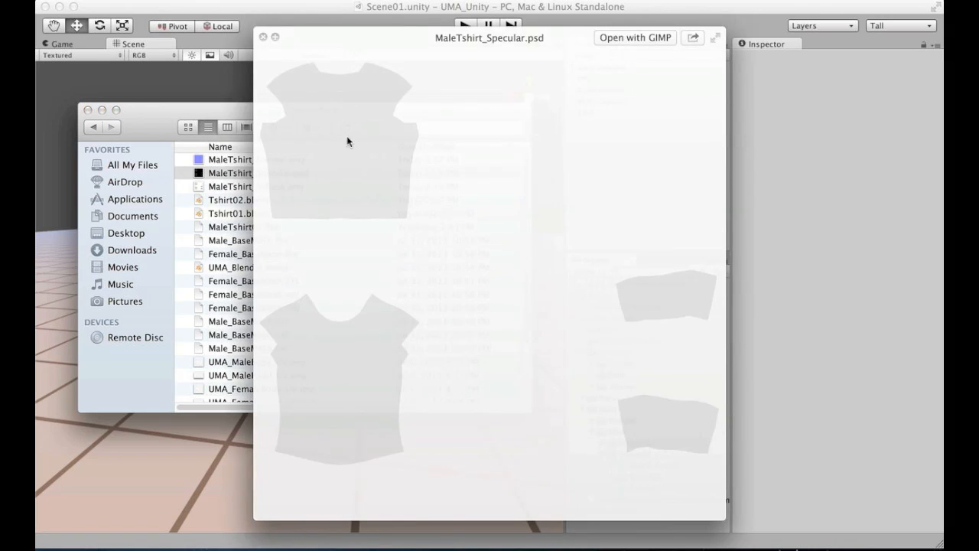
{"action": "mouse_move", "coordinate": [331, 153]}
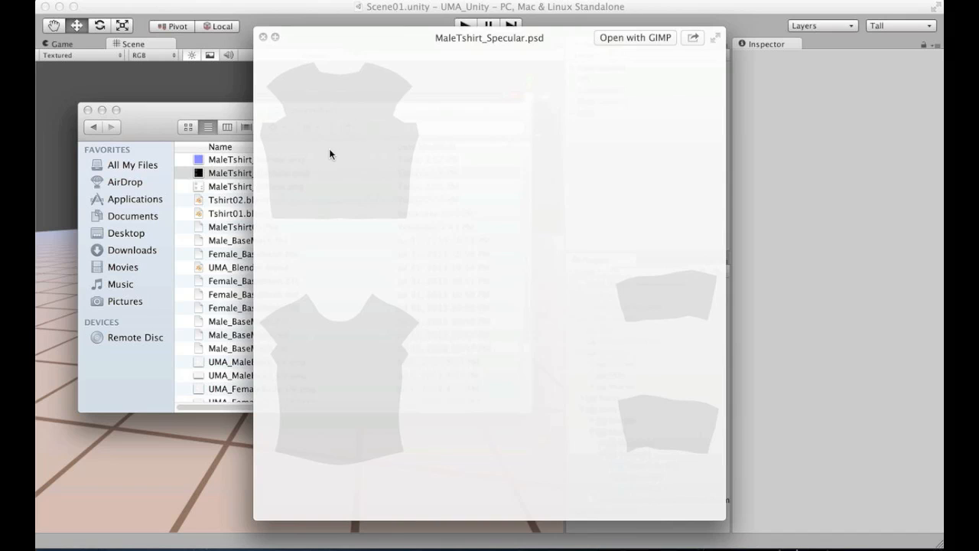
{"action": "mouse_move", "coordinate": [331, 162]}
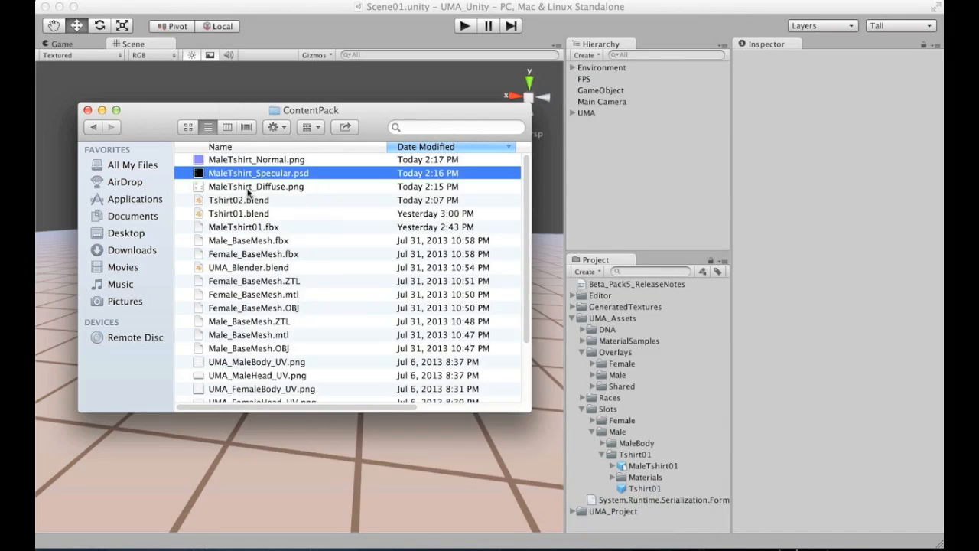
Quick Look MaleTshirt_Diffuse.png in Finder to check its checkered T-shirt layout
{"action": "left_click", "coordinate": [256, 187]}
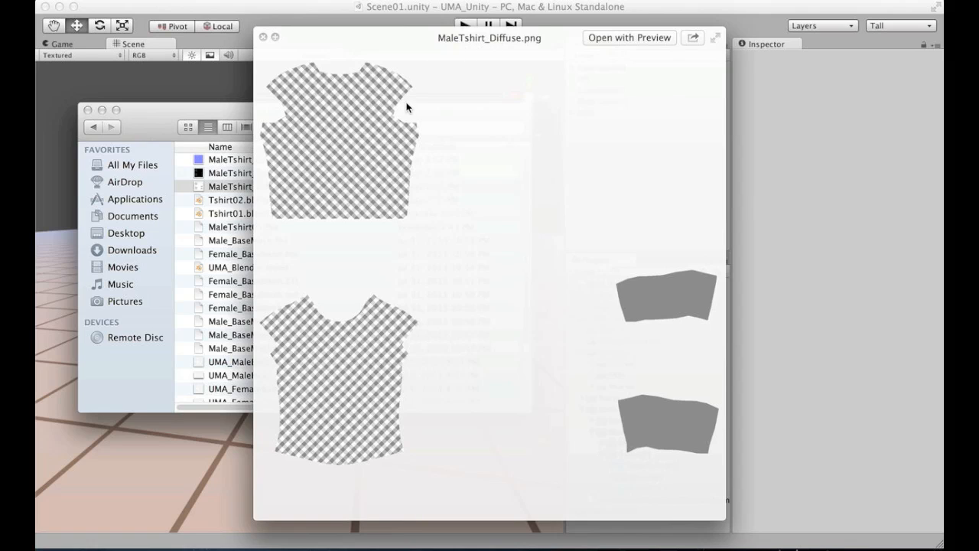
{"action": "mouse_move", "coordinate": [392, 138]}
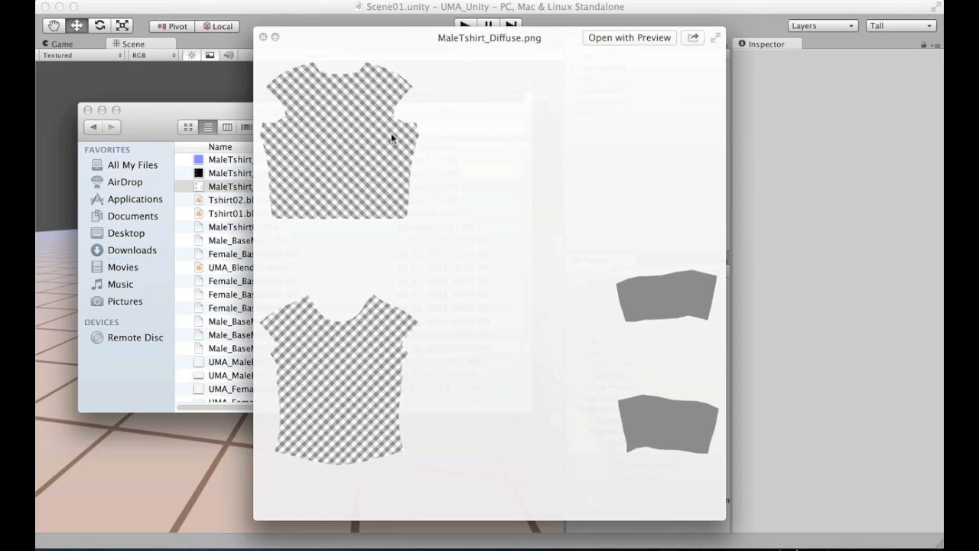
{"action": "mouse_move", "coordinate": [396, 133]}
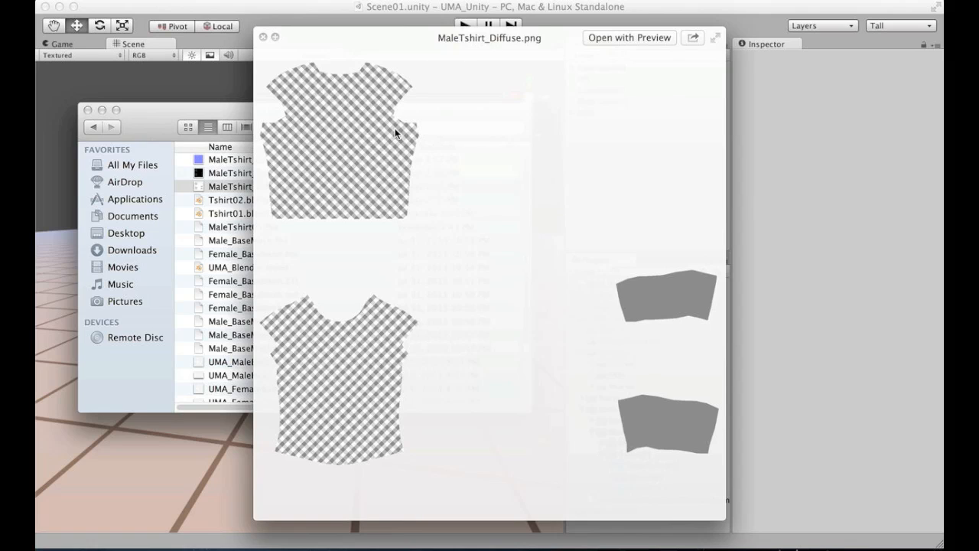
{"action": "mouse_move", "coordinate": [496, 373]}
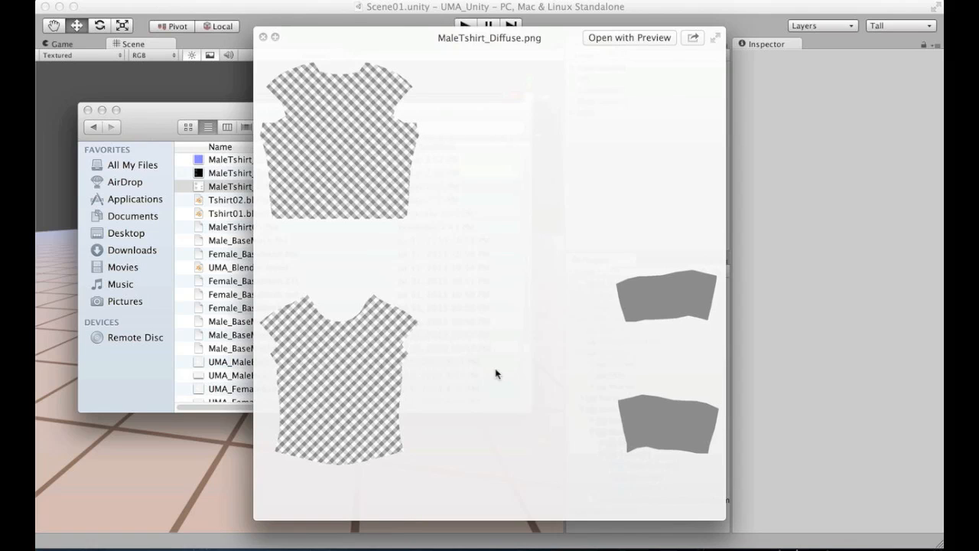
{"action": "mouse_move", "coordinate": [359, 104]}
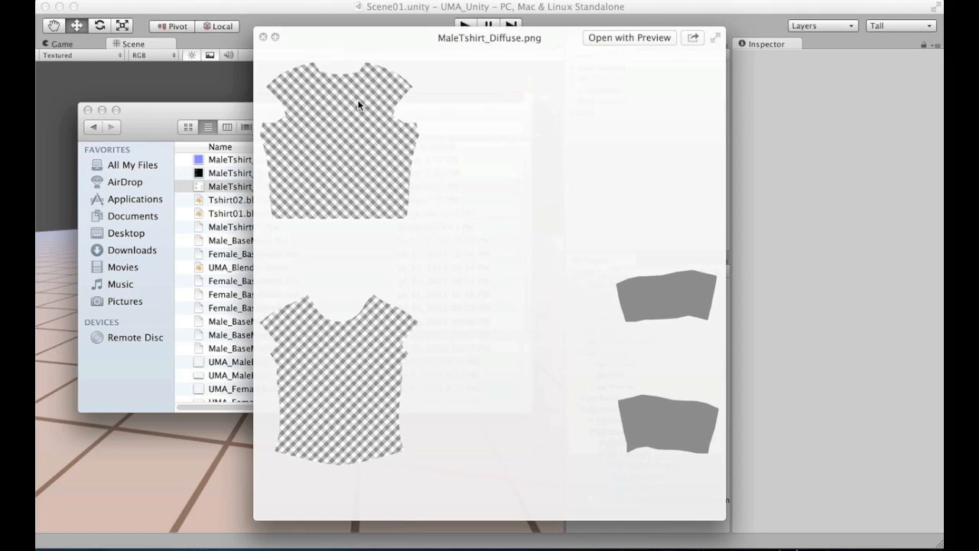
{"action": "mouse_move", "coordinate": [359, 109]}
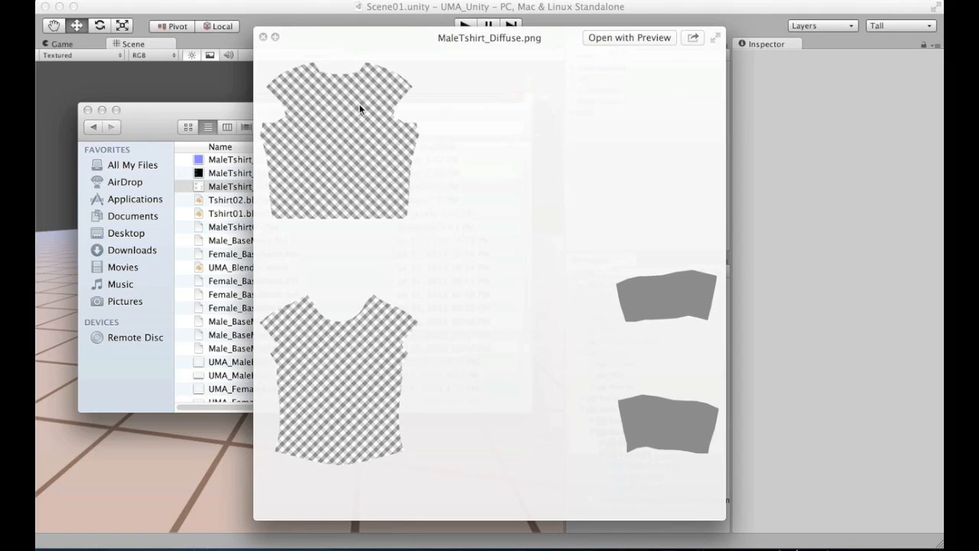
{"action": "mouse_move", "coordinate": [300, 38]}
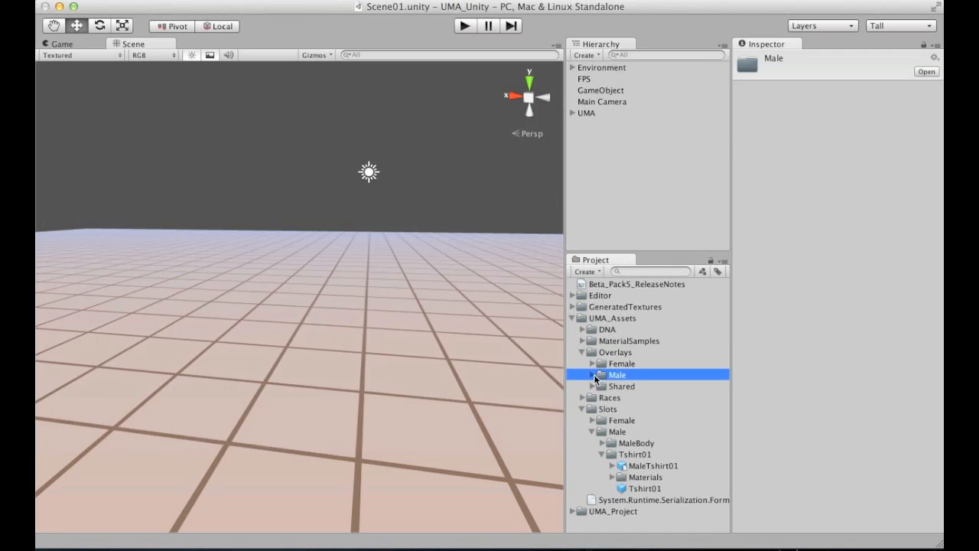
Create folder MaleTshirt01 under Overlays > Male and drag in the Diffuse, Normal and Specular textures
{"action": "left_click", "coordinate": [615, 352]}
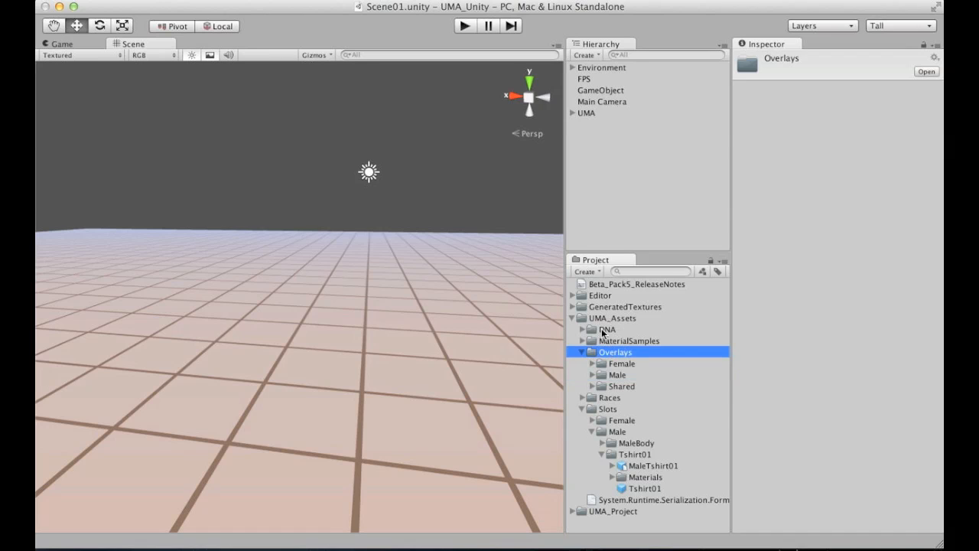
{"action": "left_click", "coordinate": [617, 375]}
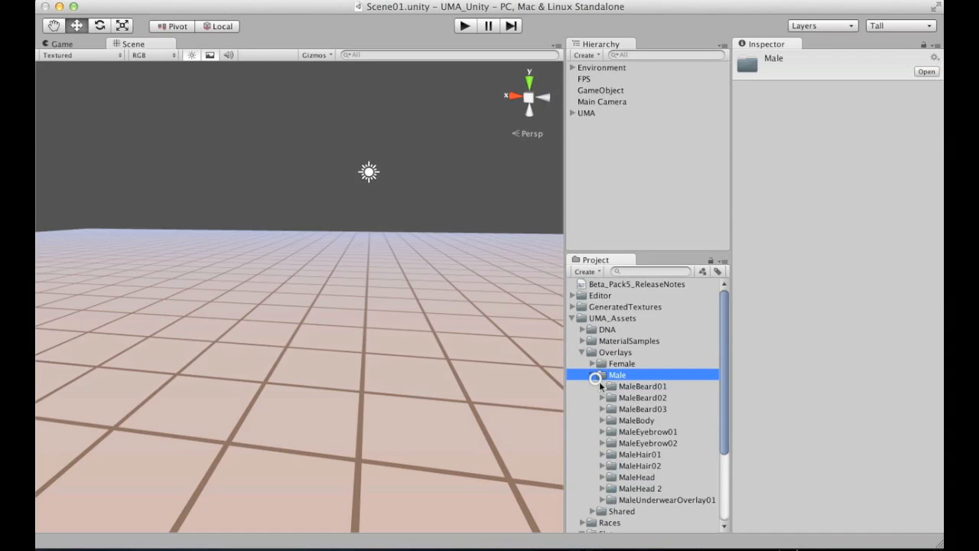
{"action": "left_click", "coordinate": [586, 271]}
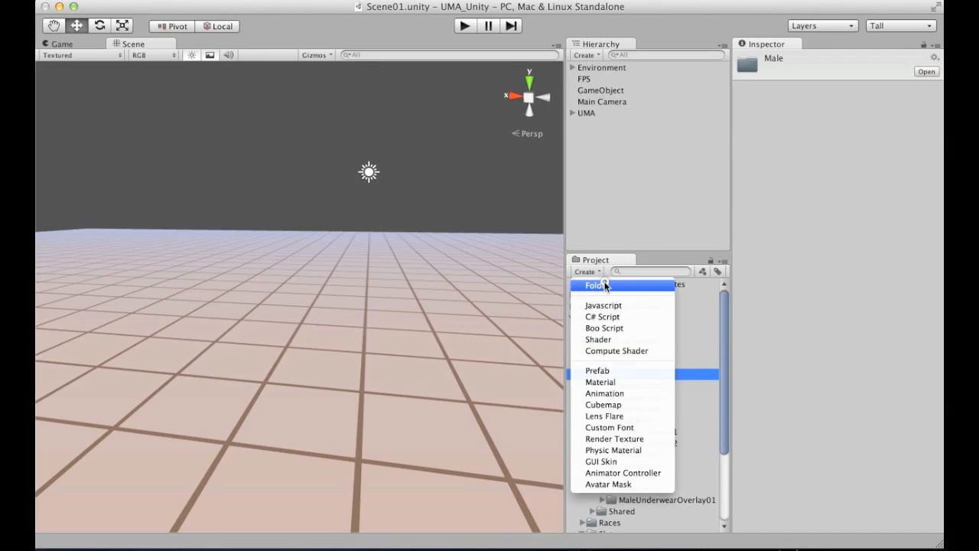
{"action": "left_click", "coordinate": [597, 284]}
{"action": "type", "text": "MaleTshirt01"}
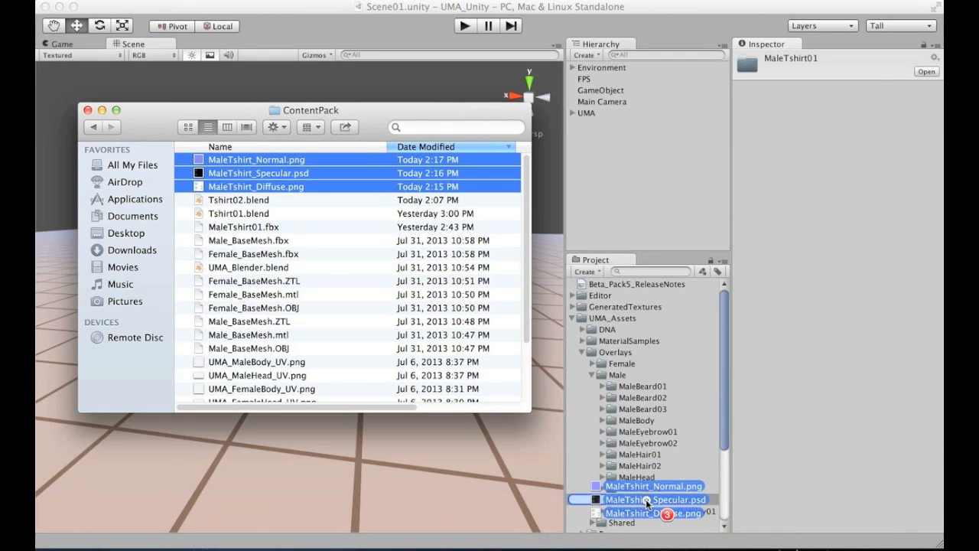
{"action": "left_click", "coordinate": [643, 499]}
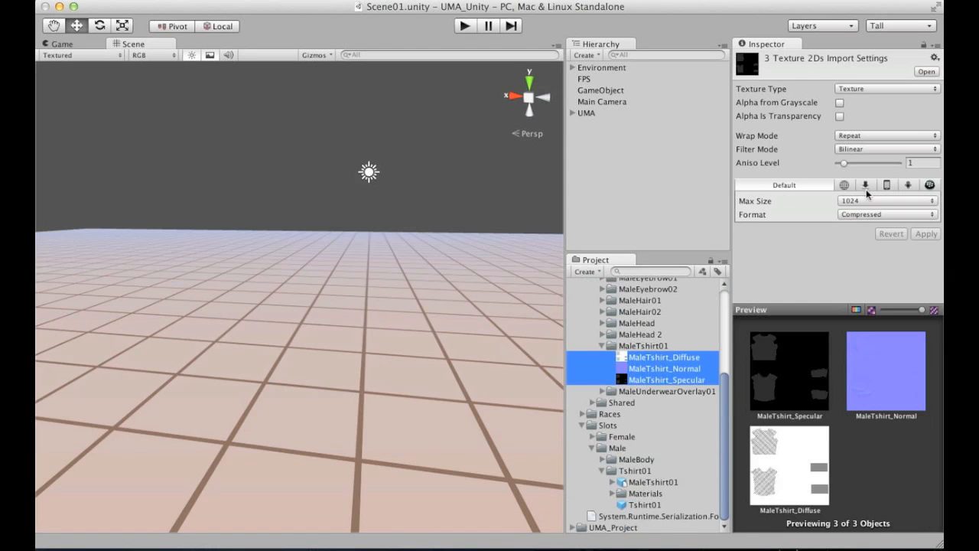
Import the three T-shirt textures at Max Size 2048 in uncompressed Truecolor format and apply
{"action": "left_click", "coordinate": [887, 214]}
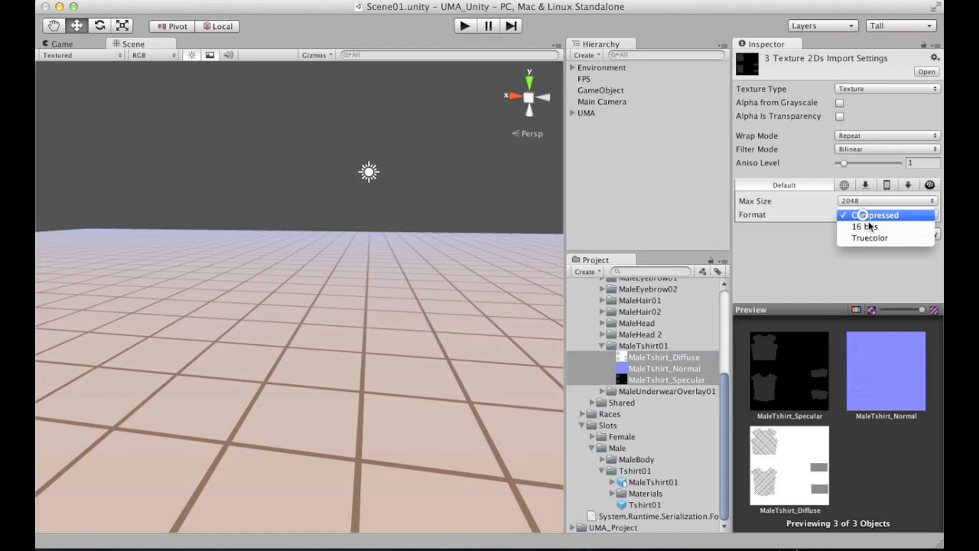
{"action": "left_click", "coordinate": [869, 237]}
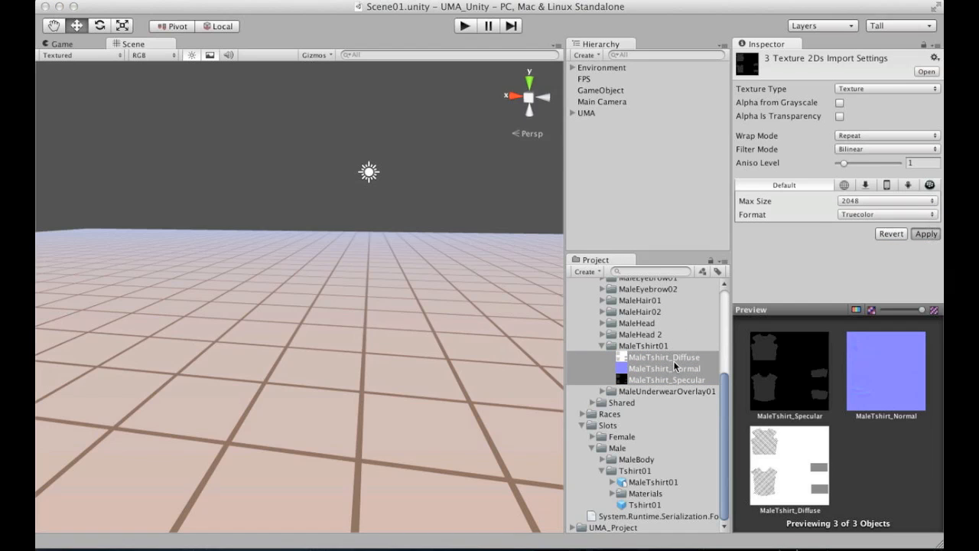
{"action": "left_click", "coordinate": [663, 356]}
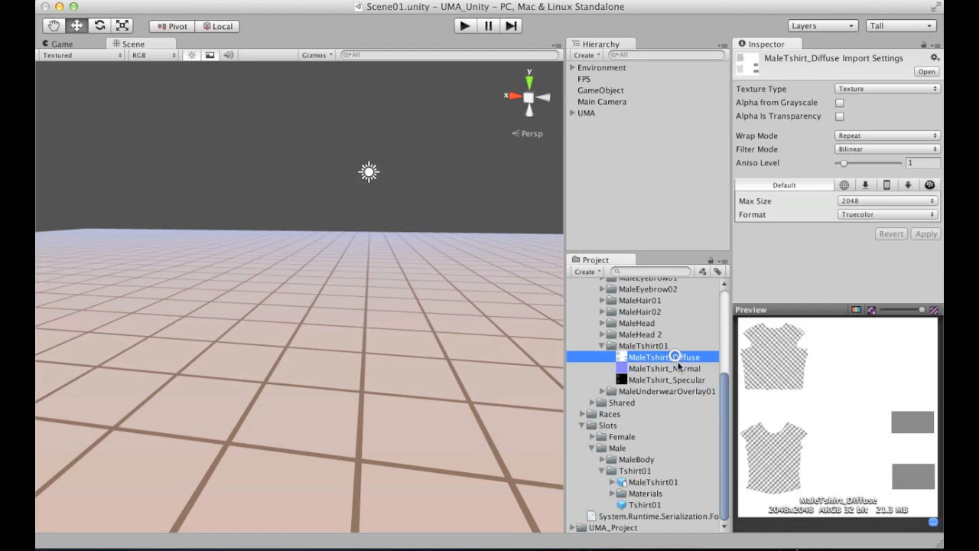
{"action": "left_click", "coordinate": [666, 380]}
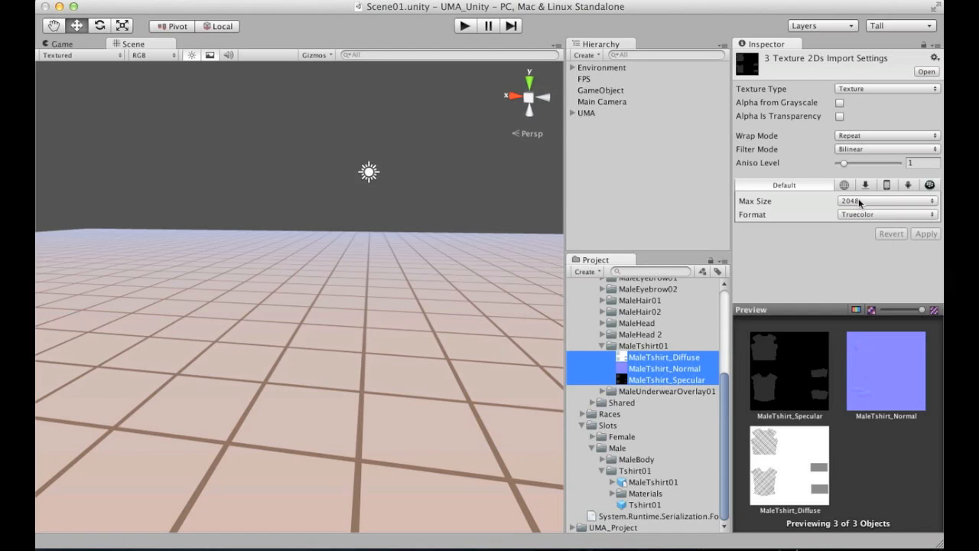
{"action": "mouse_move", "coordinate": [794, 263]}
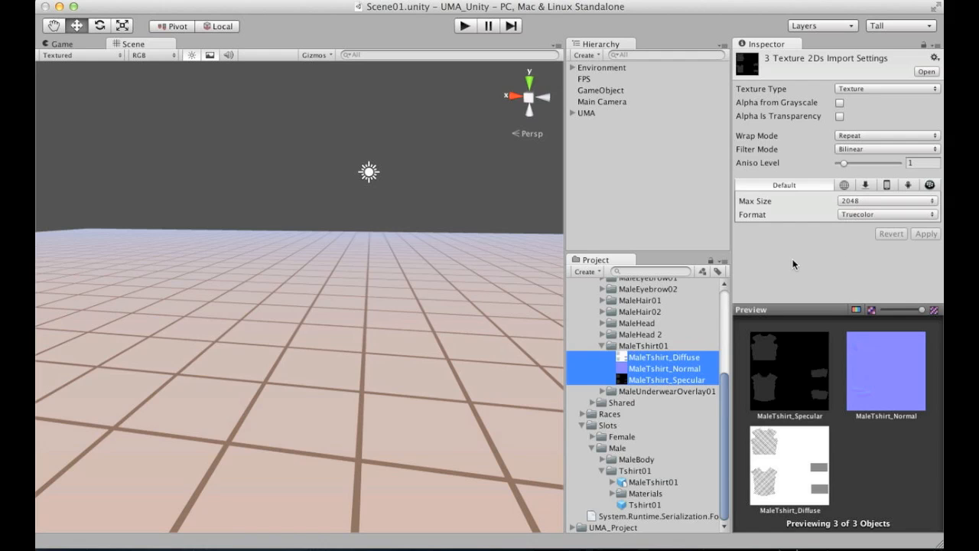
Import MaleTshirt_Normal as a Normal map texture without Create from Grayscale, and apply
{"action": "left_click", "coordinate": [664, 367]}
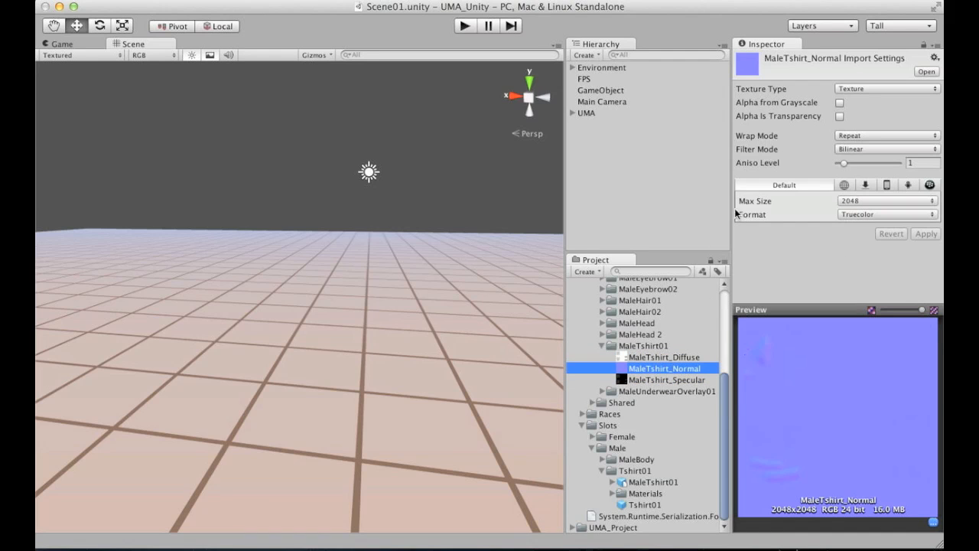
{"action": "left_click", "coordinate": [888, 87]}
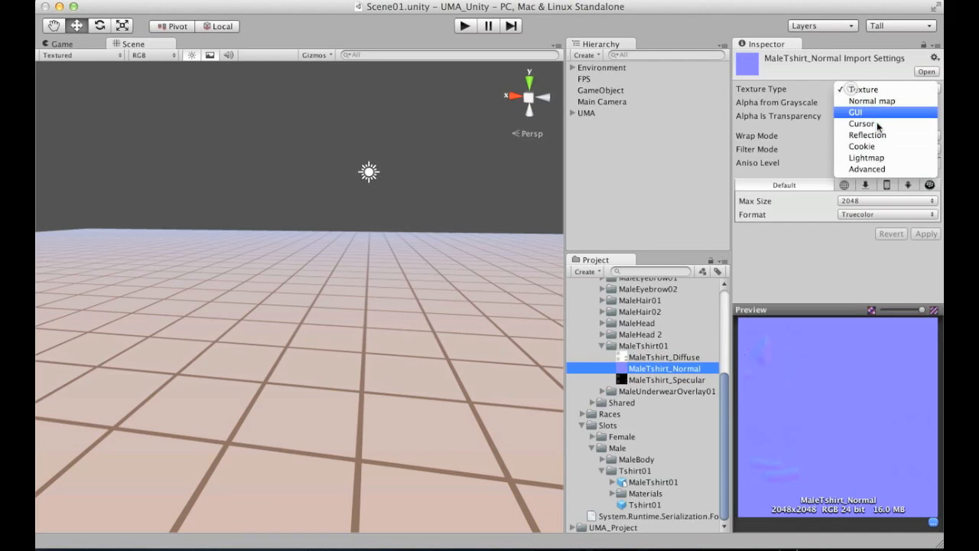
{"action": "left_click", "coordinate": [872, 101]}
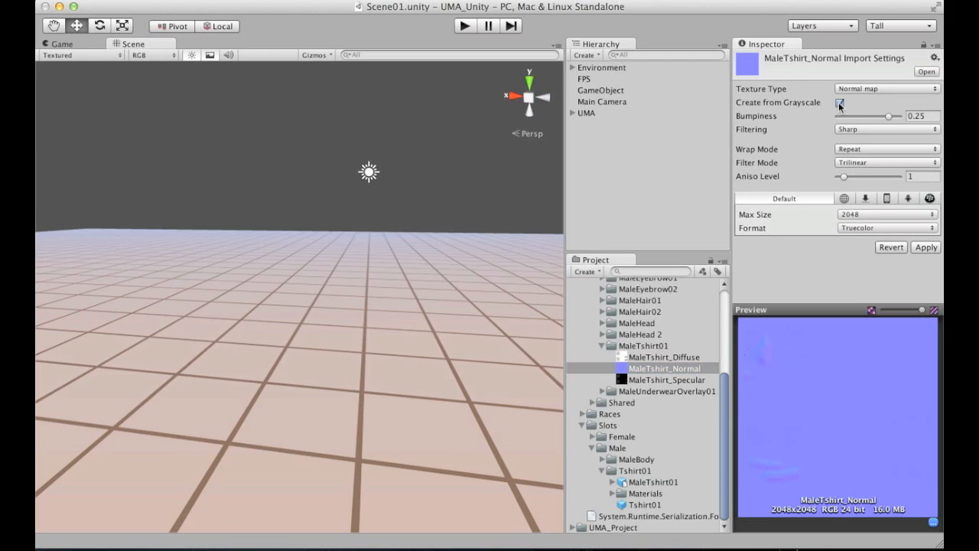
{"action": "left_click", "coordinate": [839, 104]}
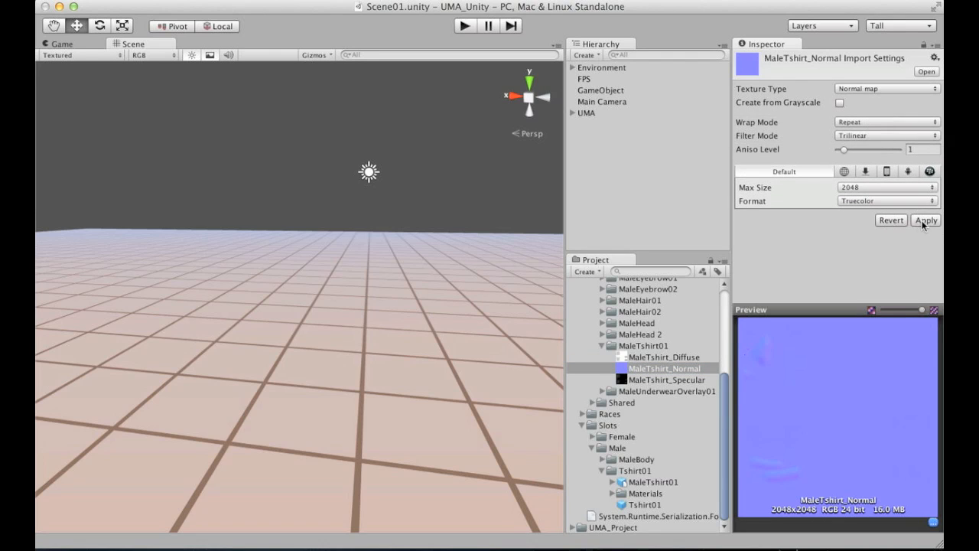
{"action": "left_click", "coordinate": [925, 220]}
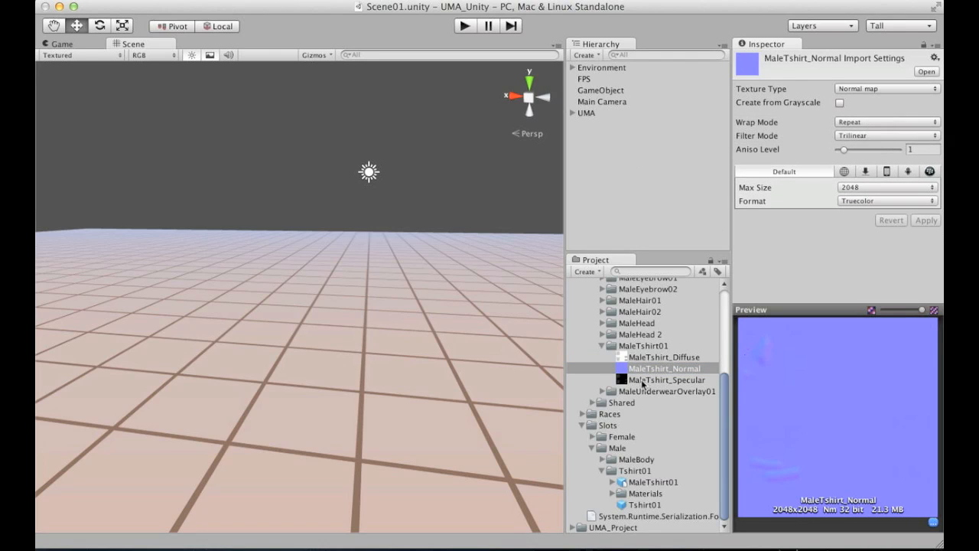
{"action": "left_click", "coordinate": [665, 379]}
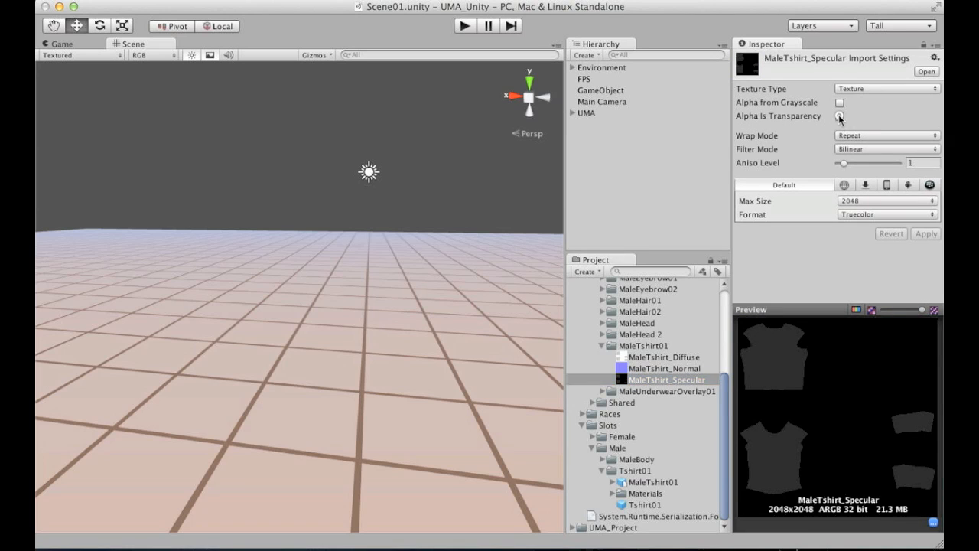
Enable Alpha Is Transparency on MaleTshirt_Specular and apply the change
{"action": "left_click", "coordinate": [838, 116]}
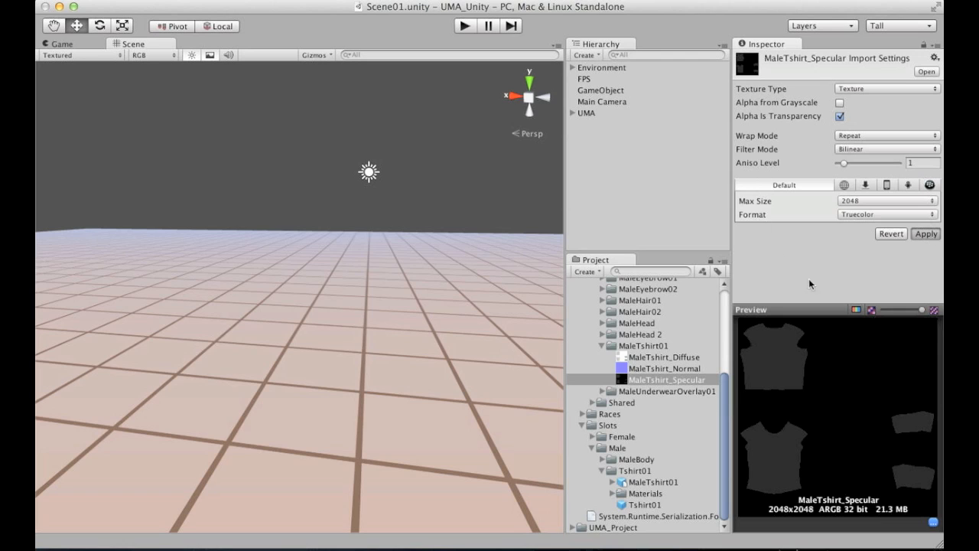
{"action": "mouse_move", "coordinate": [860, 321]}
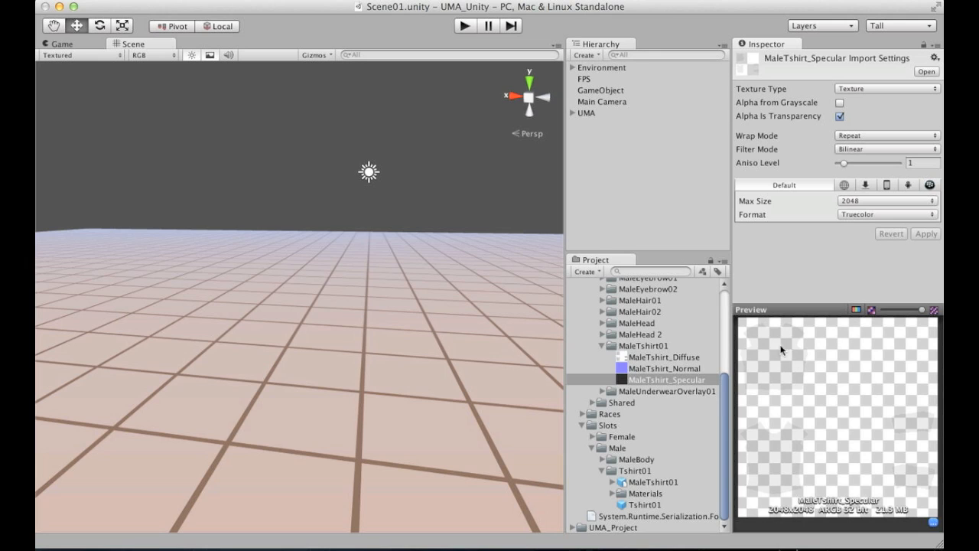
{"action": "mouse_move", "coordinate": [605, 350]}
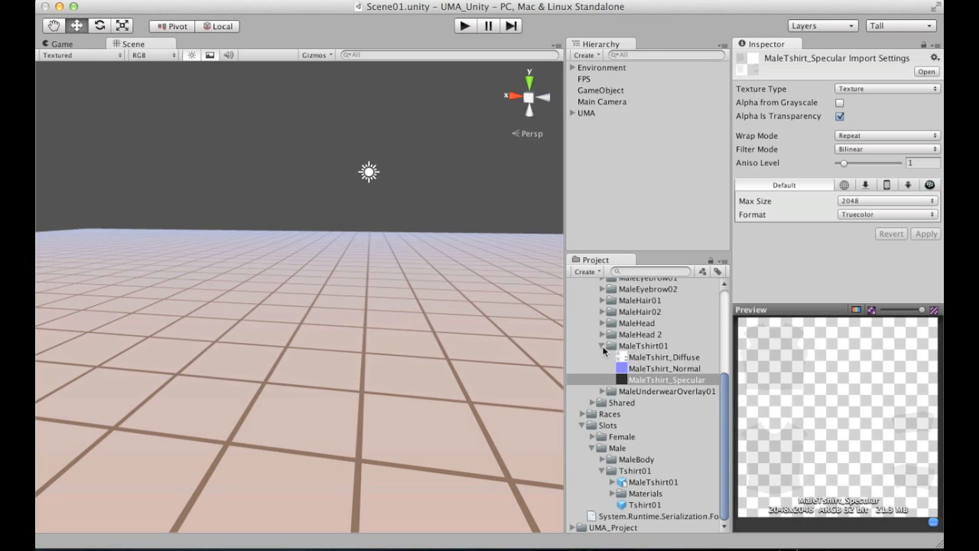
{"action": "mouse_move", "coordinate": [604, 351]}
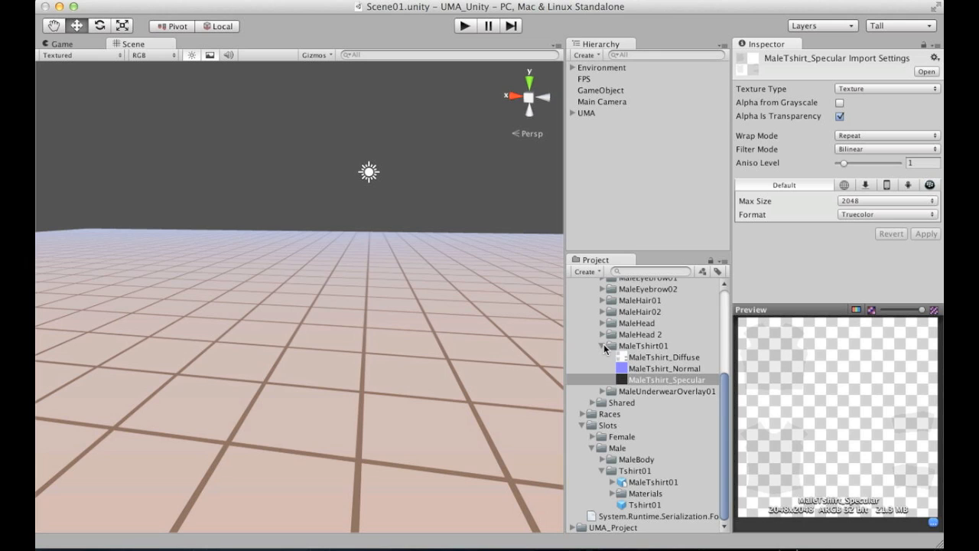
{"action": "left_click", "coordinate": [663, 356]}
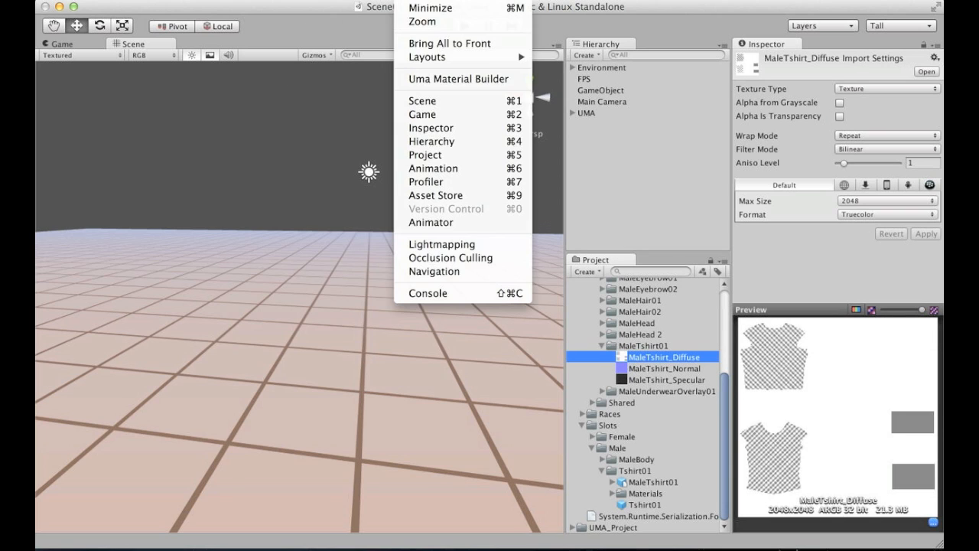
{"action": "mouse_move", "coordinate": [457, 80]}
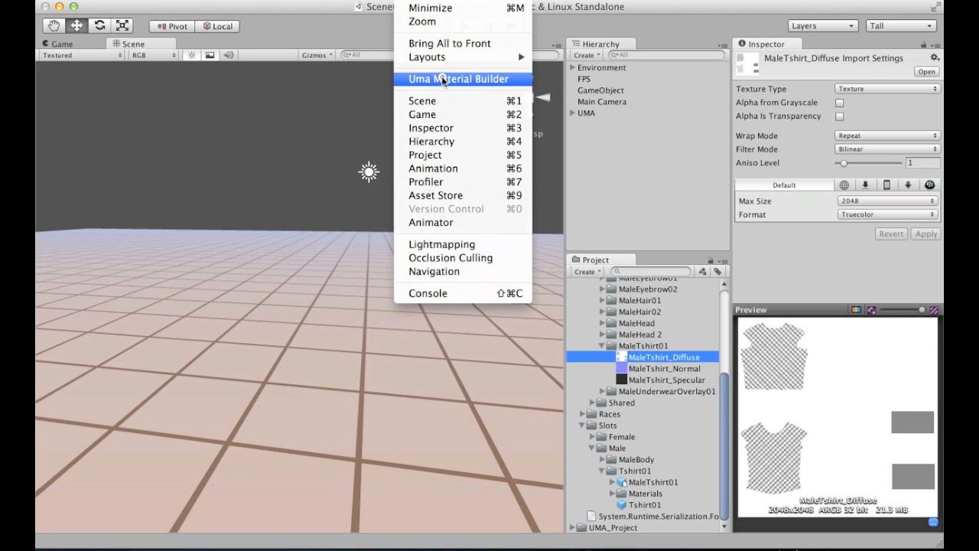
Fill the UMA Material Builder with the MaleTshirt diffuse, normal and specular textures and the MaleTshirt01 texture folder
{"action": "left_click", "coordinate": [457, 79]}
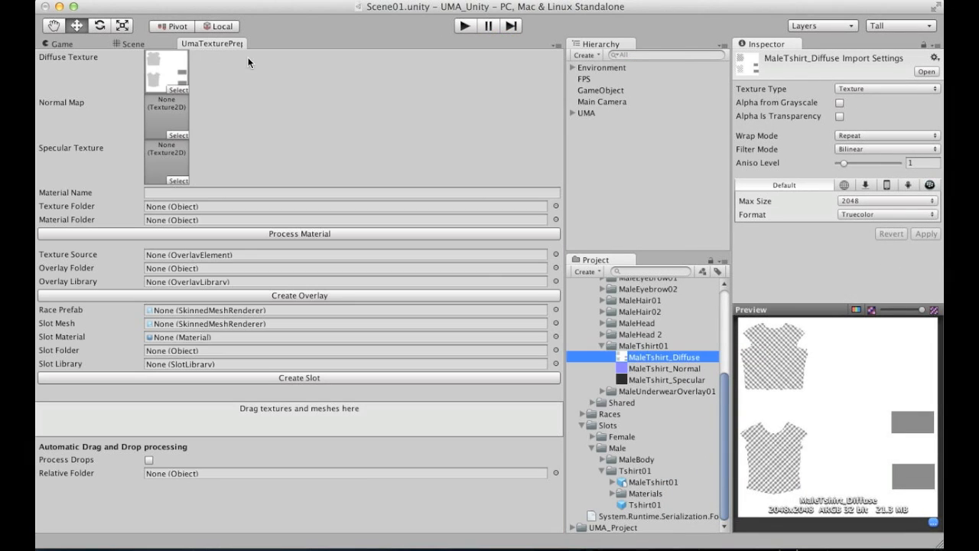
{"action": "left_click", "coordinate": [165, 116]}
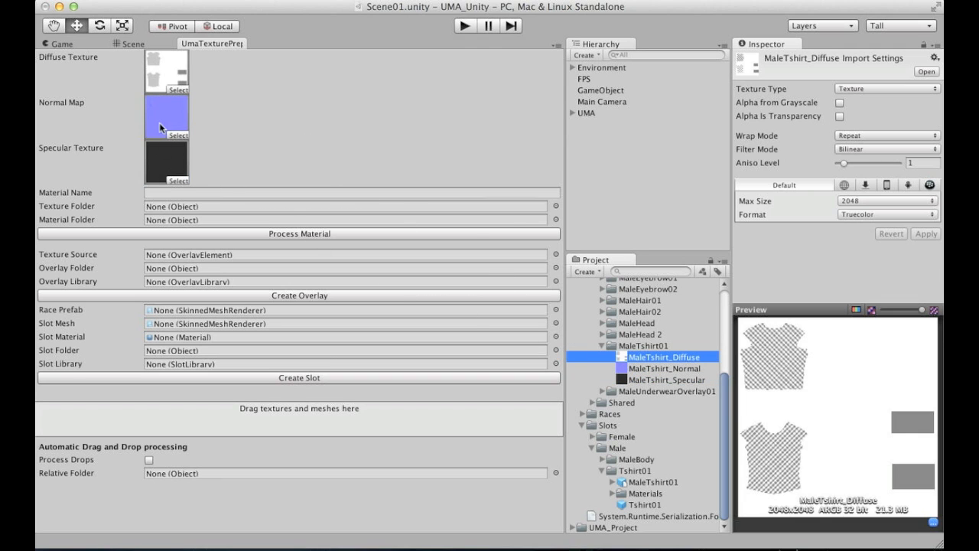
{"action": "mouse_move", "coordinate": [177, 93]}
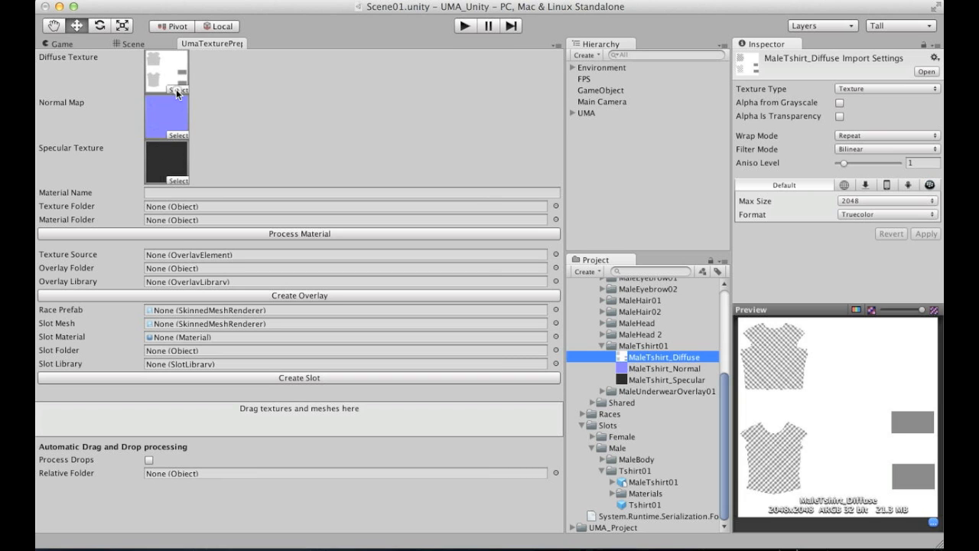
{"action": "left_click", "coordinate": [166, 93]}
{"action": "type", "text": "MaleTshirt"}
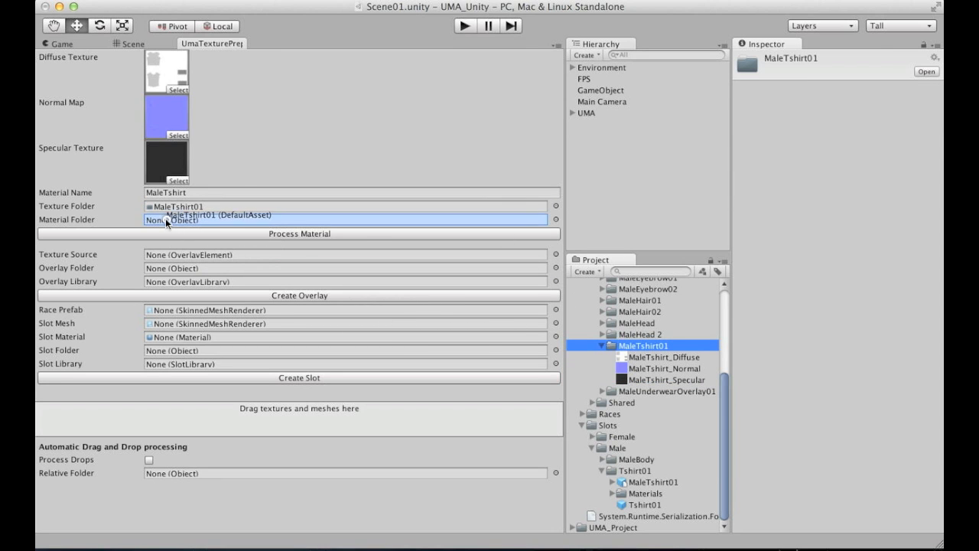
Process the material into the MaleTshirt01 folder, producing MaleTshirt01_diffuse and MaleTshirt01_normal, then inspect them
{"action": "left_click", "coordinate": [344, 220]}
{"action": "type", "text": "01"}
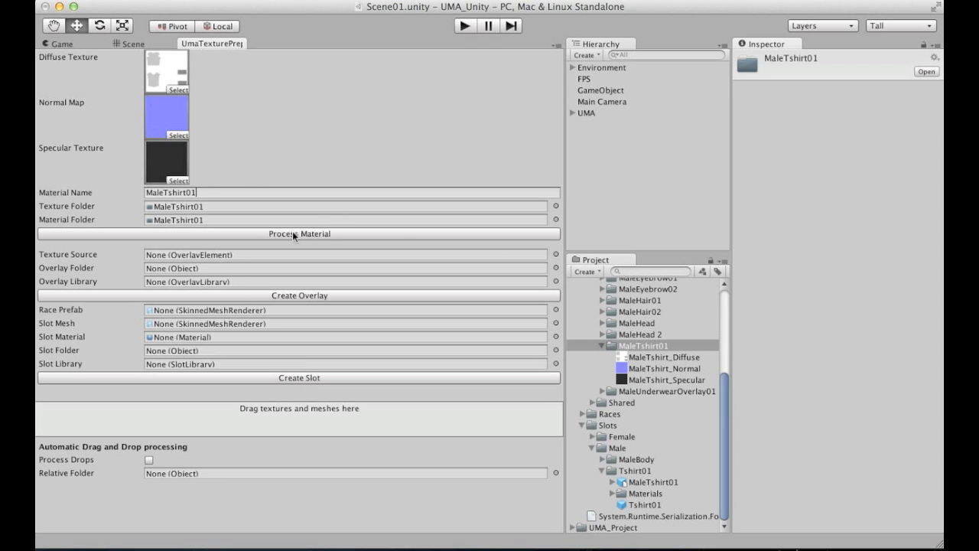
{"action": "mouse_move", "coordinate": [459, 254]}
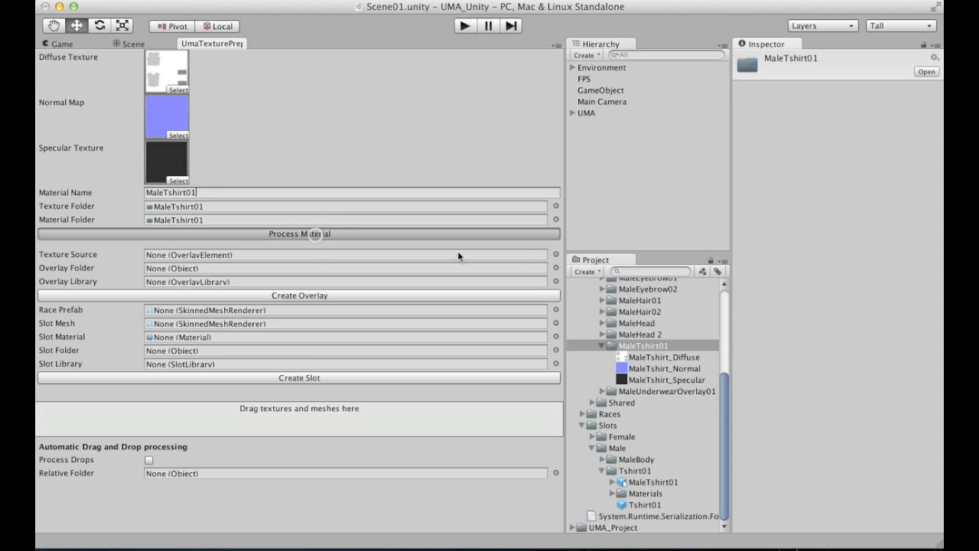
{"action": "left_click", "coordinate": [300, 232]}
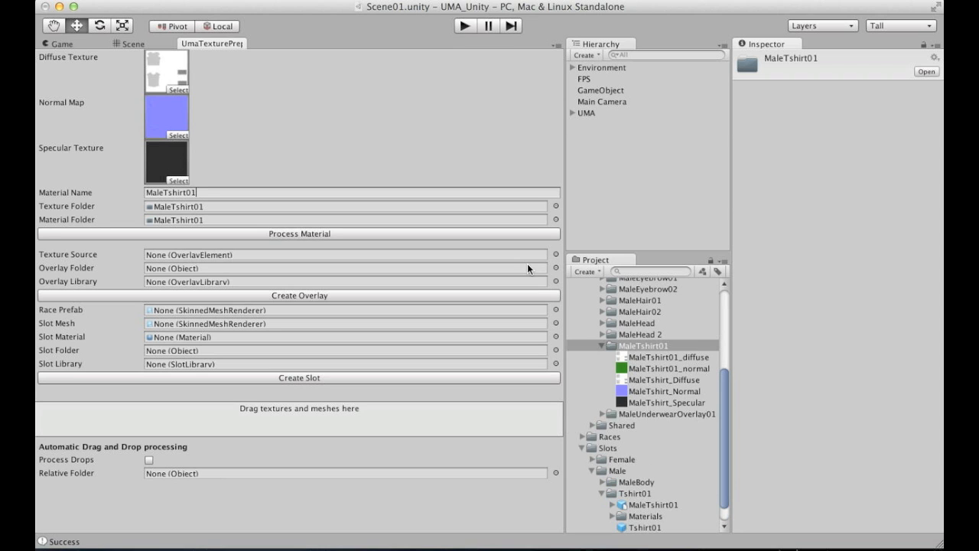
{"action": "left_click", "coordinate": [131, 43]}
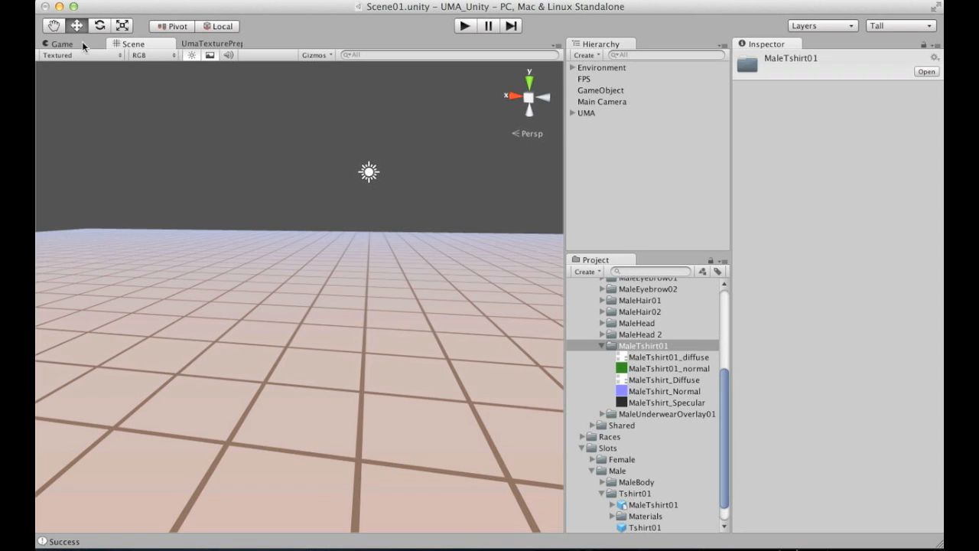
{"action": "mouse_move", "coordinate": [673, 382]}
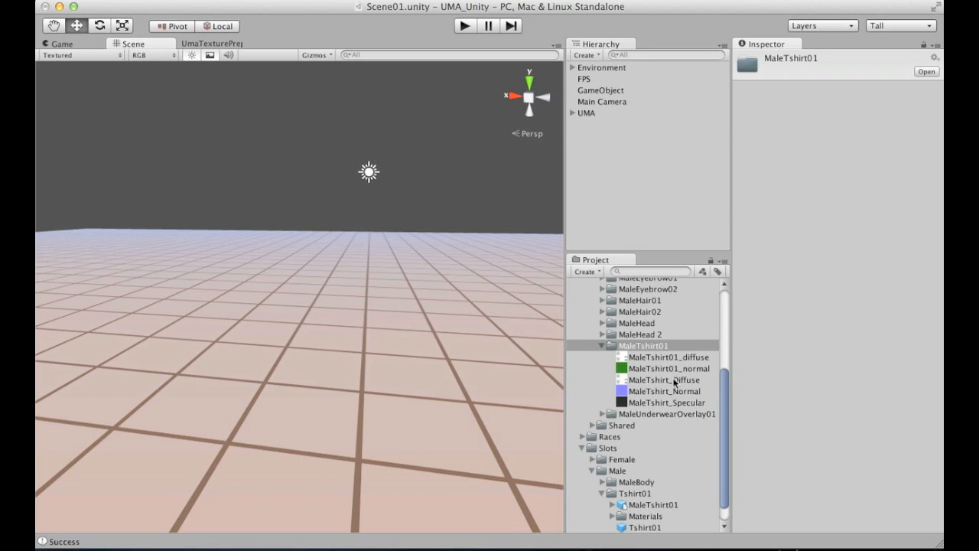
{"action": "left_click", "coordinate": [664, 380]}
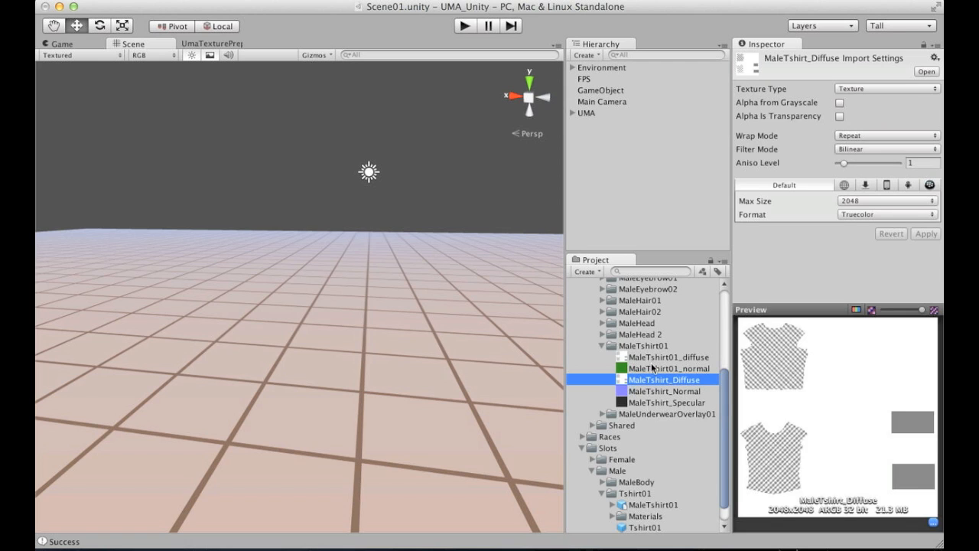
{"action": "left_click", "coordinate": [670, 367]}
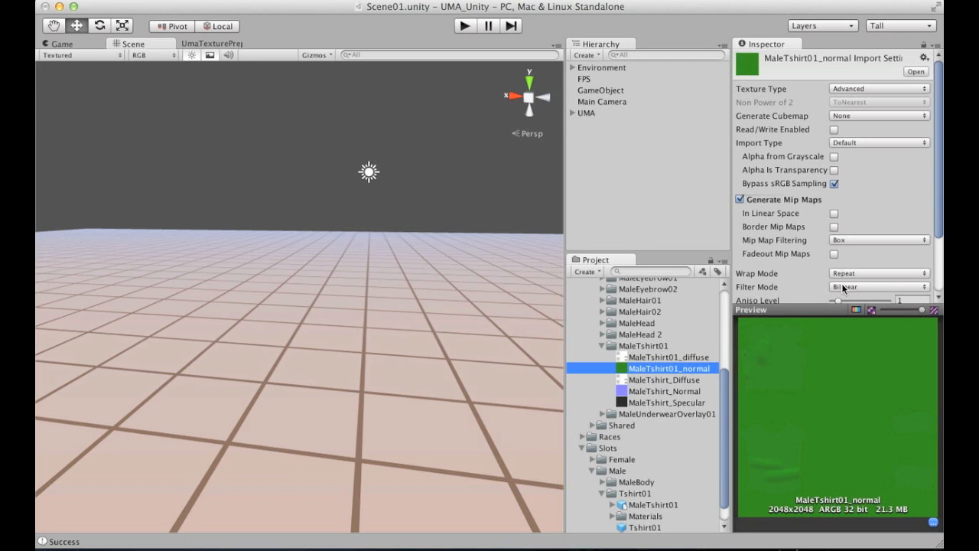
Set MaleTshirt01_diffuse and MaleTshirt01_normal to Advanced texture type with Read/Write Enabled and apply
{"action": "left_click", "coordinate": [858, 309]}
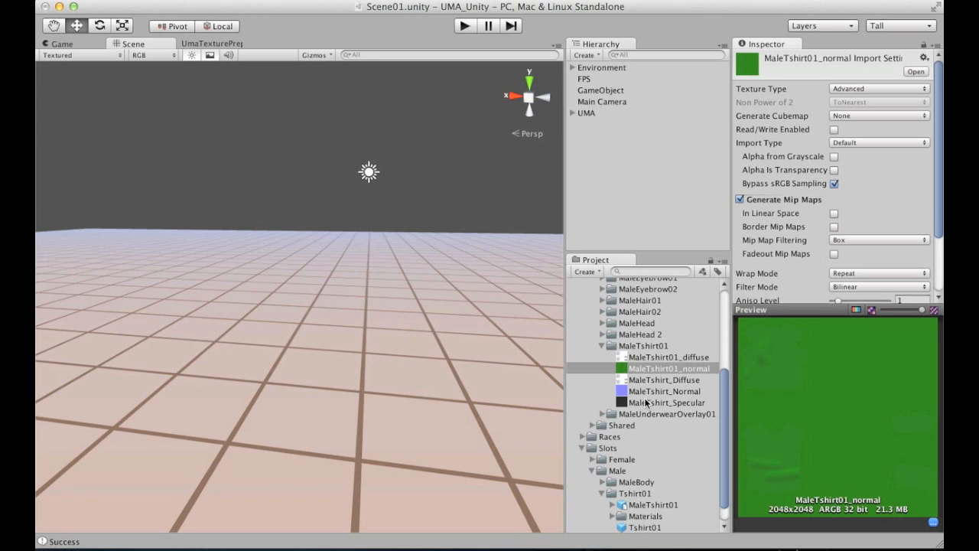
{"action": "left_click", "coordinate": [670, 358]}
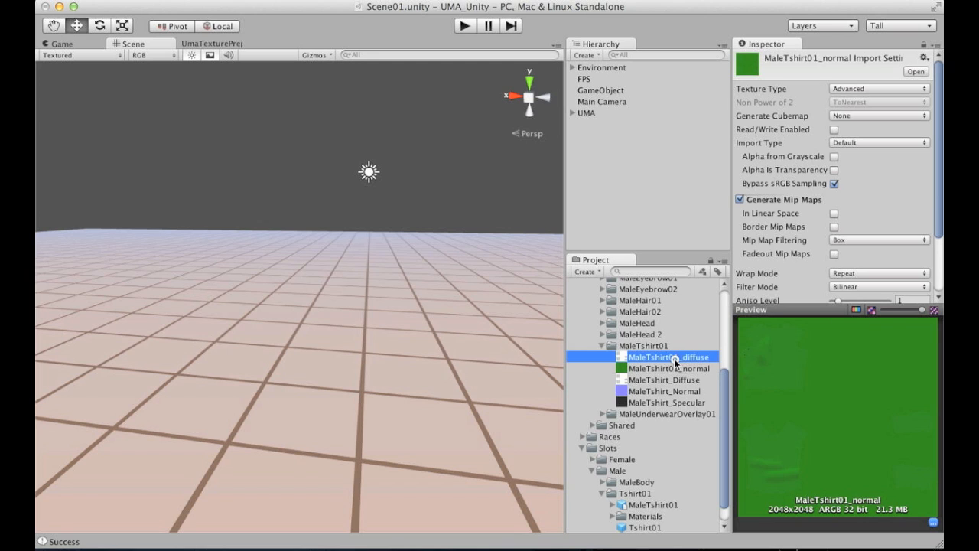
{"action": "left_click", "coordinate": [670, 357]}
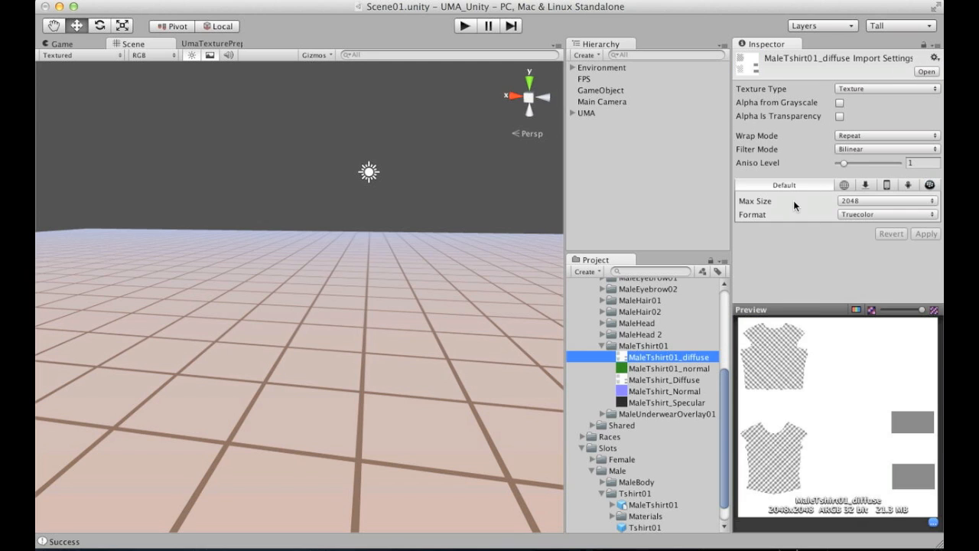
{"action": "mouse_move", "coordinate": [673, 338]}
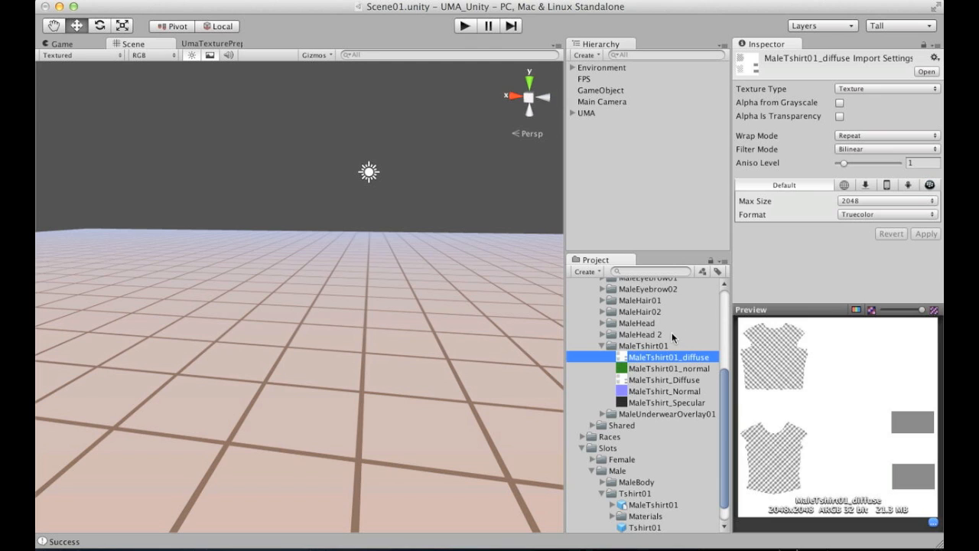
{"action": "mouse_move", "coordinate": [658, 368]}
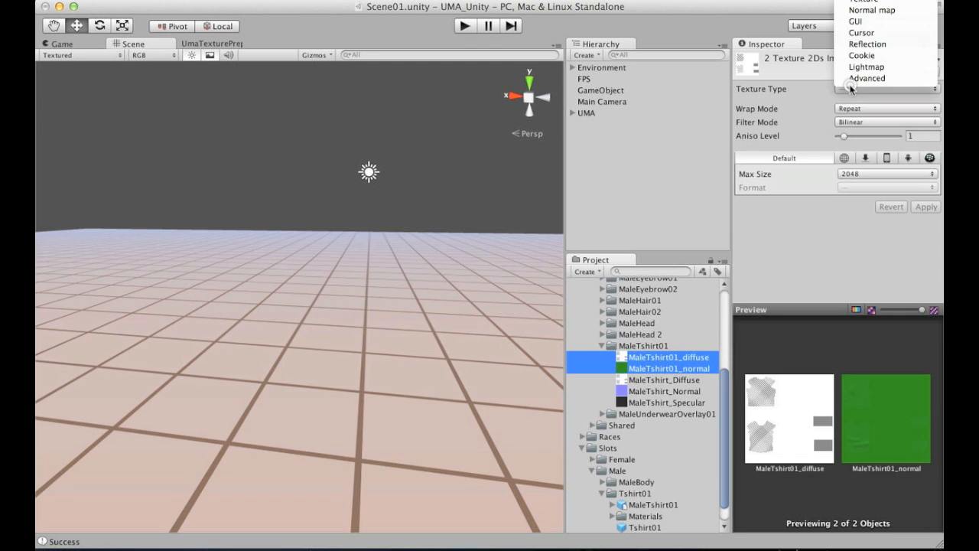
{"action": "left_click", "coordinate": [866, 78]}
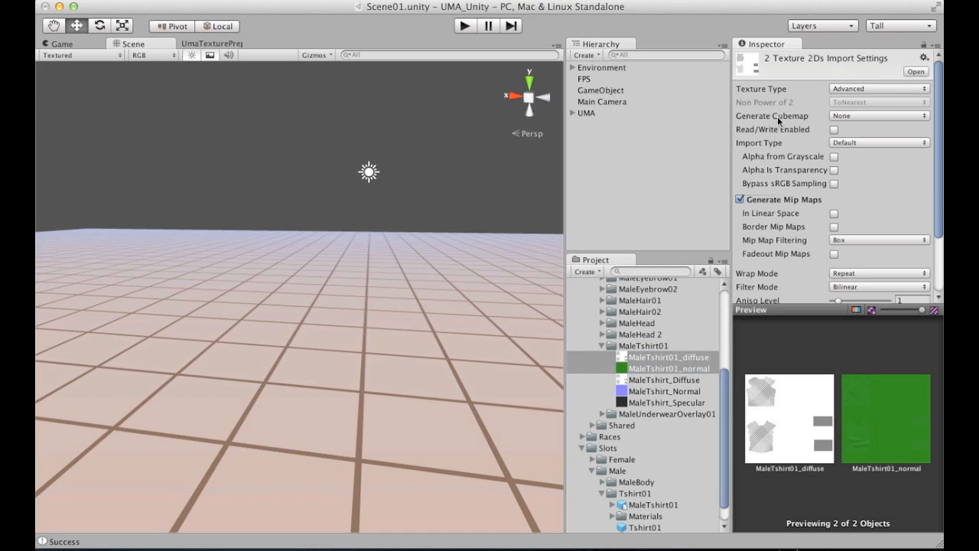
{"action": "left_click", "coordinate": [833, 128]}
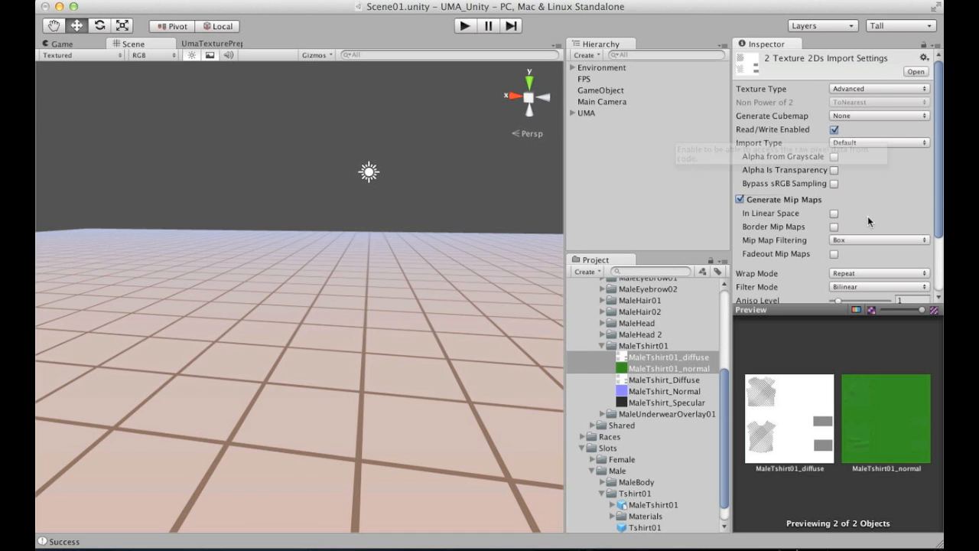
{"action": "scroll", "scroll_direction": "down", "scroll_amount": 3}
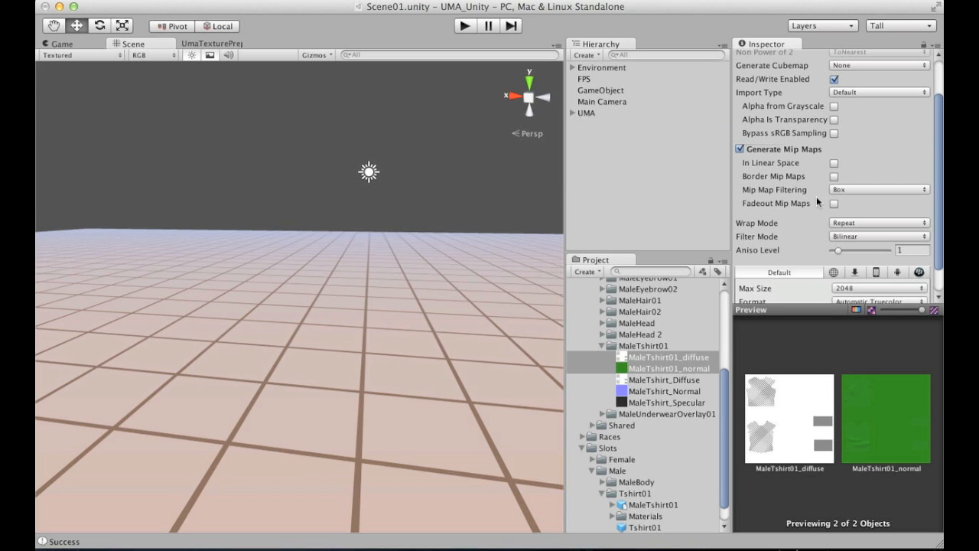
Select the original MaleTshirt source textures for removal
{"action": "left_click", "coordinate": [664, 379]}
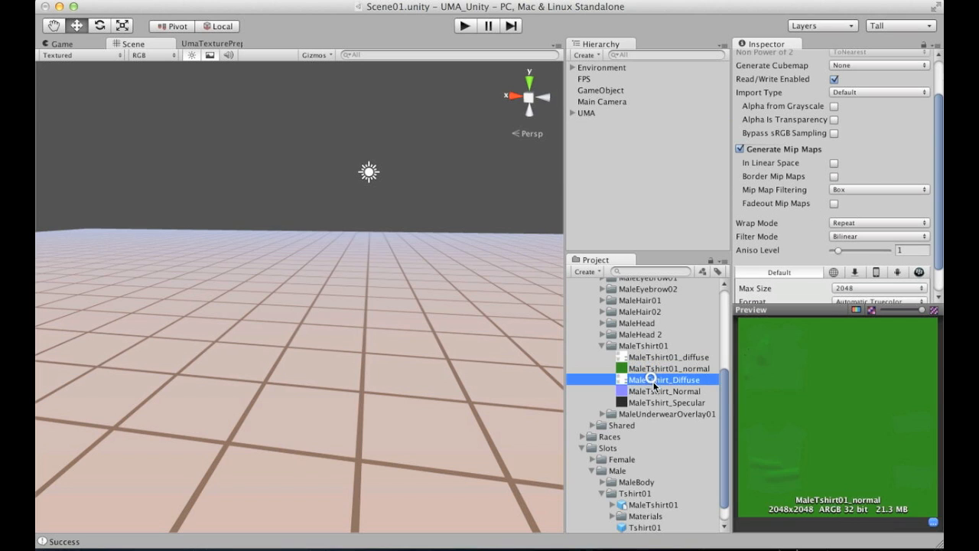
{"action": "left_click", "coordinate": [663, 402]}
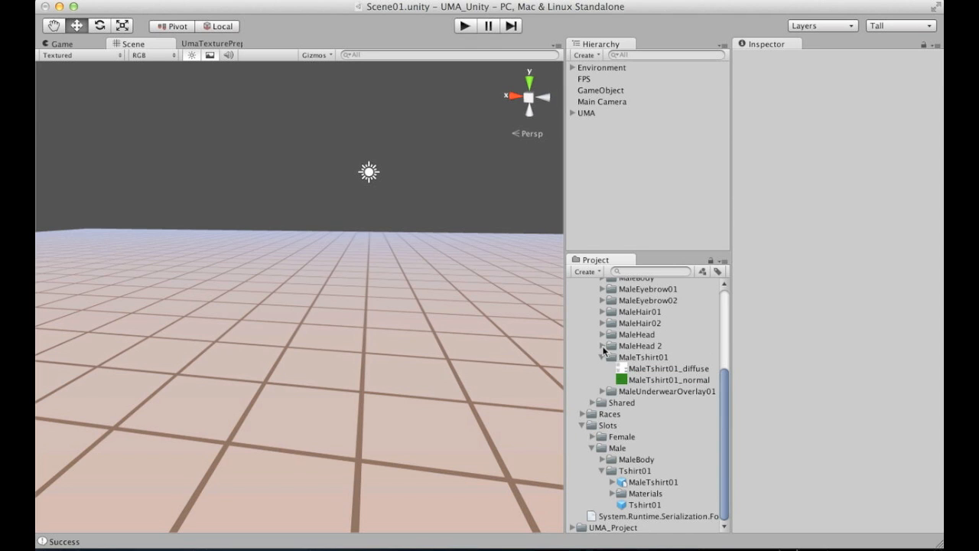
Delete the source textures and copy the MaleHead02 overlay asset into the MaleTshirt01 folder
{"action": "left_click", "coordinate": [606, 345]}
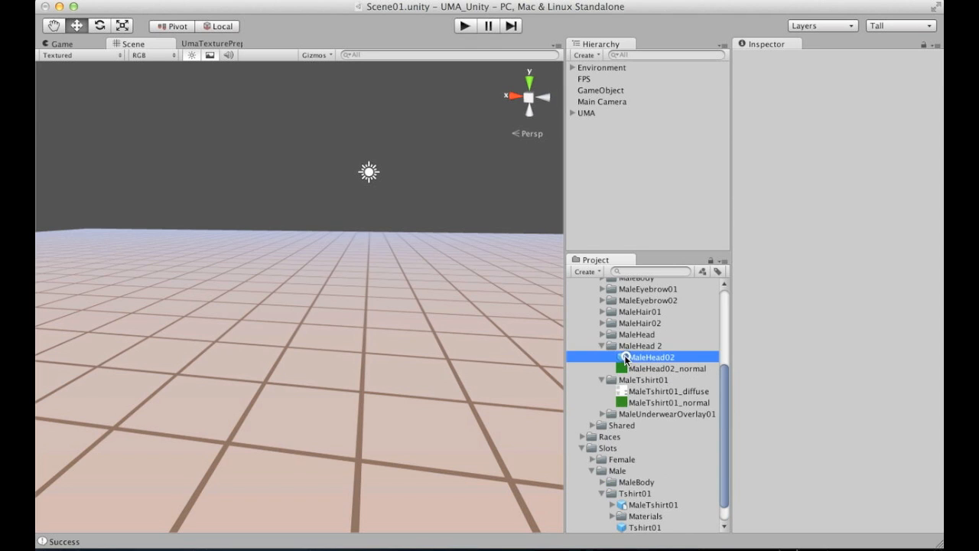
{"action": "left_click", "coordinate": [651, 380]}
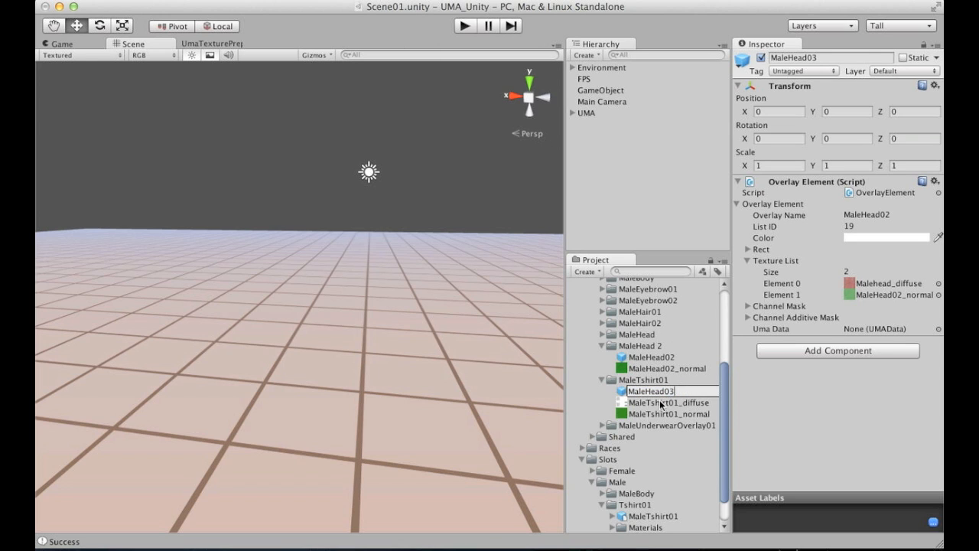
{"action": "left_click", "coordinate": [670, 402]}
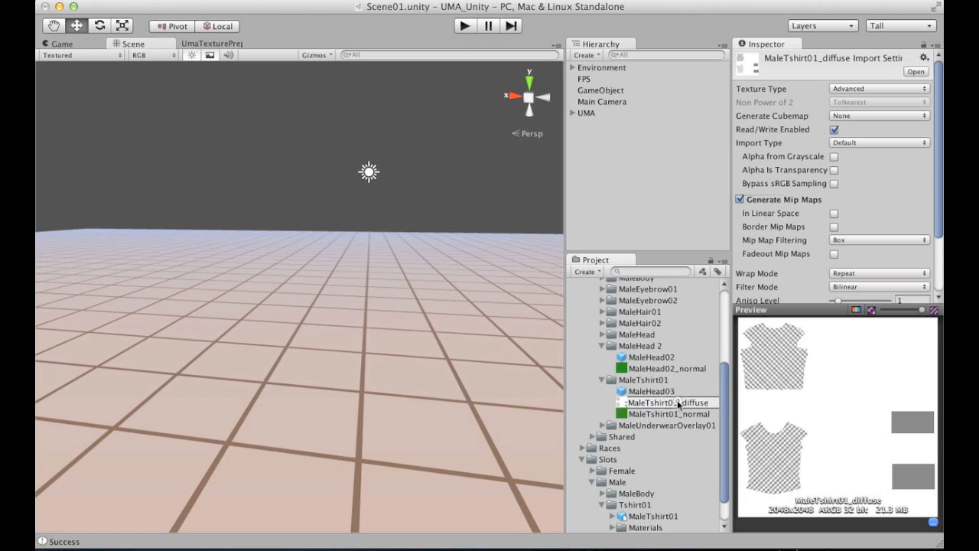
Rename the copied overlay to MaleTshirt01 and set its Overlay Name to match
{"action": "left_click", "coordinate": [652, 392]}
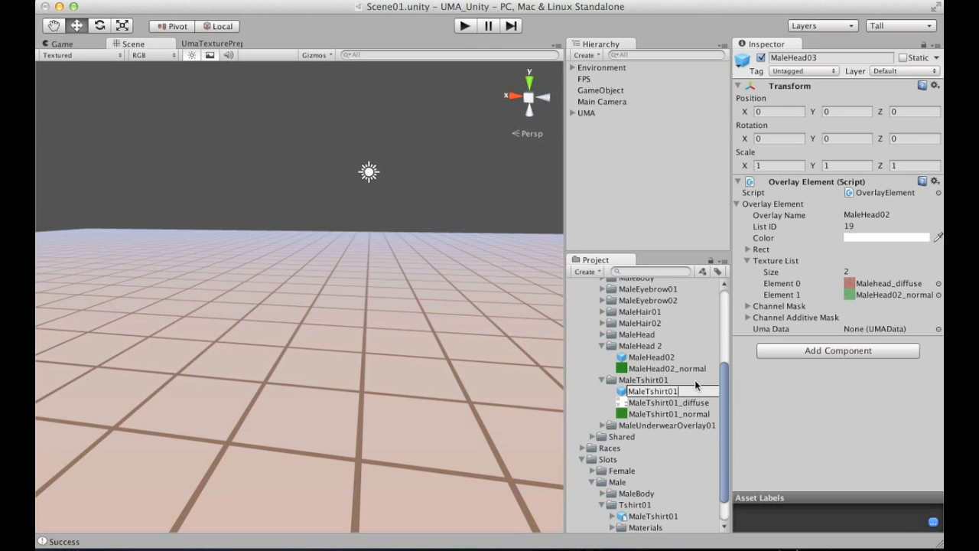
{"action": "left_click", "coordinate": [645, 391]}
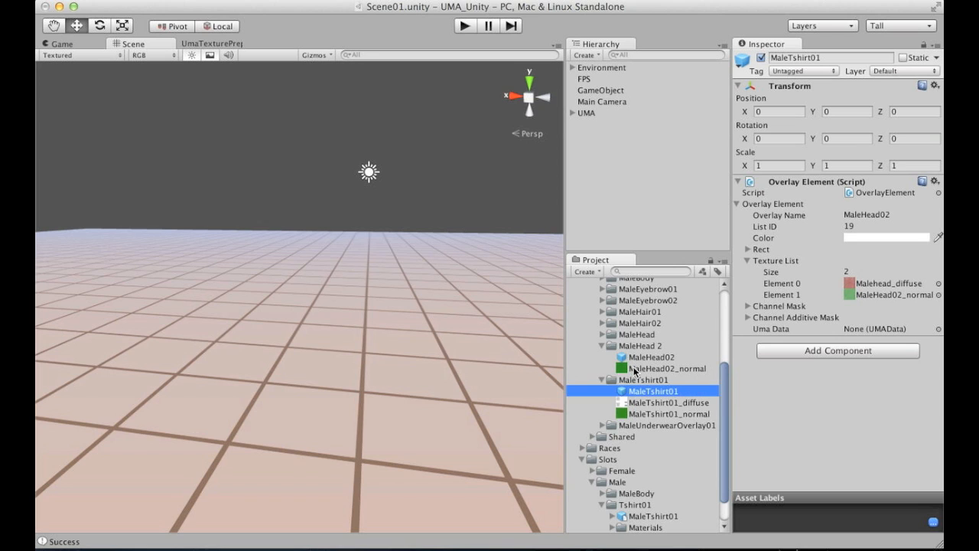
{"action": "mouse_move", "coordinate": [758, 329]}
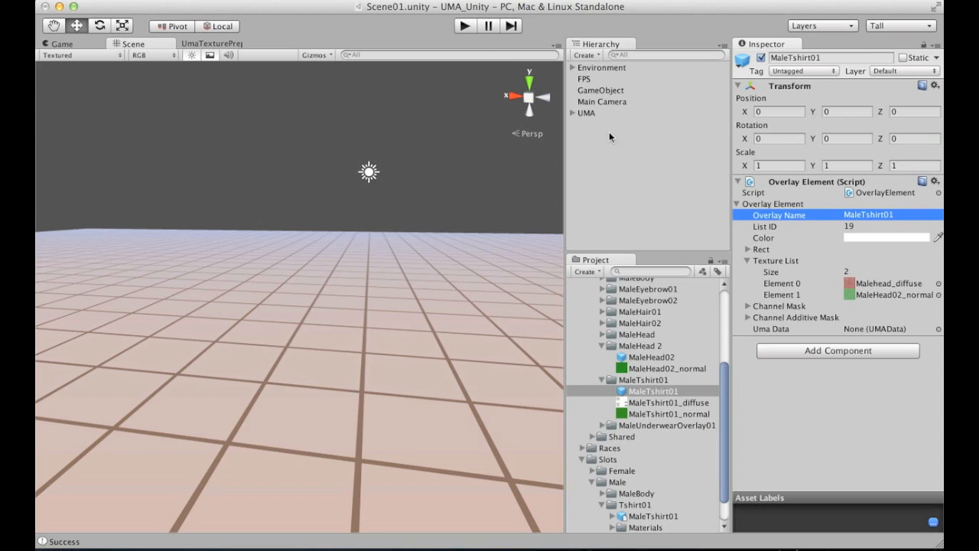
{"action": "mouse_move", "coordinate": [673, 238]}
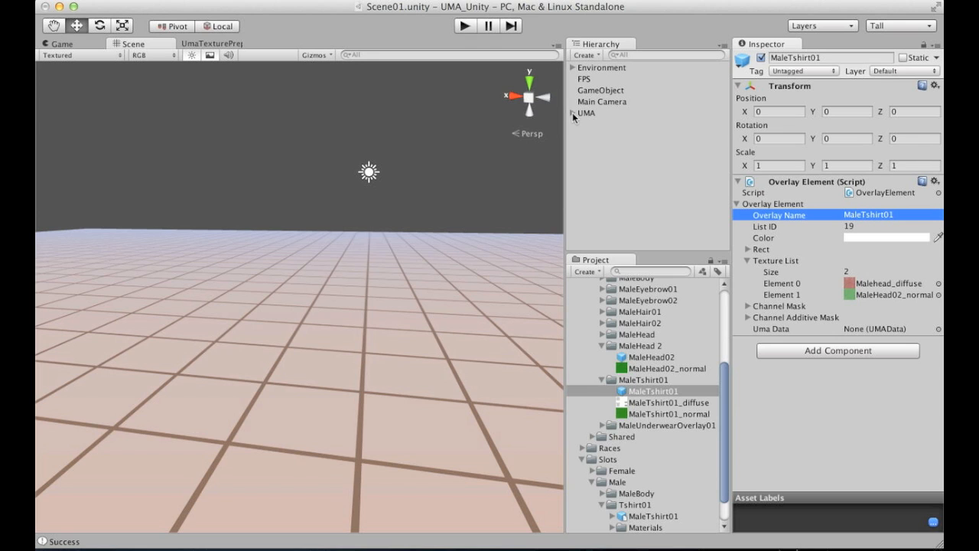
{"action": "left_click", "coordinate": [617, 124]}
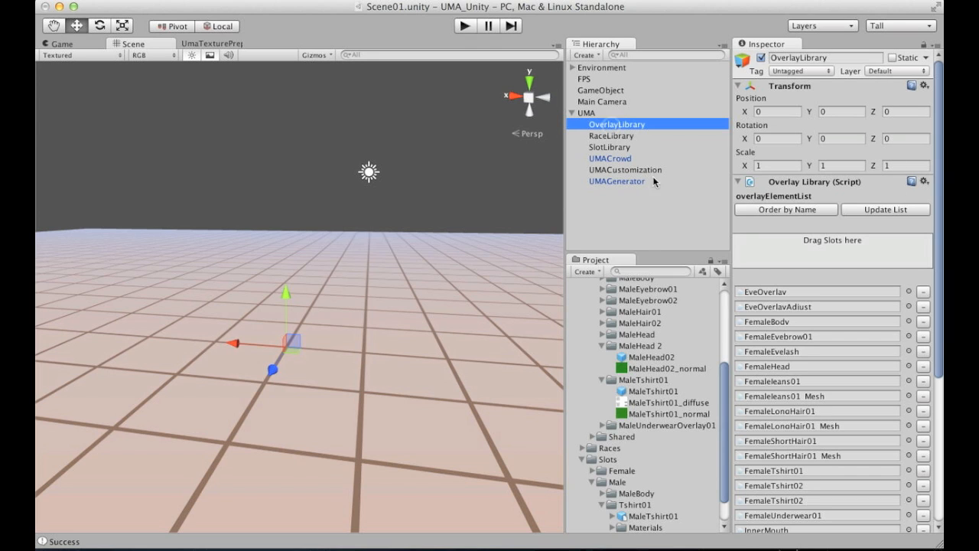
Order the OverlayLibrary elements by name, giving MaleTshirt01 a List ID of 27
{"action": "left_click", "coordinate": [652, 392]}
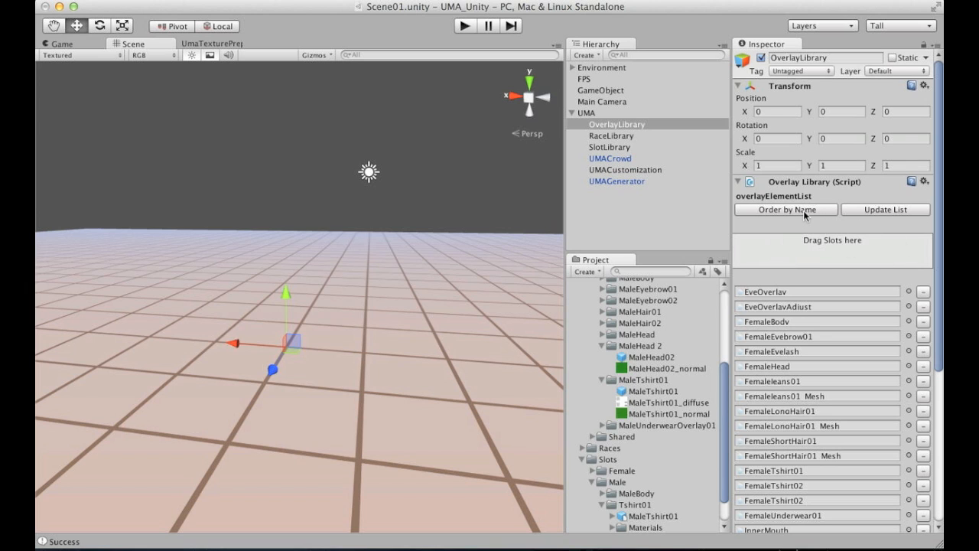
{"action": "mouse_move", "coordinate": [885, 260]}
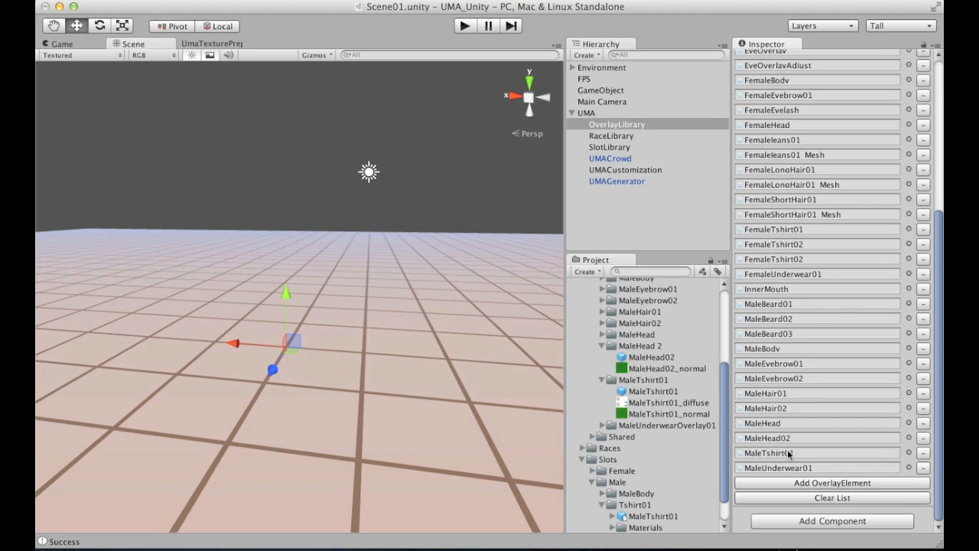
{"action": "left_click", "coordinate": [651, 392]}
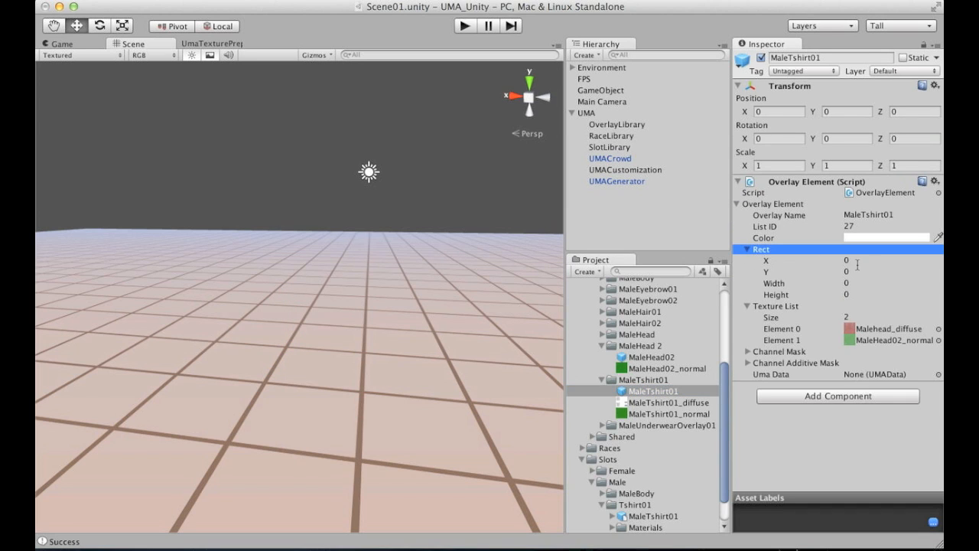
{"action": "mouse_move", "coordinate": [838, 321]}
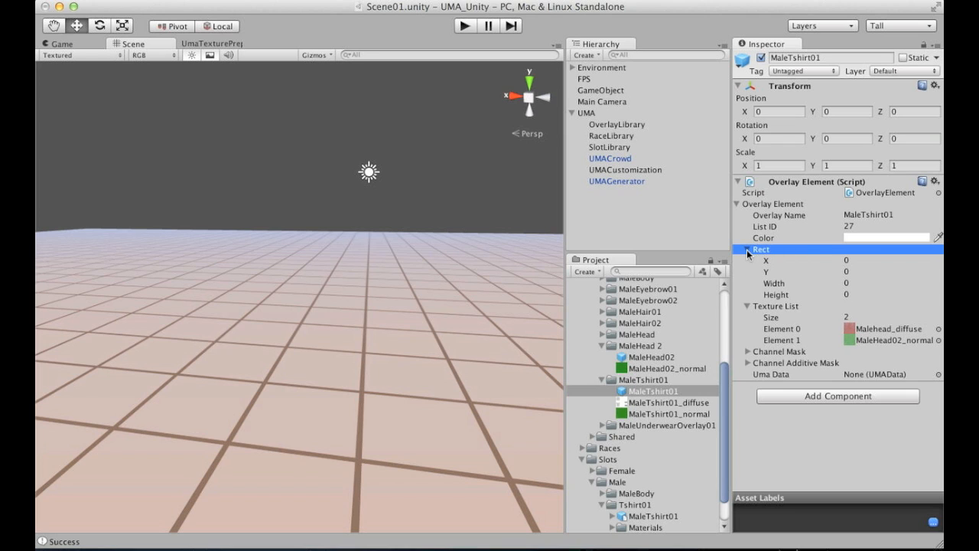
Assign MaleTshirt01_diffuse and MaleTshirt01_normal to the overlay's Texture List elements 0 and 1
{"action": "left_click", "coordinate": [747, 250]}
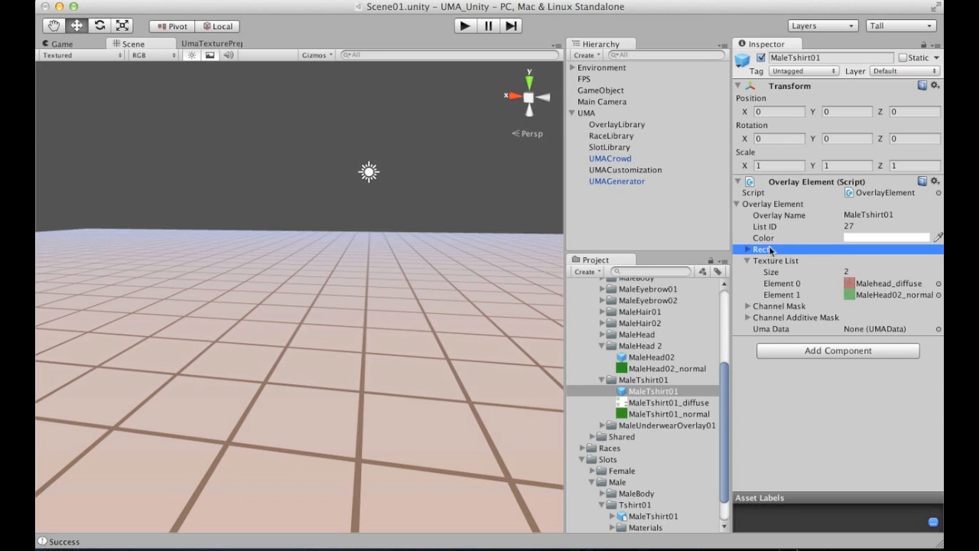
{"action": "left_click", "coordinate": [747, 249]}
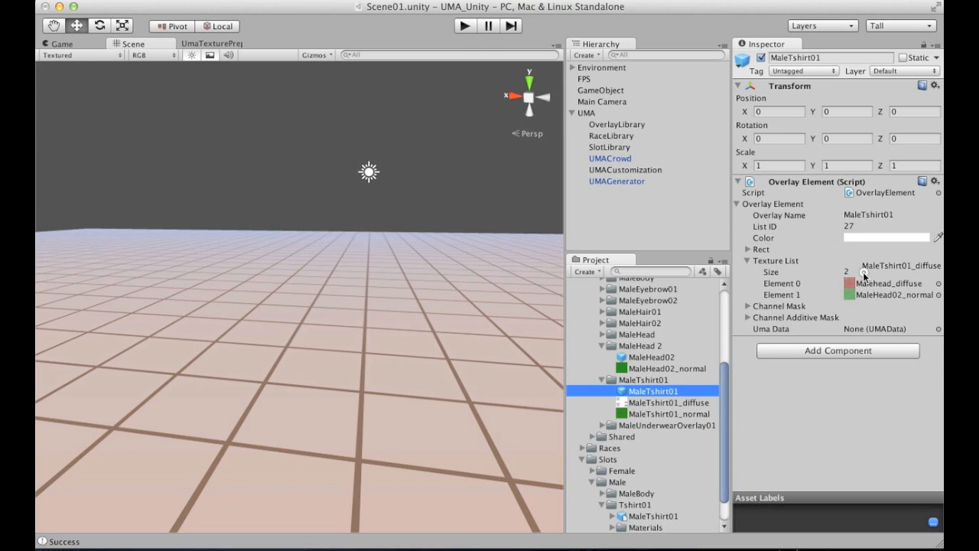
{"action": "left_click", "coordinate": [670, 413]}
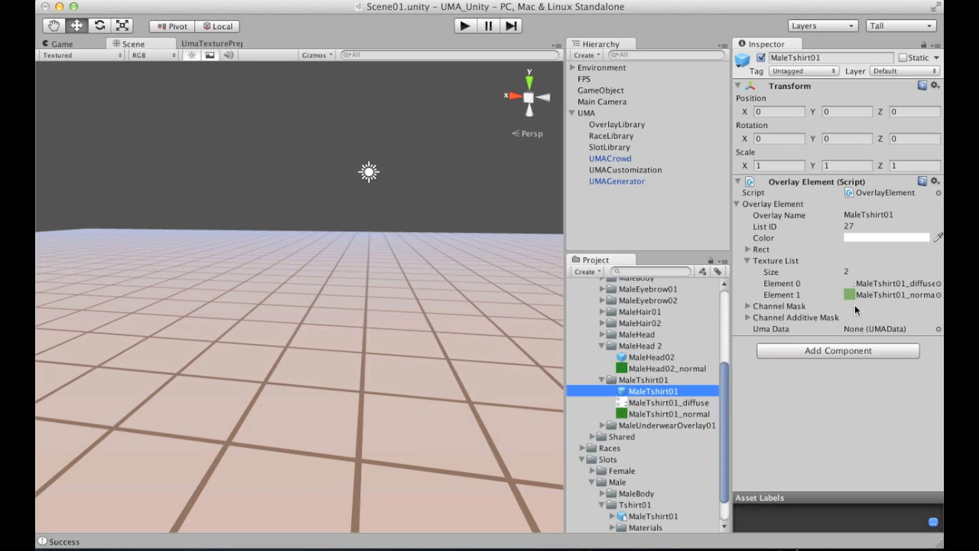
{"action": "mouse_move", "coordinate": [756, 281]}
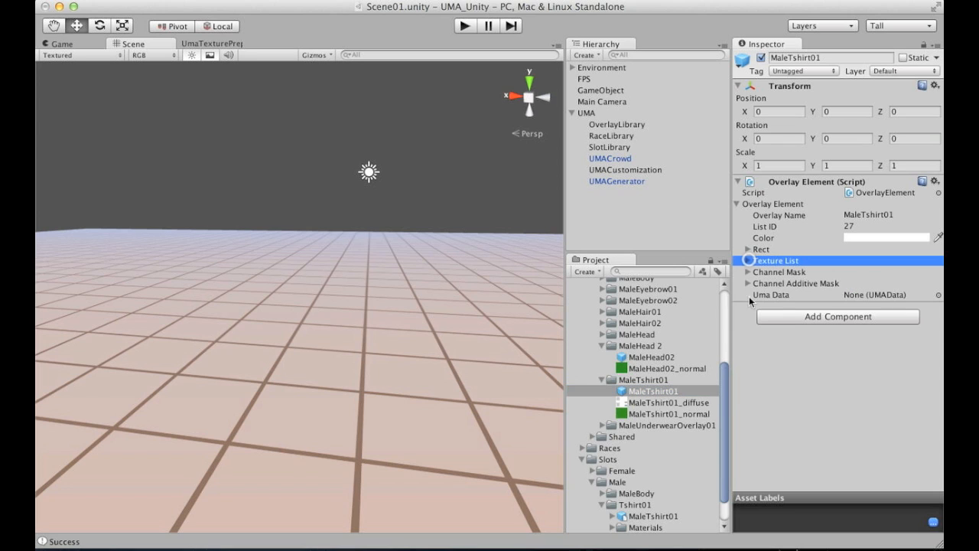
{"action": "left_click", "coordinate": [887, 215]}
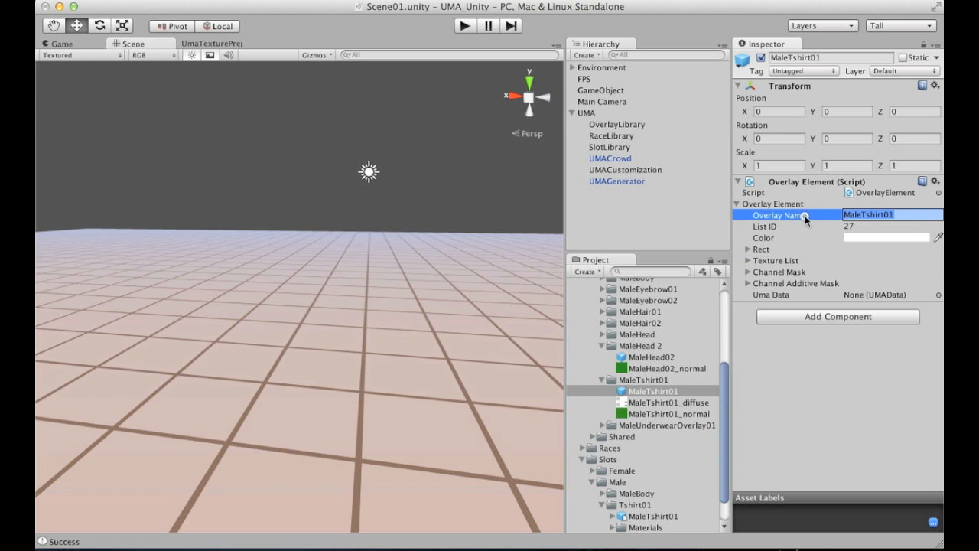
Check the MaleTshirt01 overlay settings and open UMACrowd.cs for editing
{"action": "left_click", "coordinate": [643, 346]}
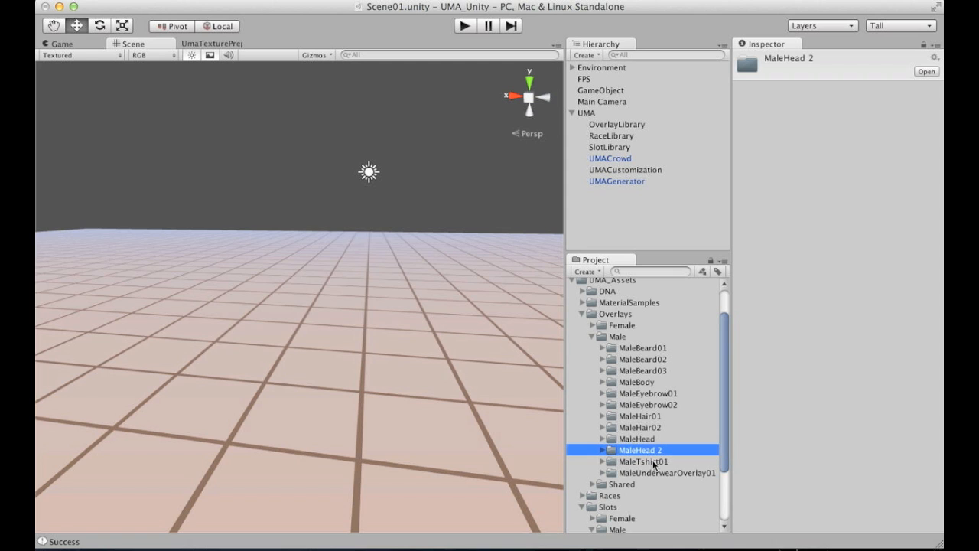
{"action": "left_click", "coordinate": [643, 462]}
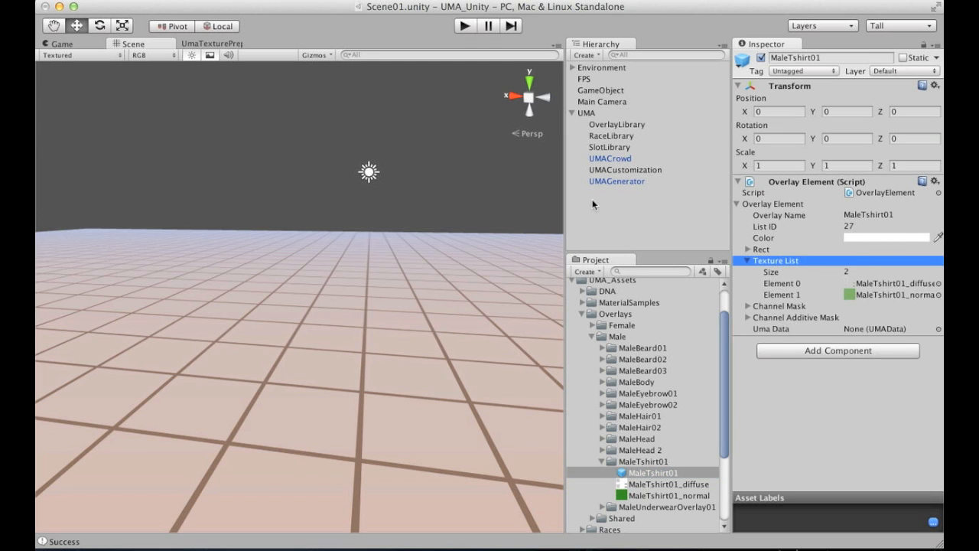
{"action": "left_click", "coordinate": [609, 157]}
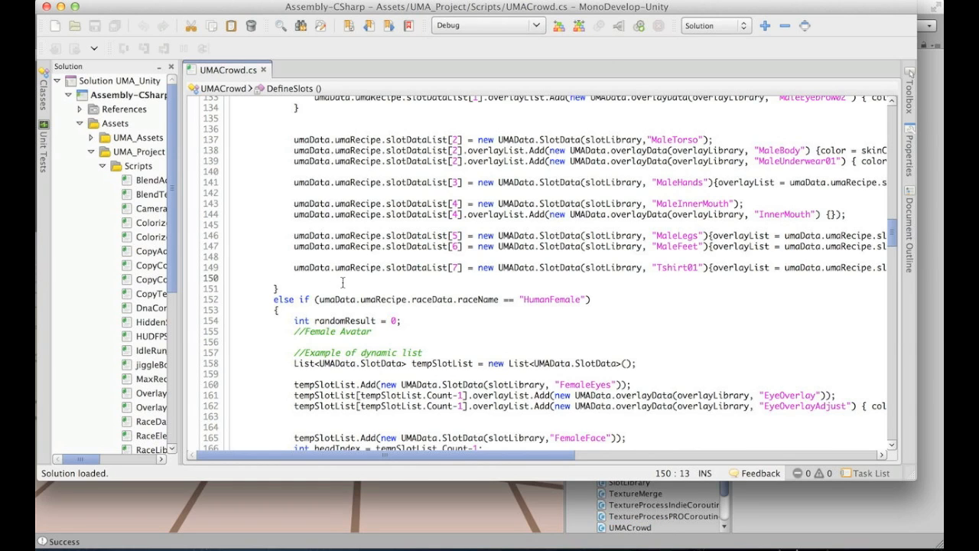
Add slotDataList[7].overlayList.Add(new UMAData.overlayData(overlayLibrary, "MaleTshirt01") {}); to DefineSlots in UMACrowd.cs
{"action": "type", "text": "MaleTshirt01"}
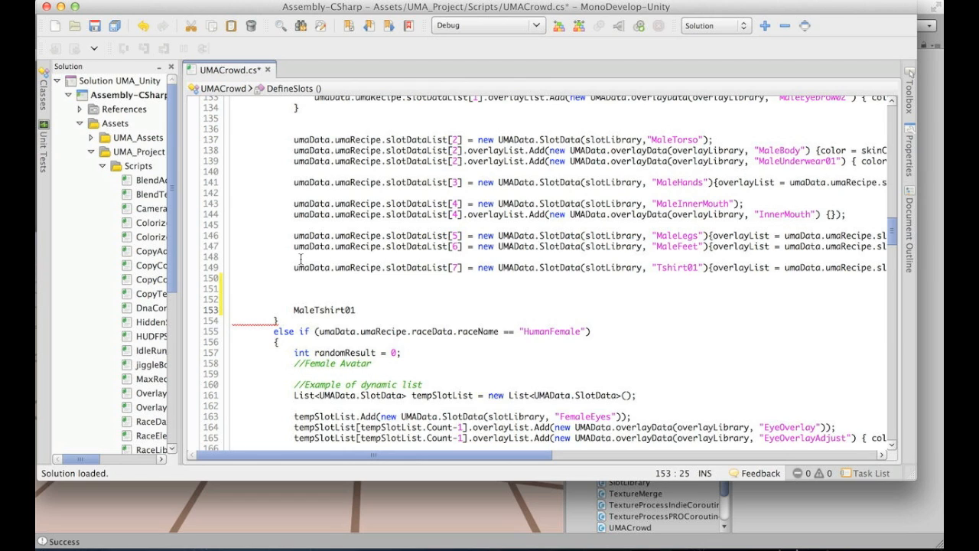
{"action": "double_click", "coordinate": [312, 266]}
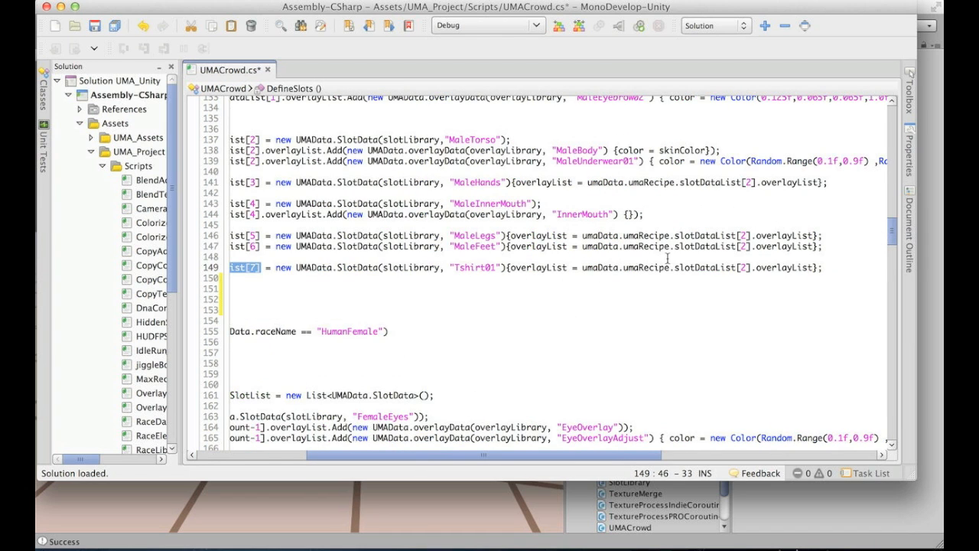
{"action": "left_click_drag", "start_coordinate": [581, 266], "coordinate": [742, 266]}
{"action": "type", "text": "umaData.umaRecipe.slotDataList[7].overlayList.Add(new UMAData.overlayData(overlayLibrary, \"MaleTshirt01\") {});"}
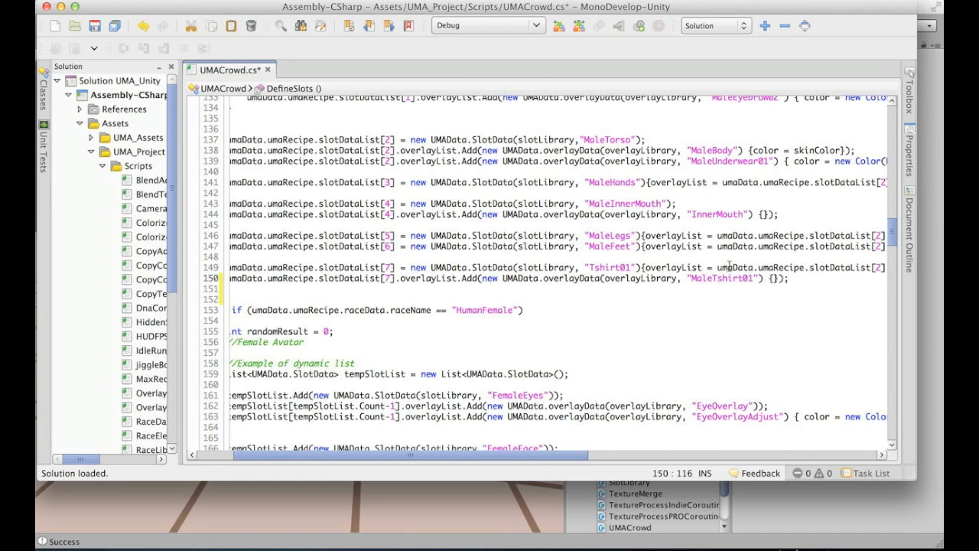
{"action": "left_click", "coordinate": [775, 298]}
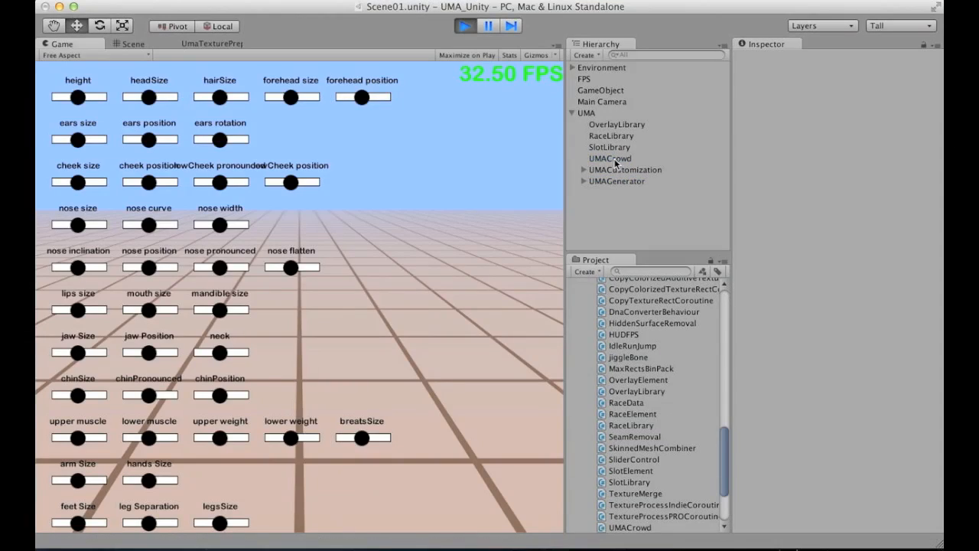
In Play mode tick Generate Lots UMA on UMACrowd to spawn a crowd of avatars in white T-shirts
{"action": "left_click", "coordinate": [609, 157]}
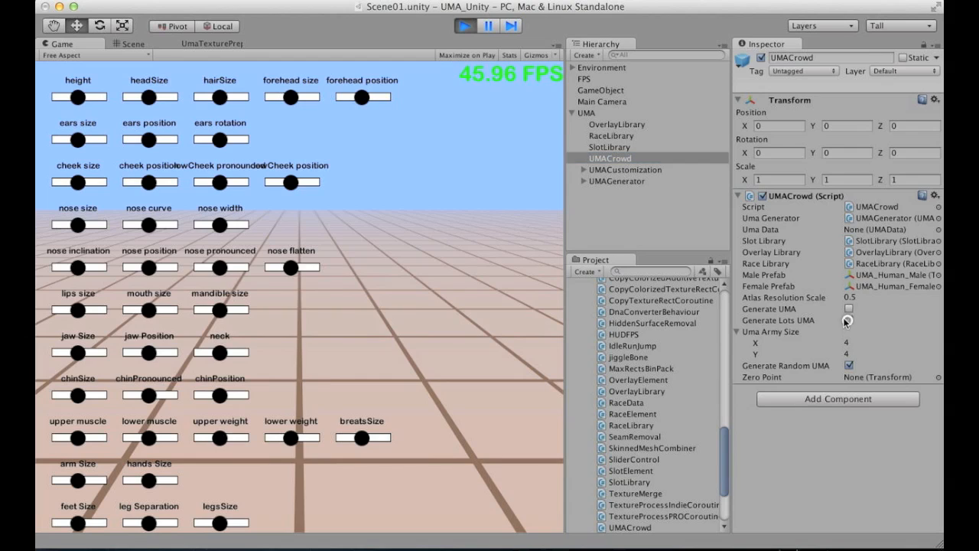
{"action": "left_click", "coordinate": [847, 322]}
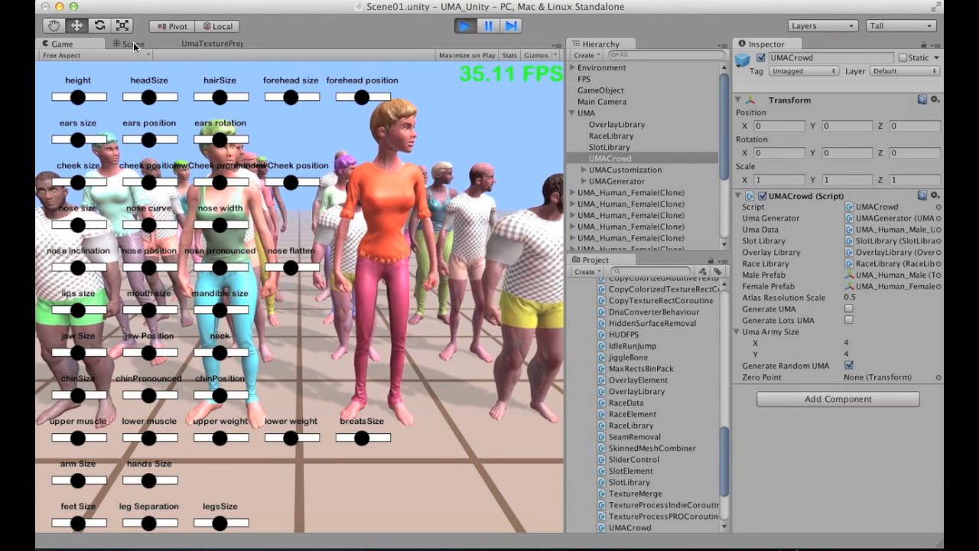
{"action": "left_click", "coordinate": [132, 43]}
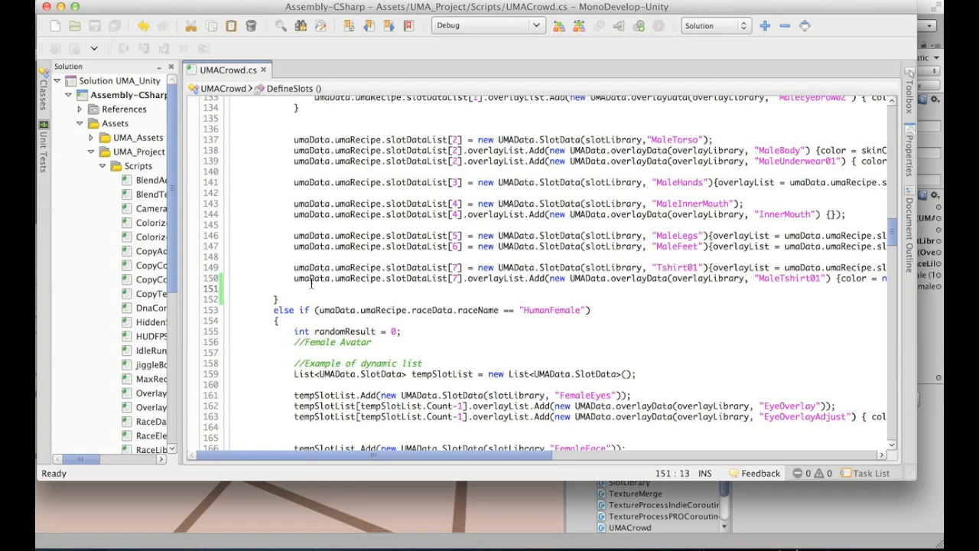
Save UMACrowd.cs with the updated T-shirt overlay line
{"action": "key", "text": "f3"}
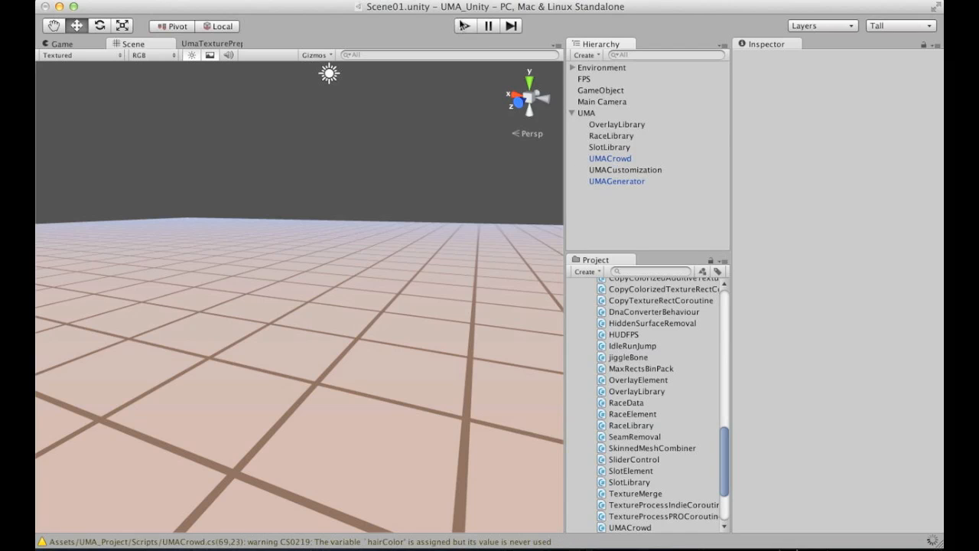
Enter Play mode and trigger Generate Lots UMA on the UMACrowd object to spawn a new crowd
{"action": "left_click", "coordinate": [462, 24]}
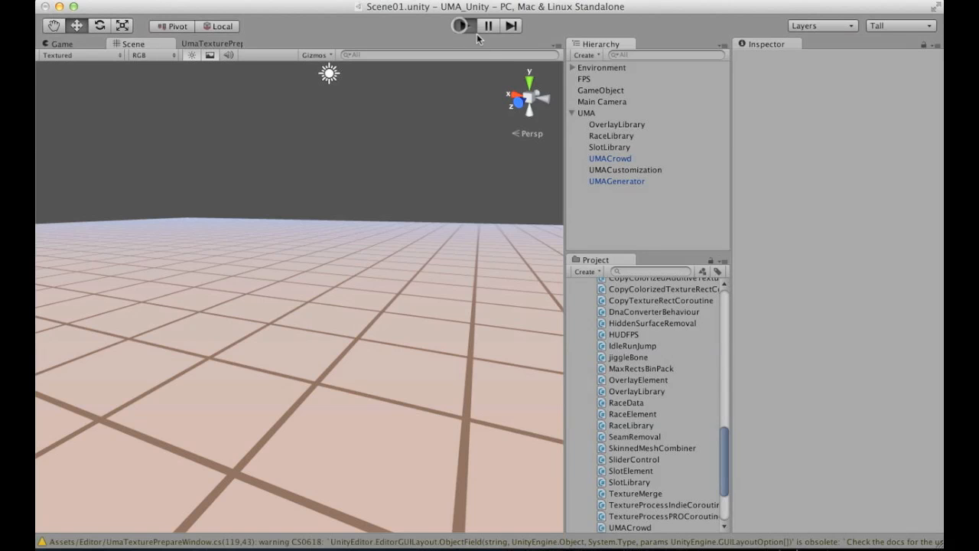
{"action": "left_click", "coordinate": [462, 25]}
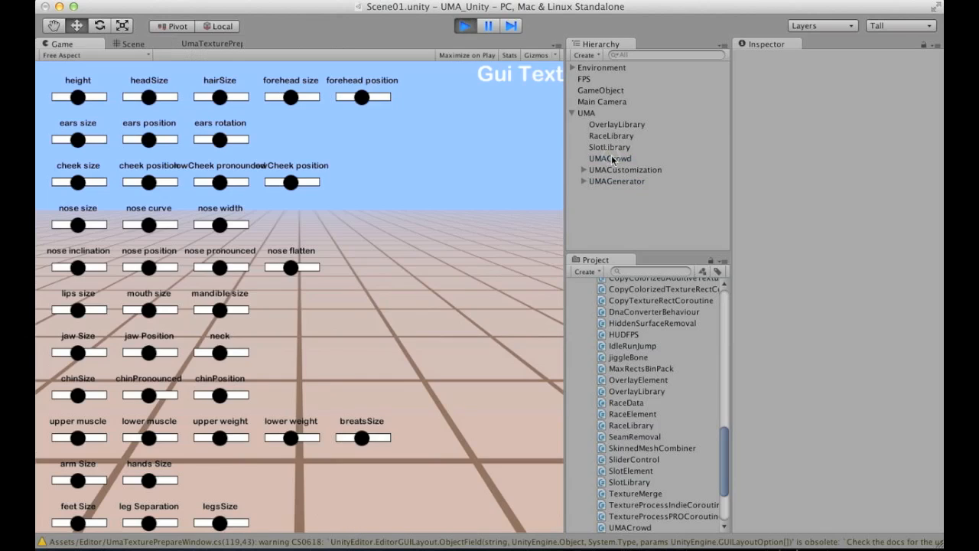
{"action": "left_click", "coordinate": [609, 157]}
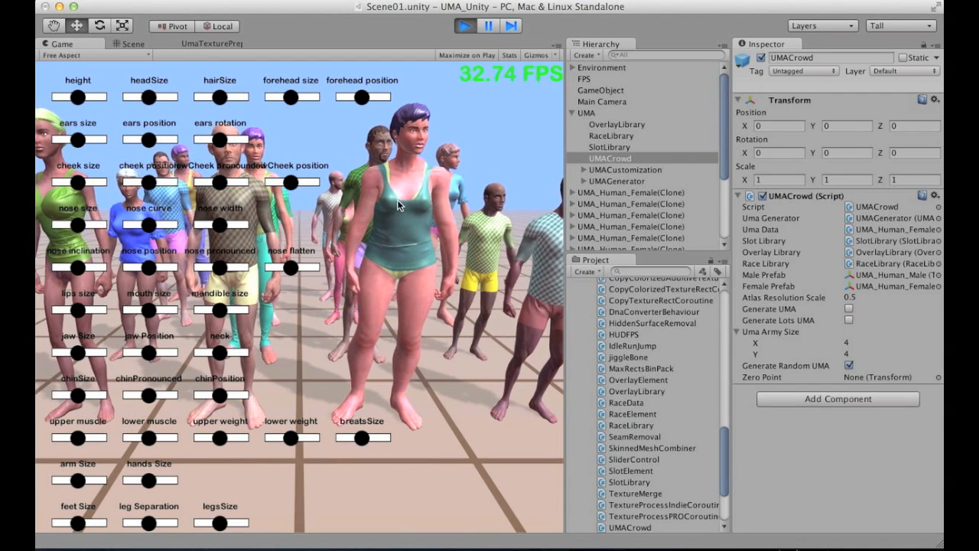
{"action": "left_click", "coordinate": [132, 42]}
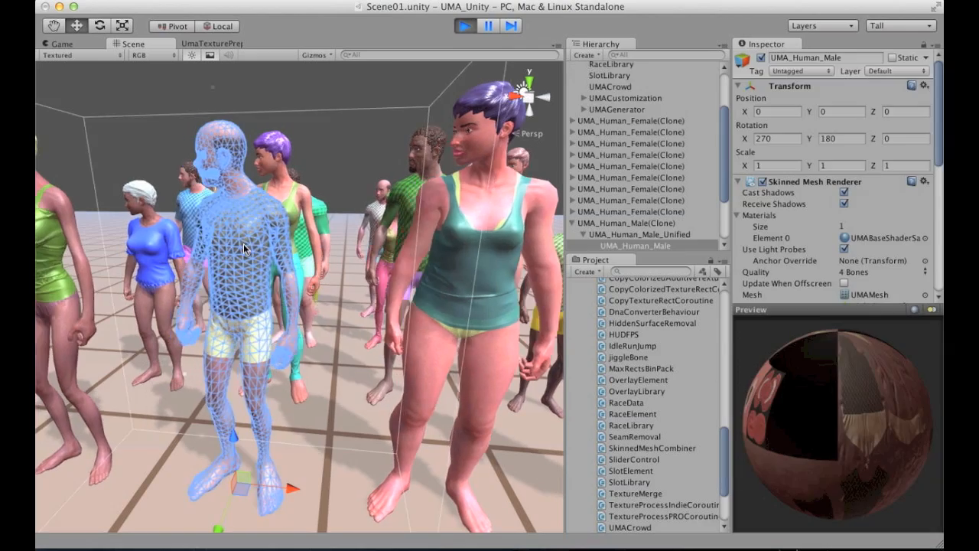
Scroll the Inspector to the UMA_Human_Male's mesh renderer and UMABaseShaderSample material
{"action": "scroll", "scroll_direction": "down", "scroll_amount": 3}
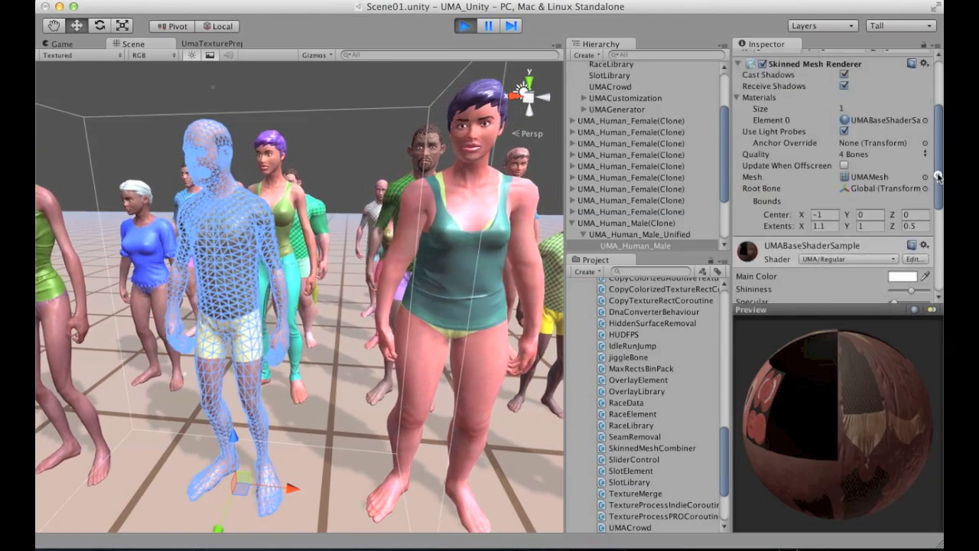